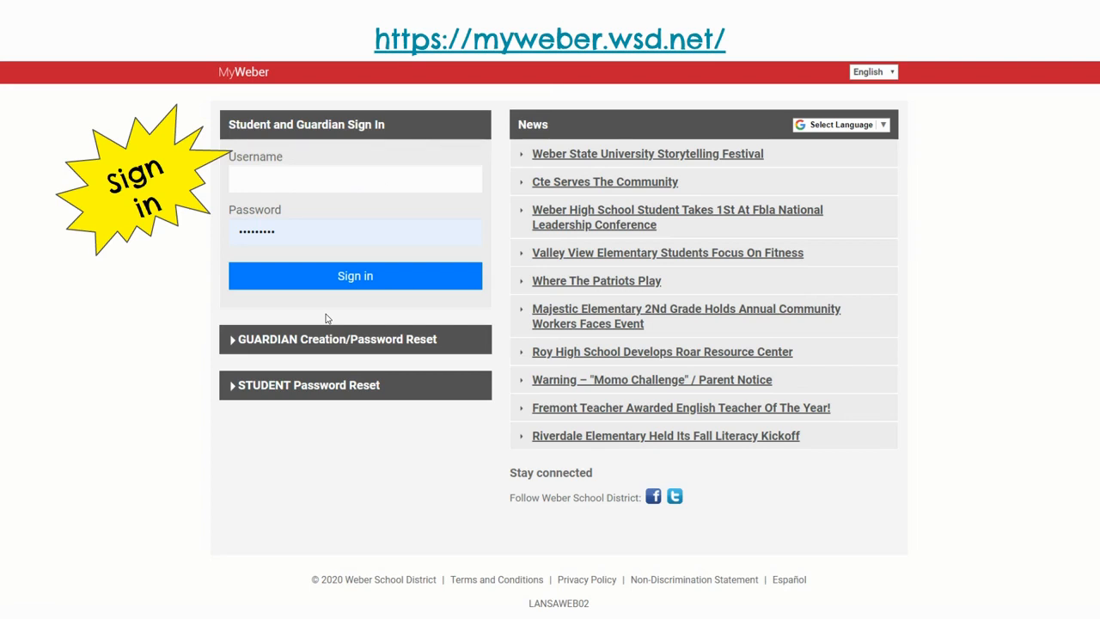
mouse_move(485, 78)
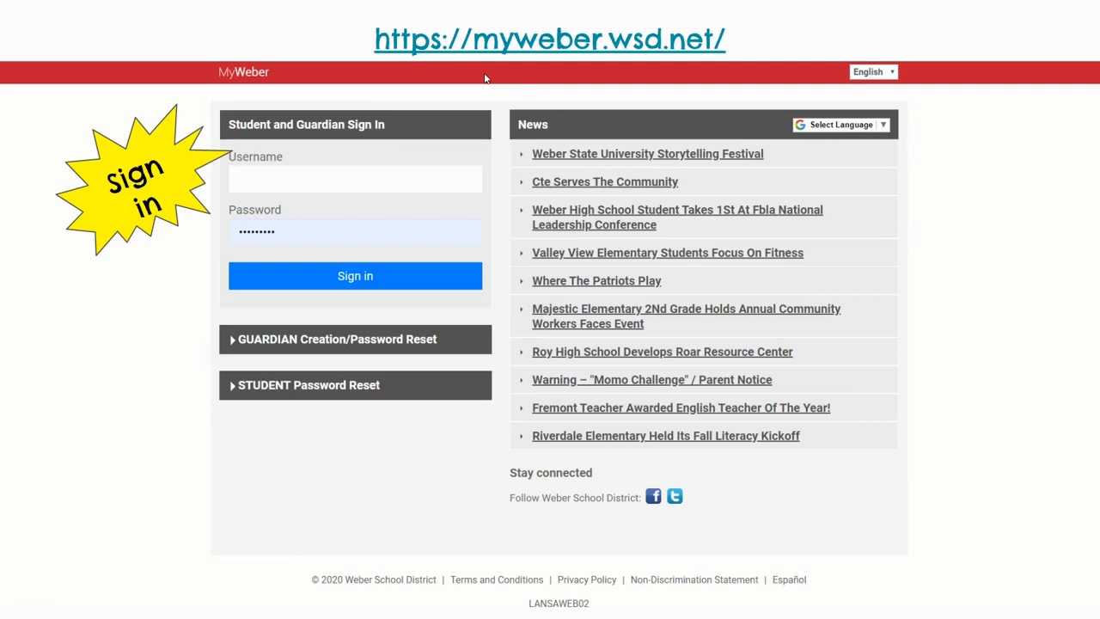
mouse_move(403, 175)
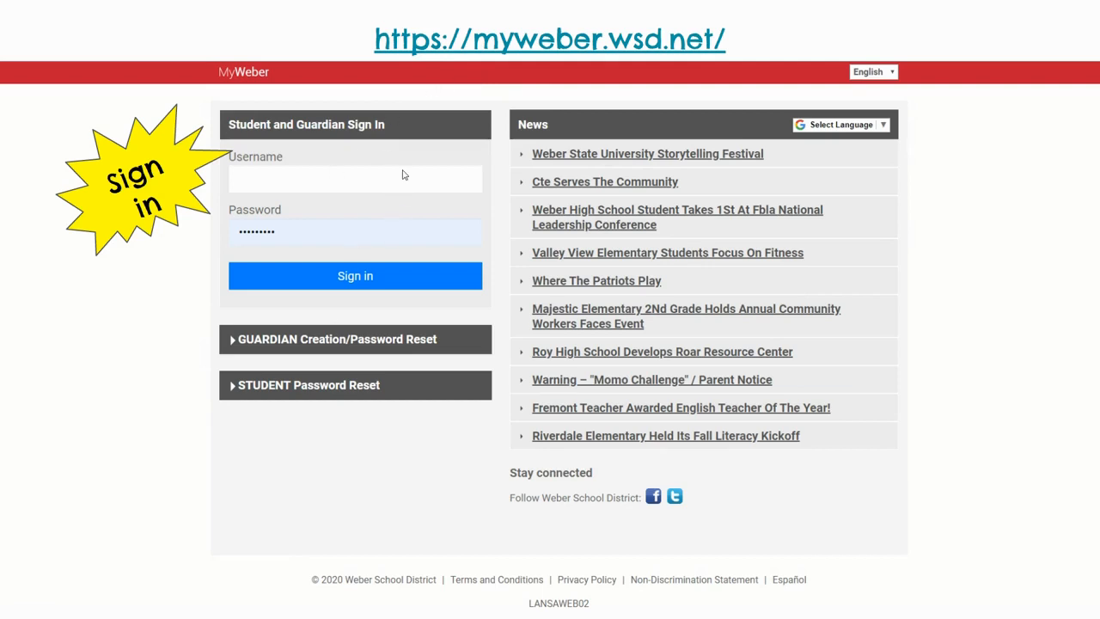
mouse_move(133, 388)
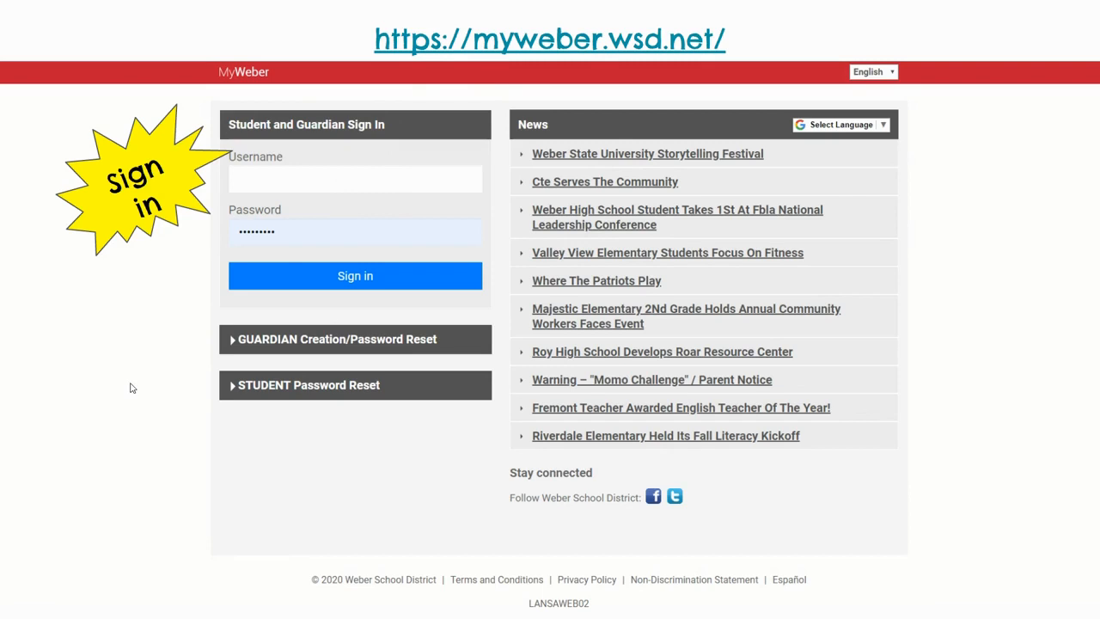
- Sign in to the MyWeber student account to reach the student records menu
click(354, 275)
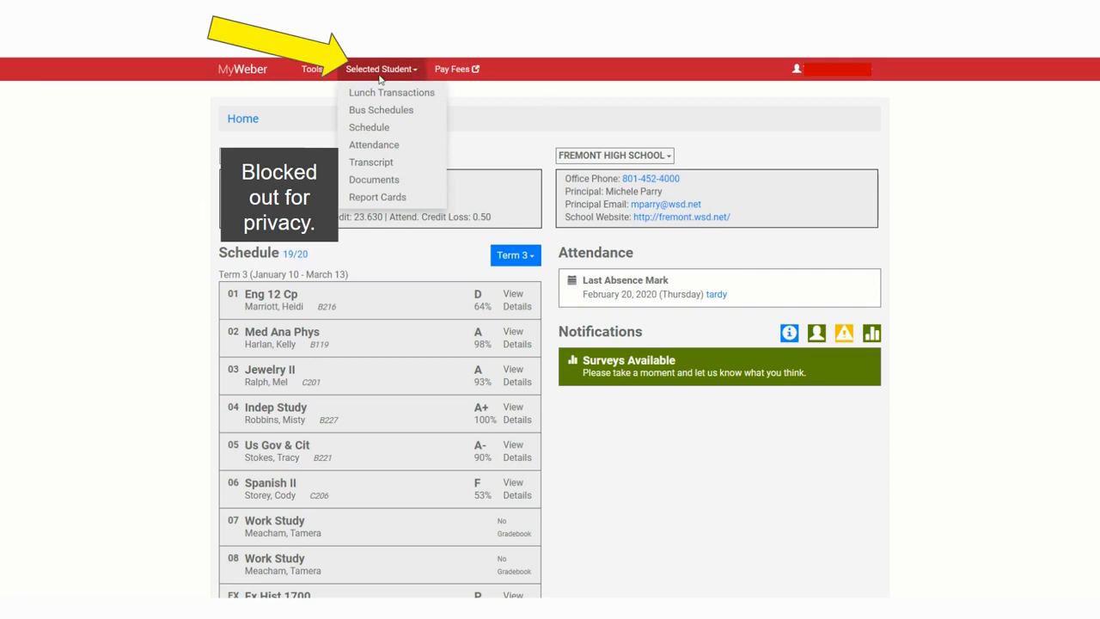
mouse_move(162, 177)
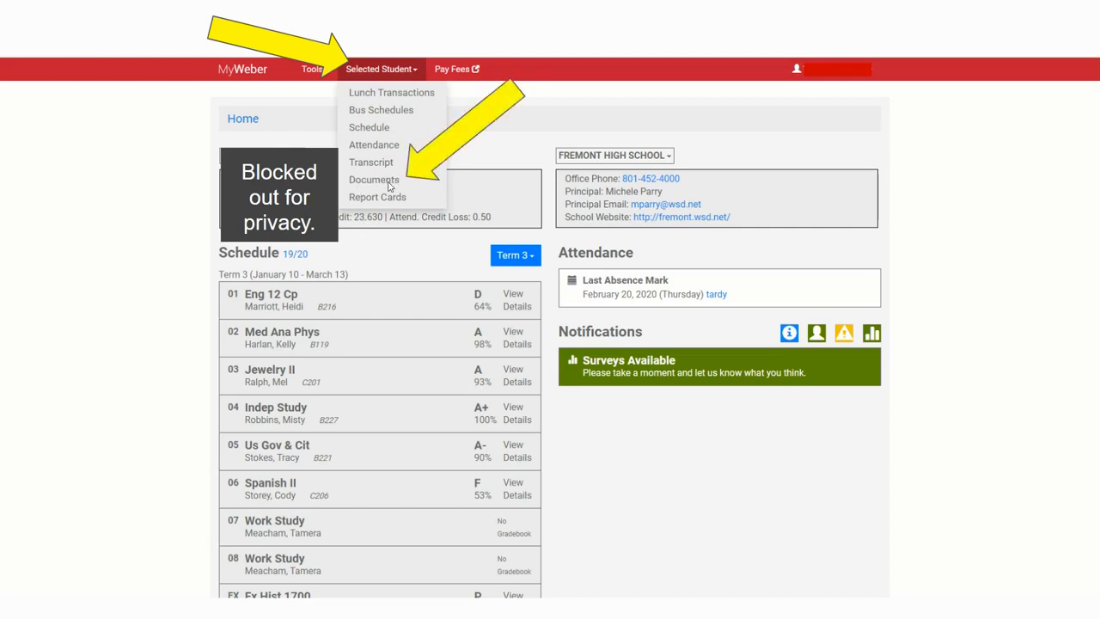
- Show the student's Documents list of SAGE and CRT test reports
click(375, 180)
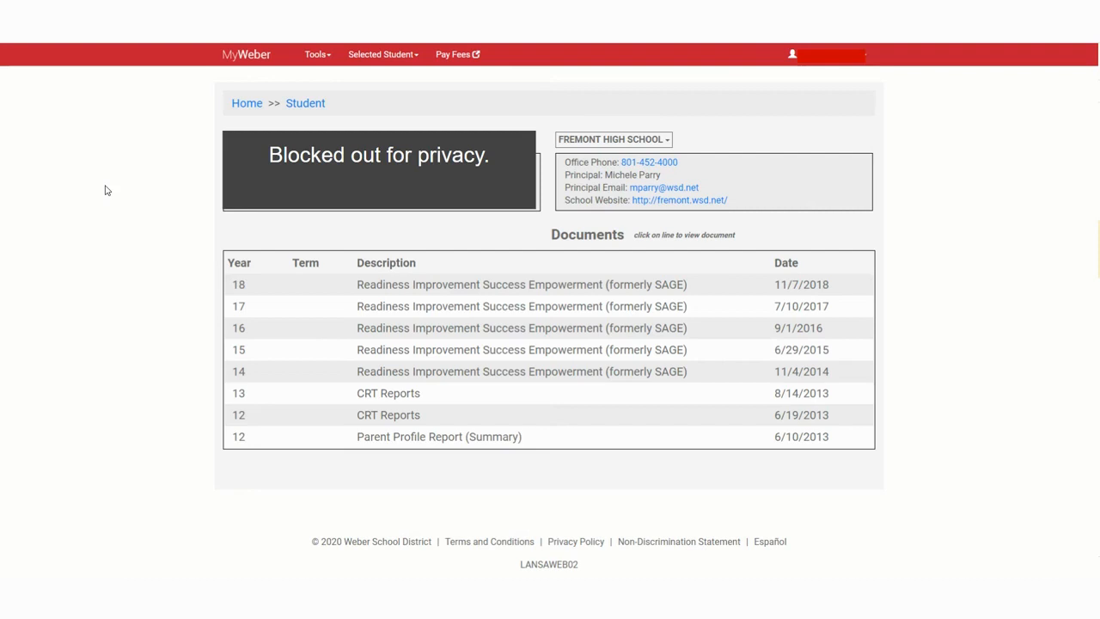
mouse_move(433, 278)
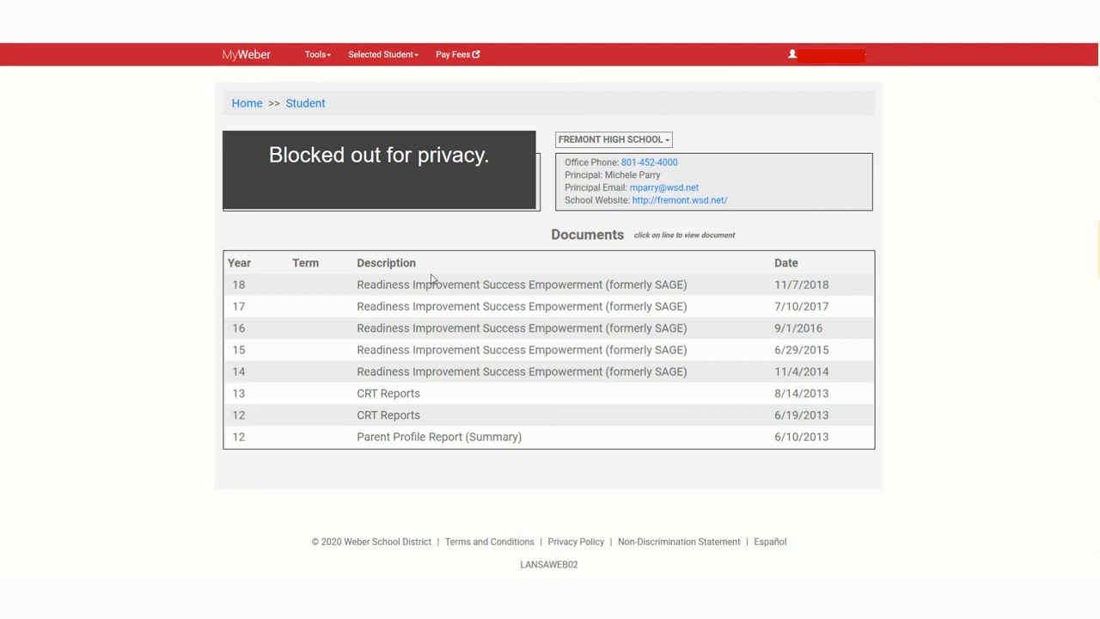
mouse_move(498, 274)
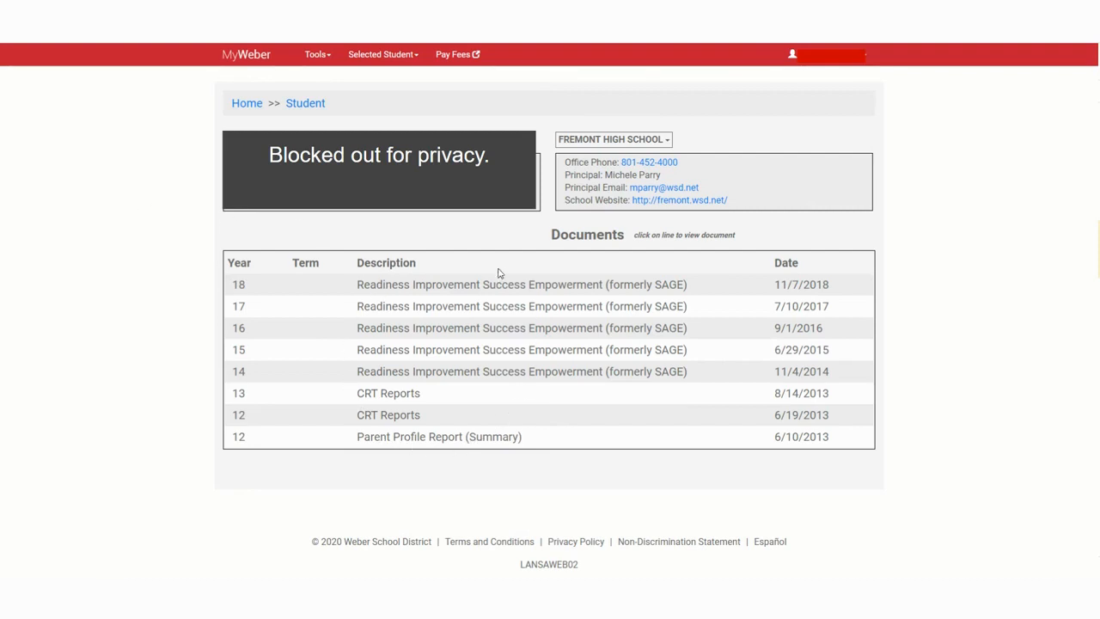
mouse_move(557, 292)
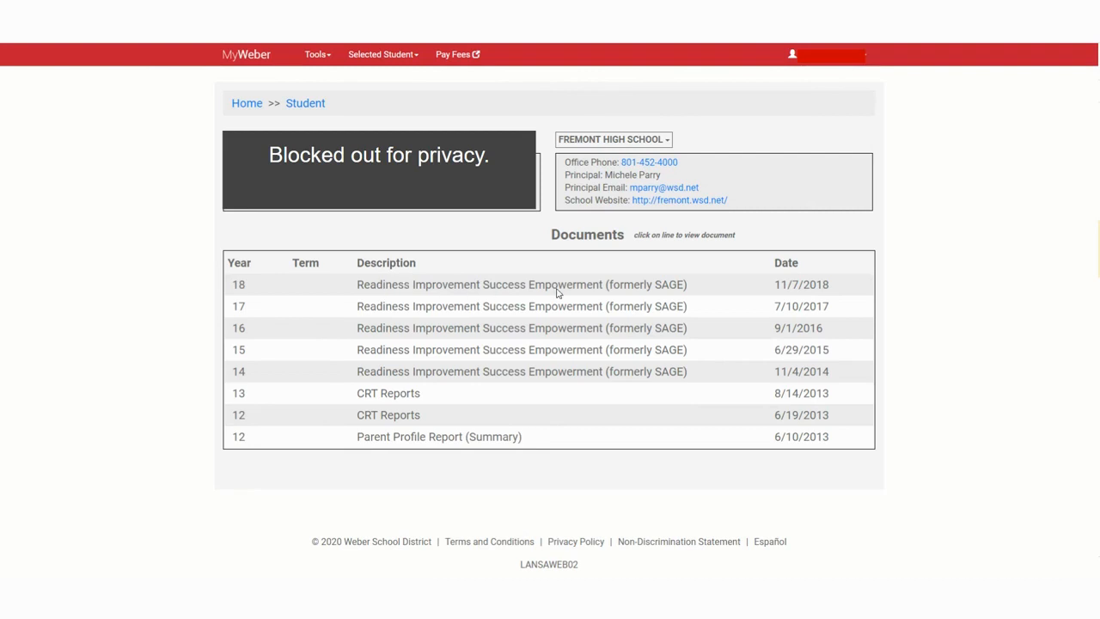
mouse_move(656, 327)
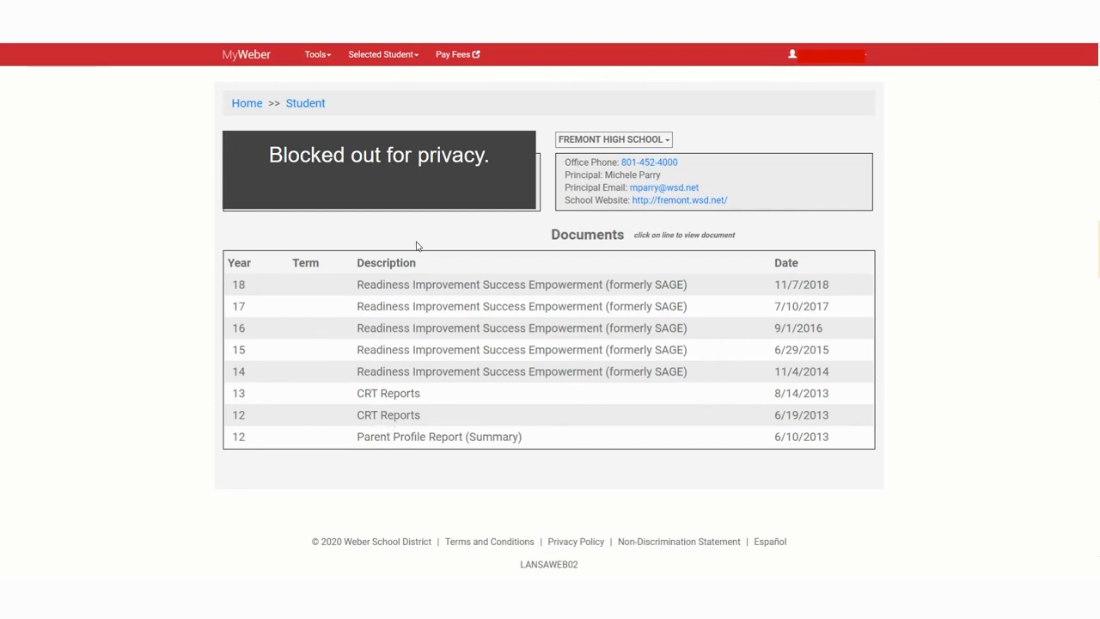
mouse_move(404, 381)
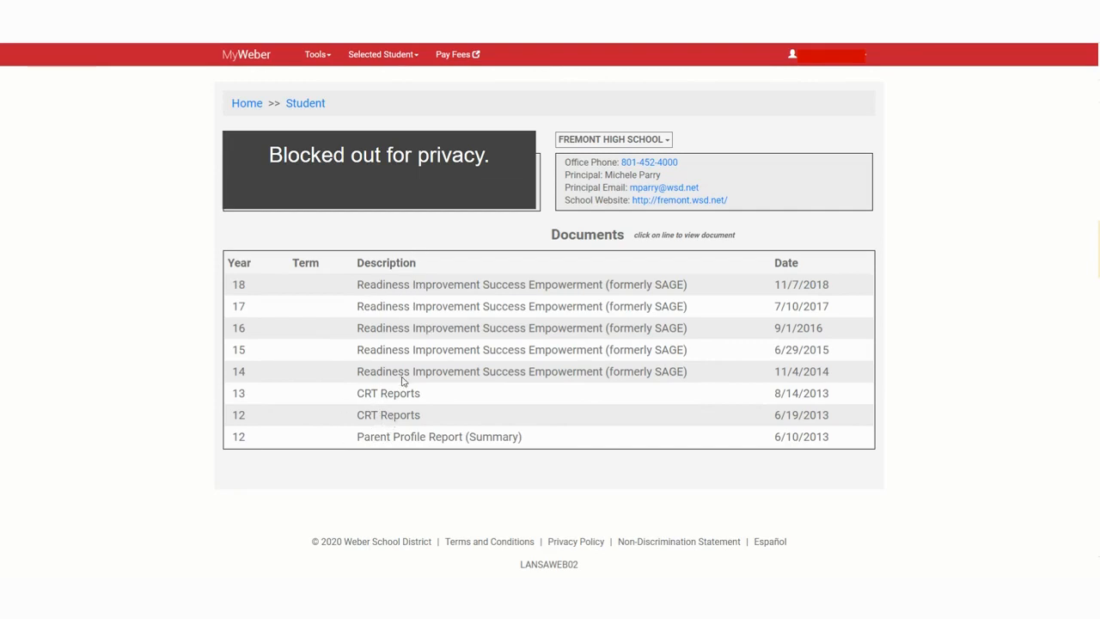
mouse_move(378, 414)
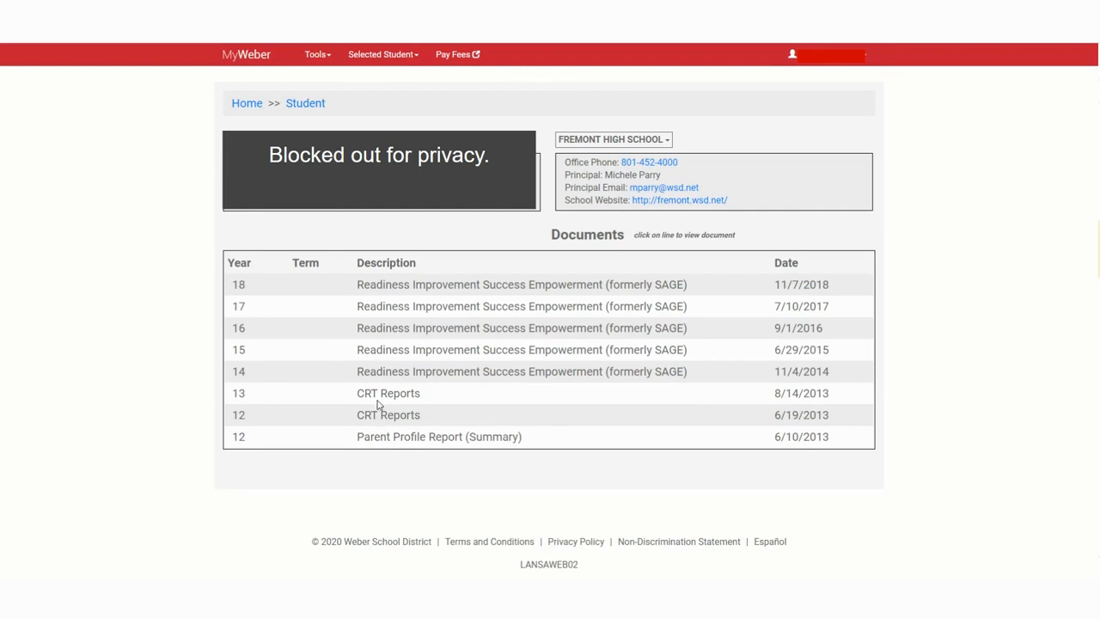
mouse_move(159, 278)
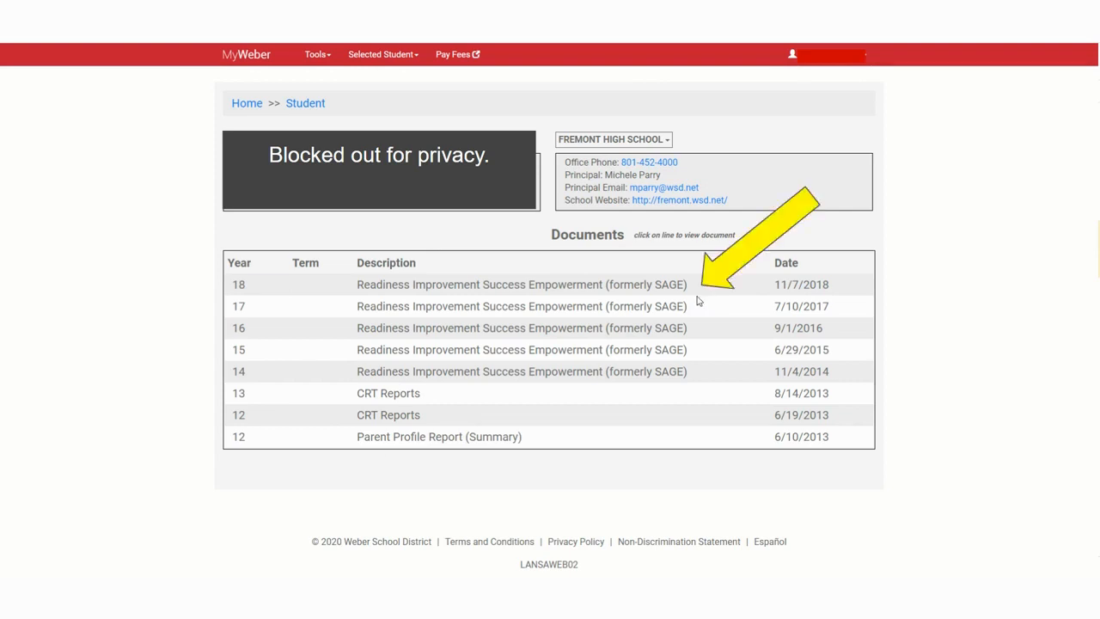
mouse_move(721, 275)
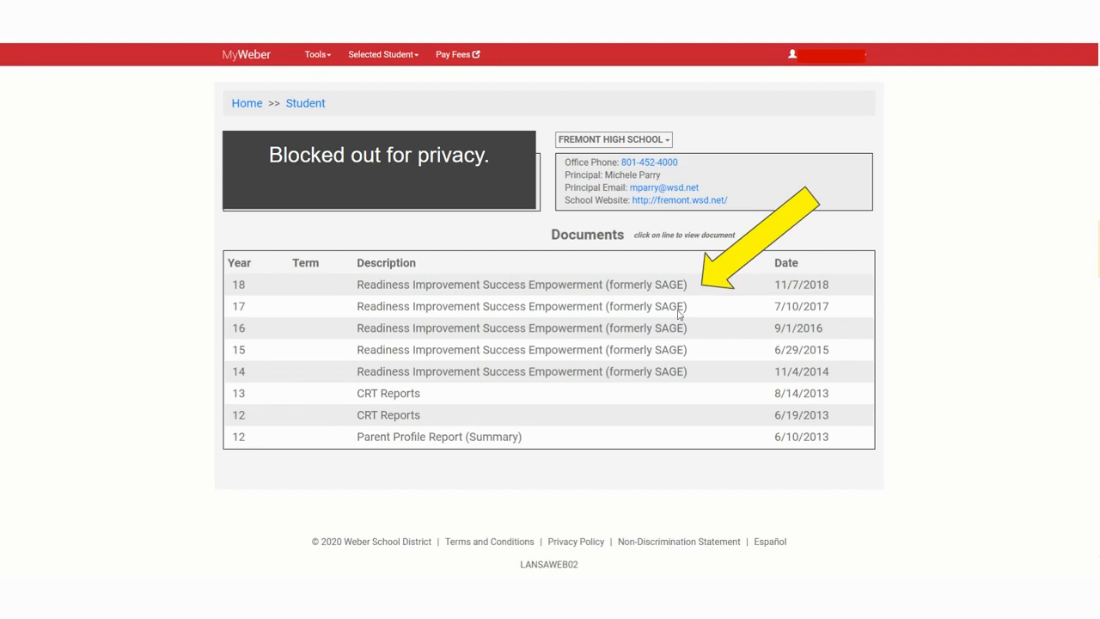
mouse_move(464, 248)
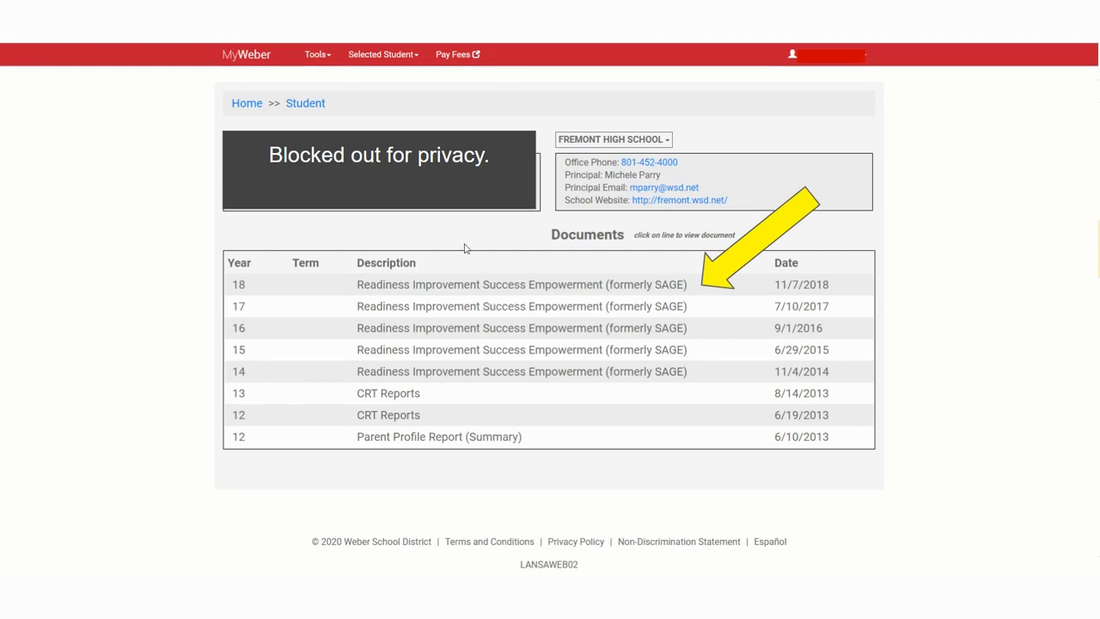
mouse_move(446, 412)
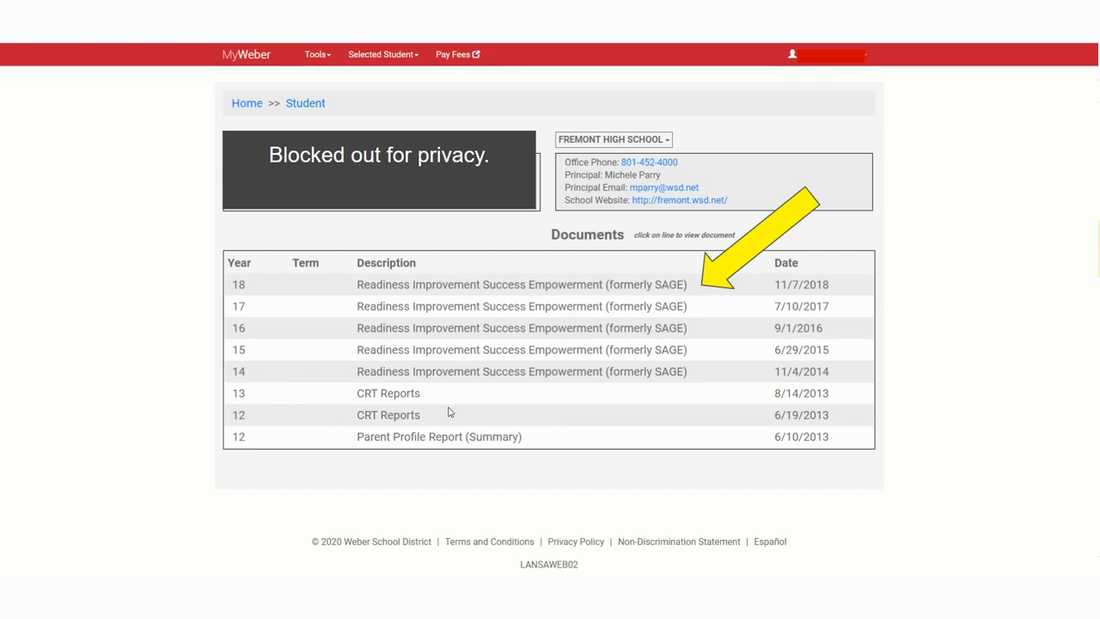
mouse_move(485, 391)
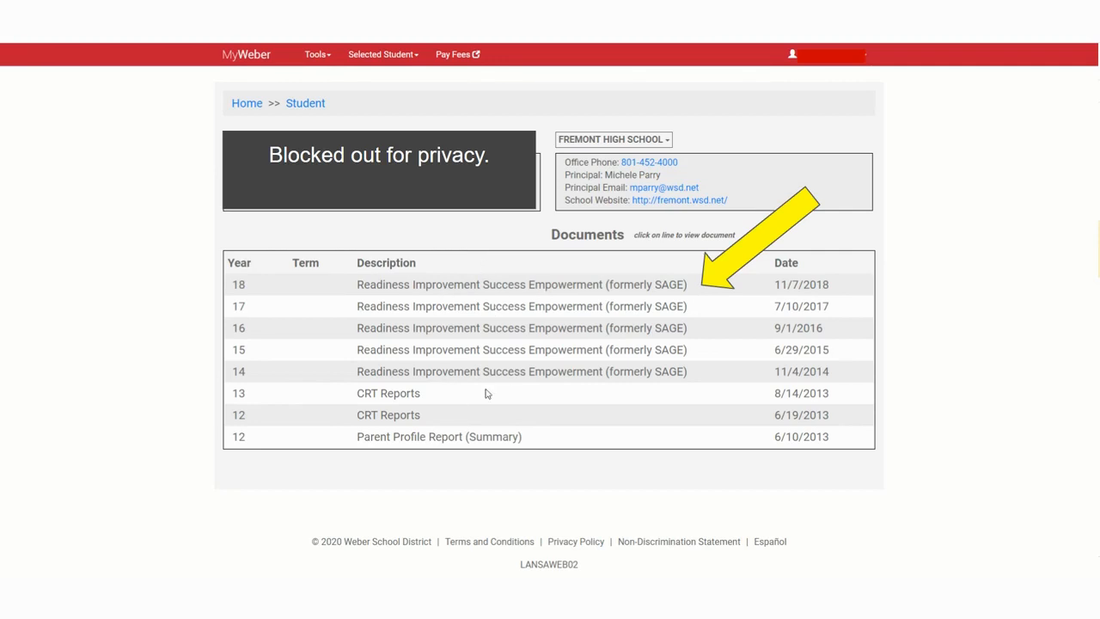
mouse_move(127, 241)
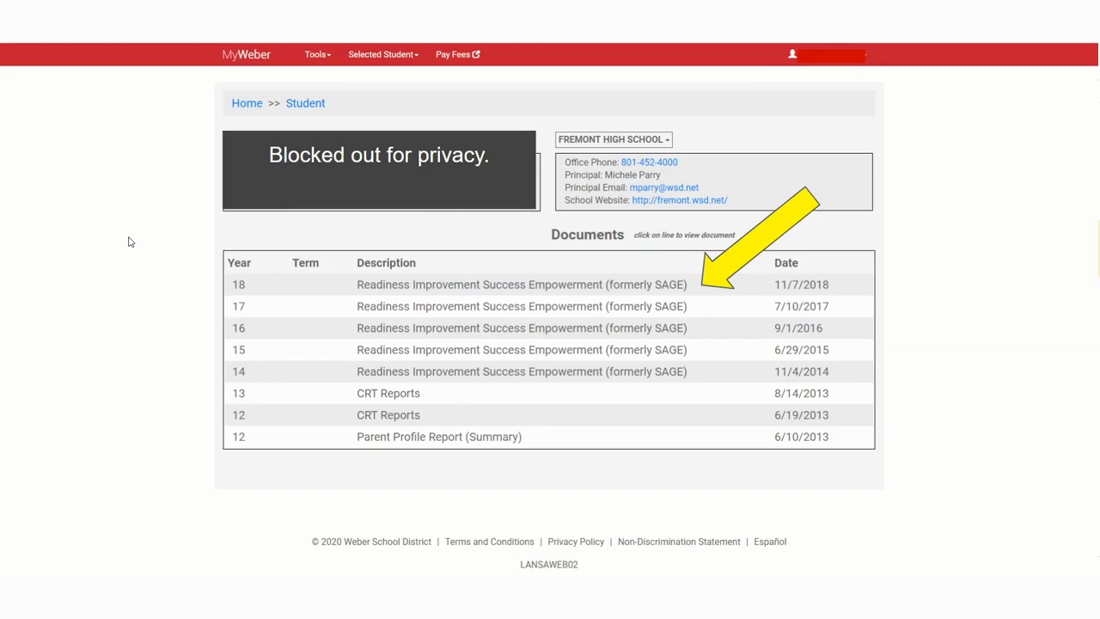
- View the 2014-2015 Grade 7 Mathematics SAGE report with scale score 454
click(522, 286)
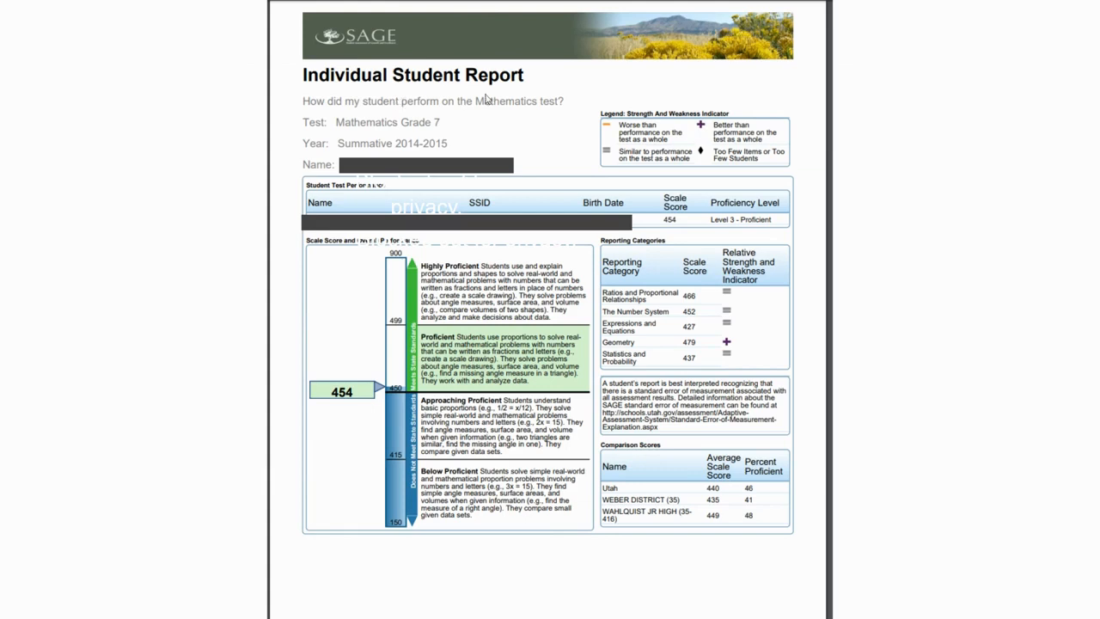
mouse_move(139, 220)
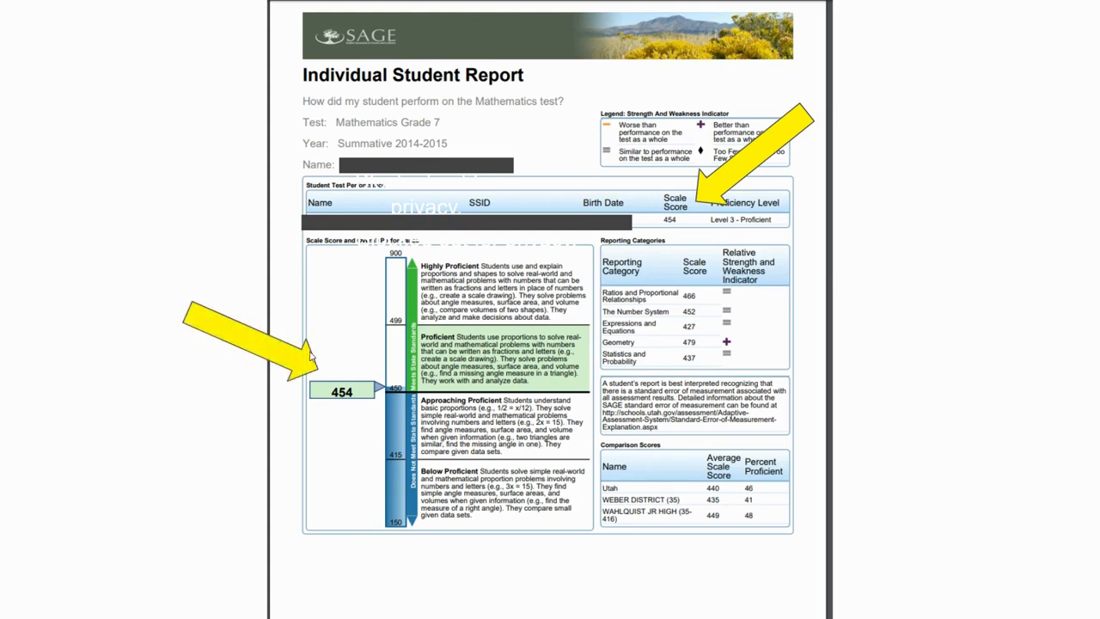
mouse_move(681, 227)
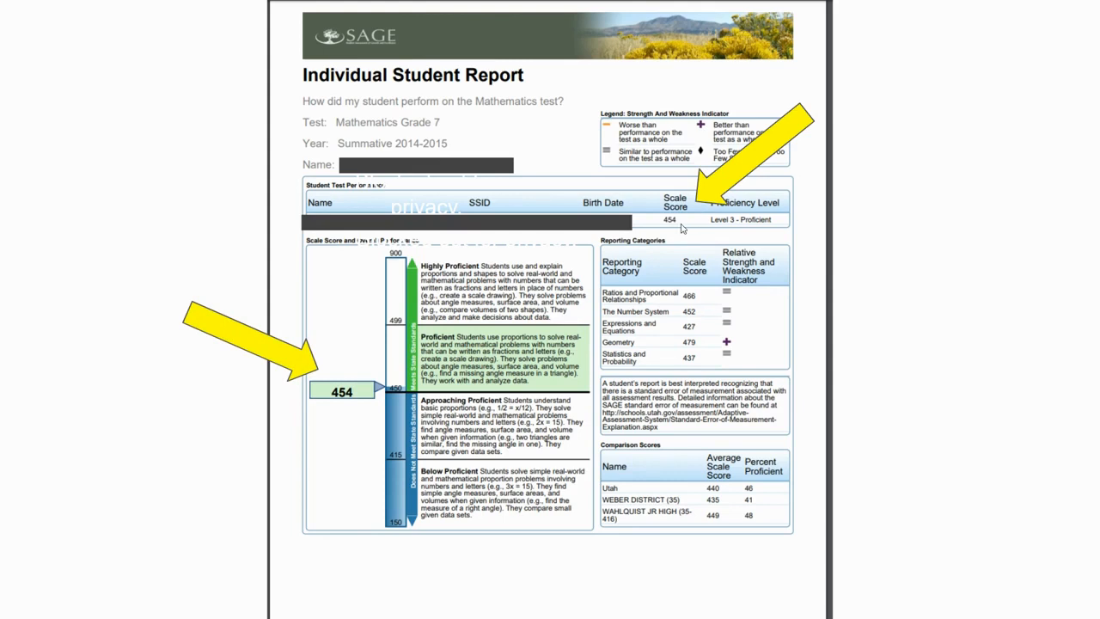
mouse_move(320, 383)
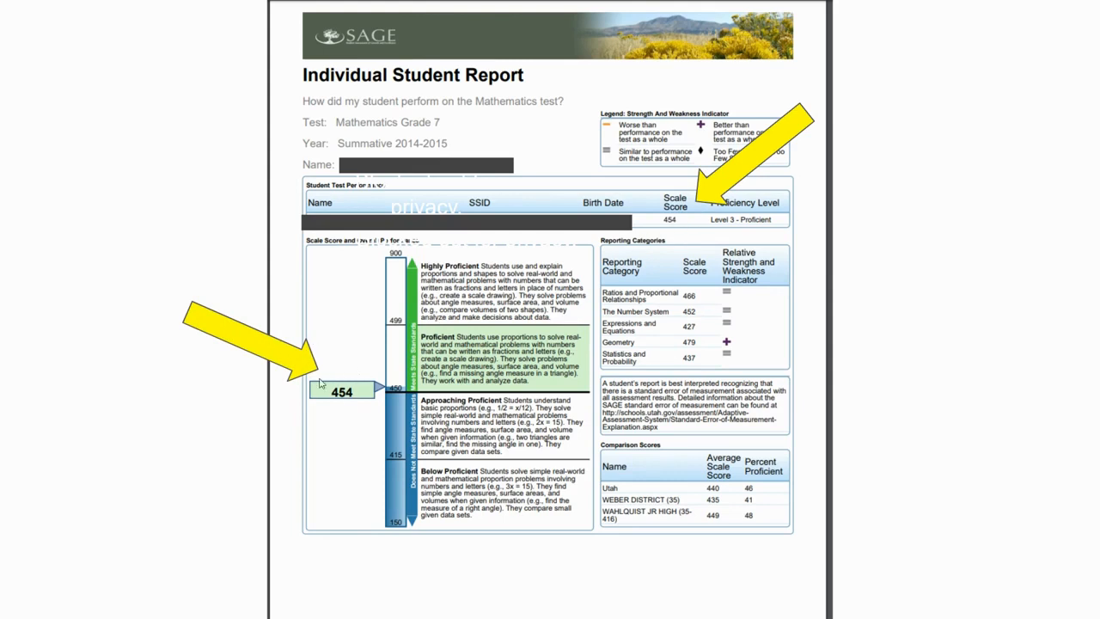
mouse_move(148, 196)
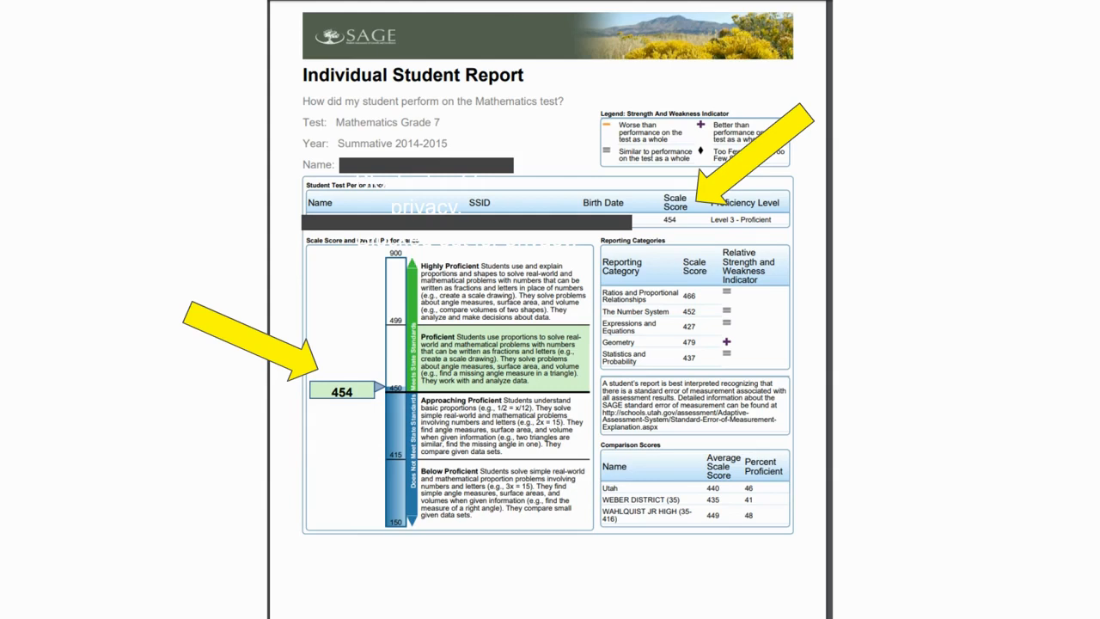
mouse_move(155, 221)
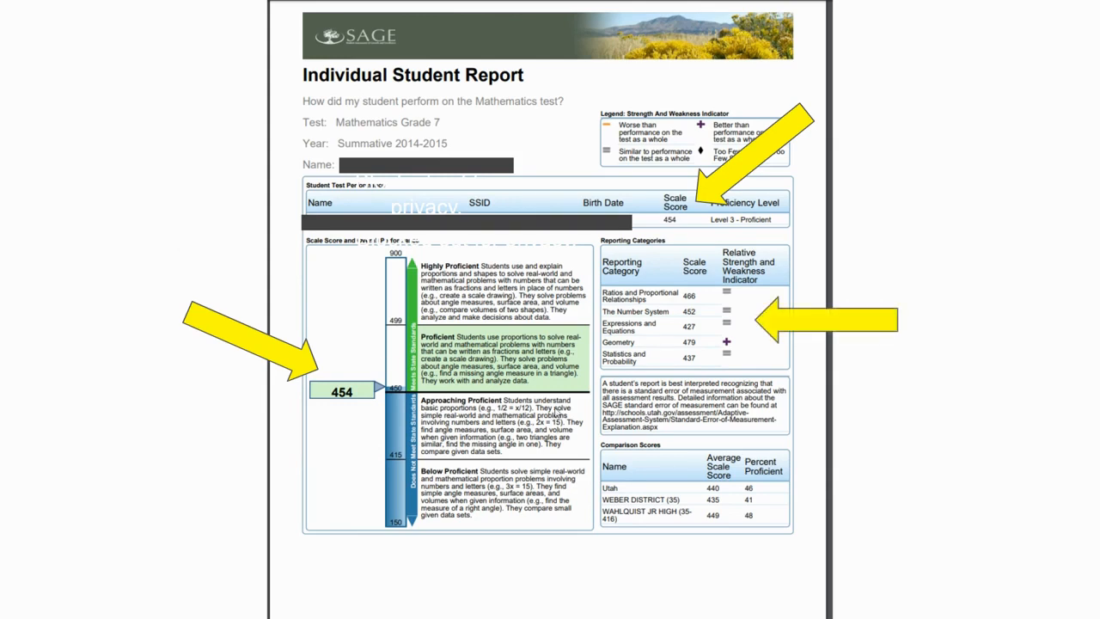
mouse_move(681, 308)
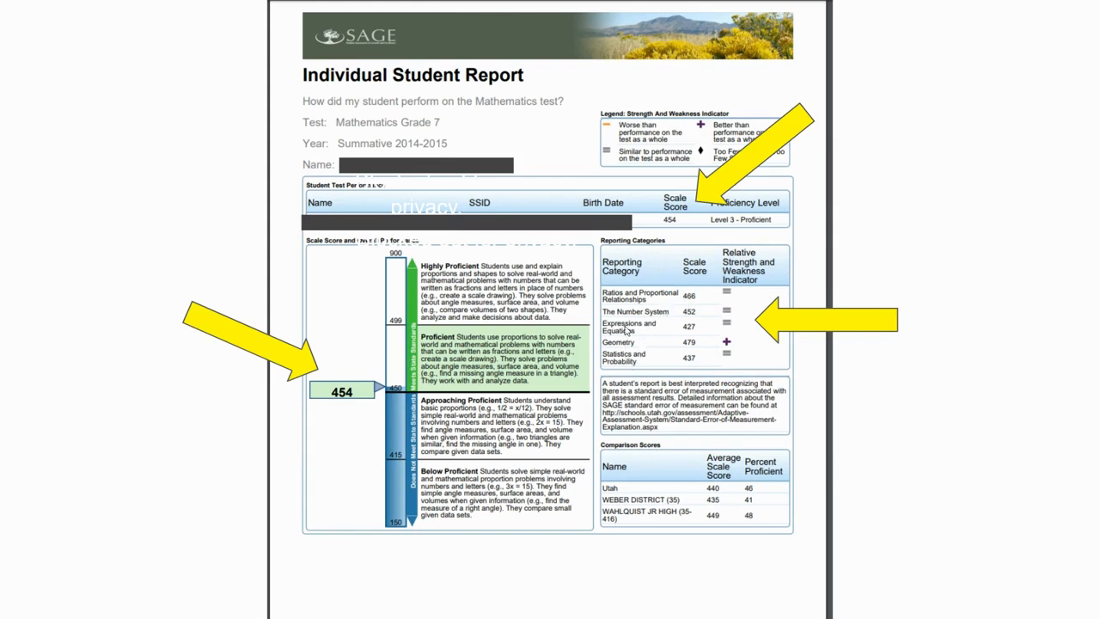
mouse_move(347, 354)
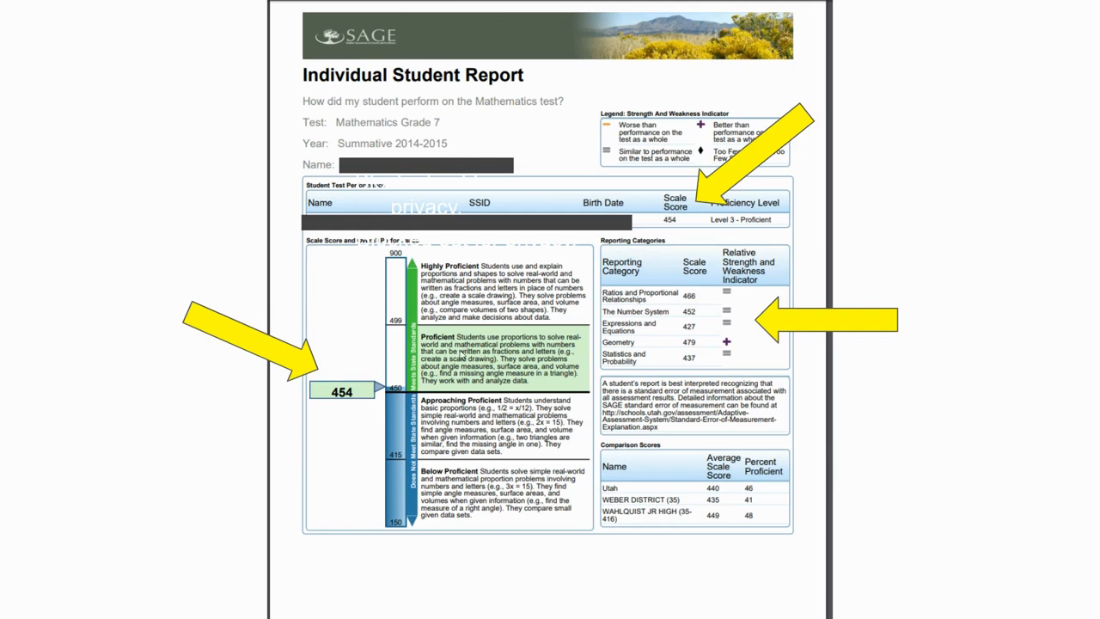
mouse_move(642, 359)
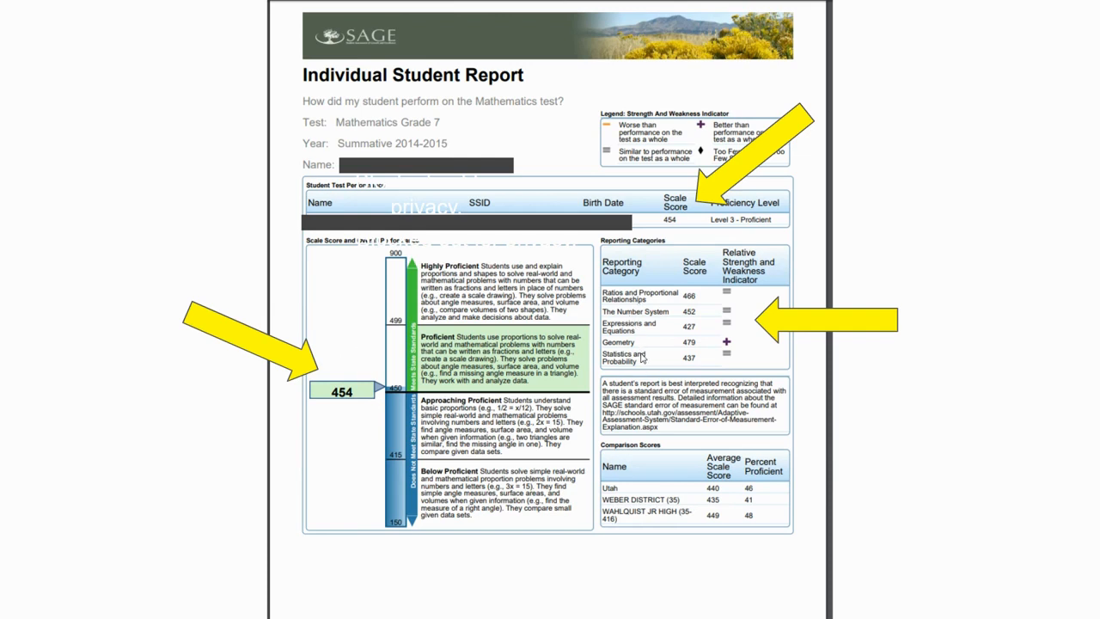
mouse_move(656, 299)
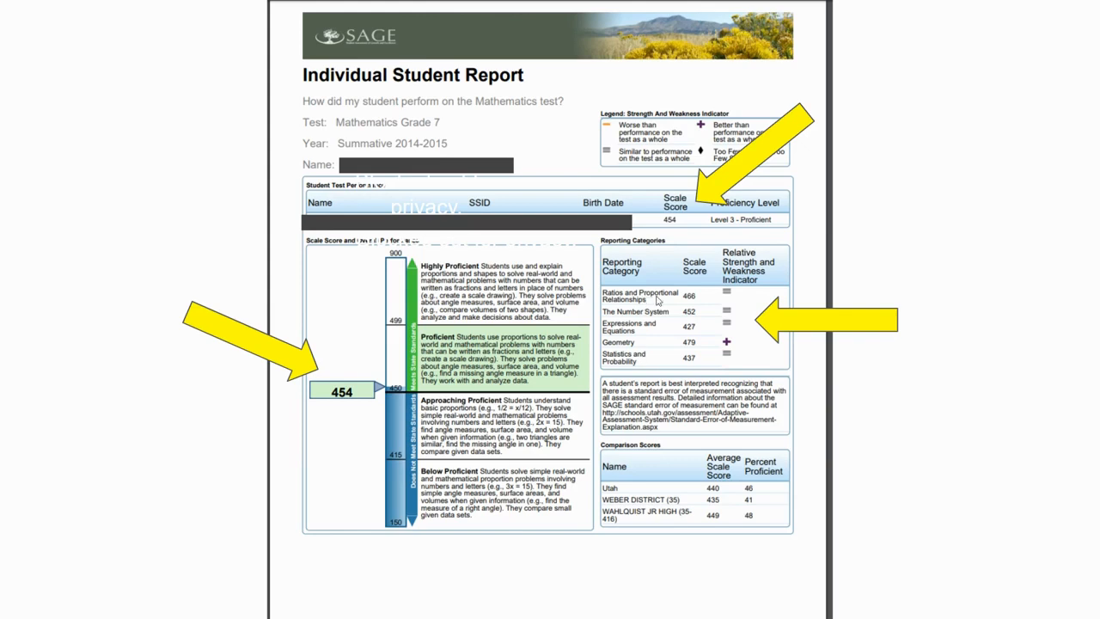
mouse_move(680, 359)
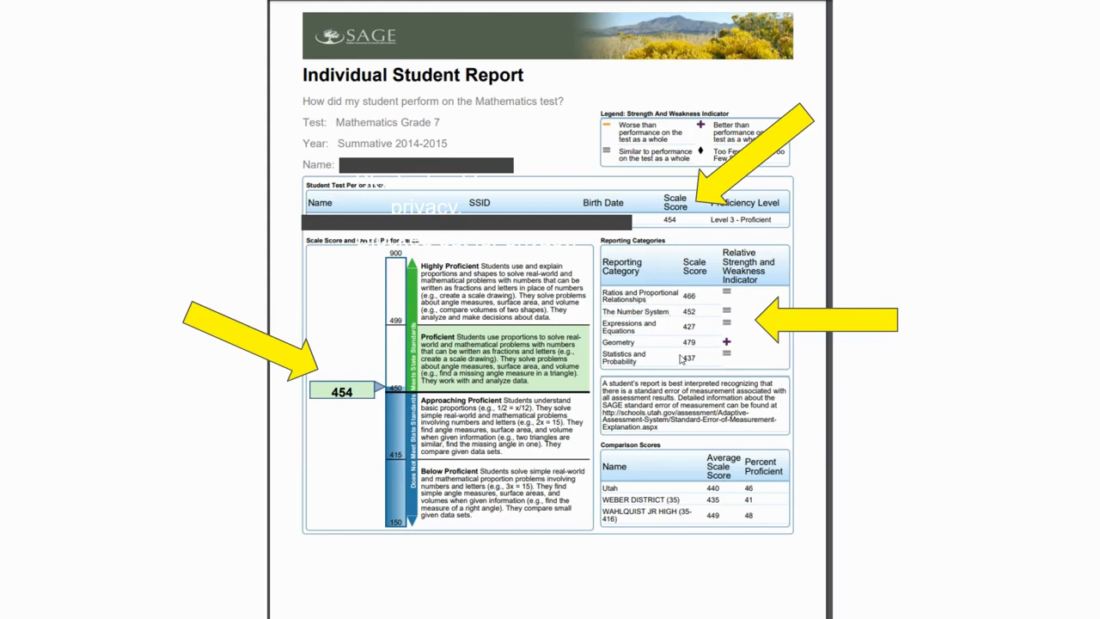
mouse_move(684, 364)
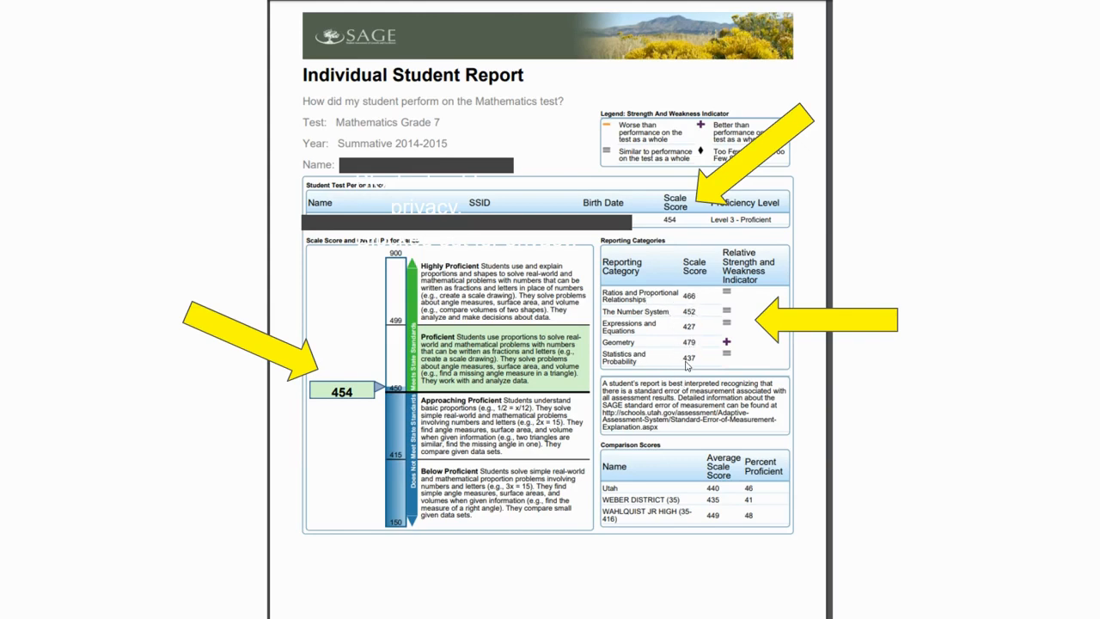
mouse_move(677, 355)
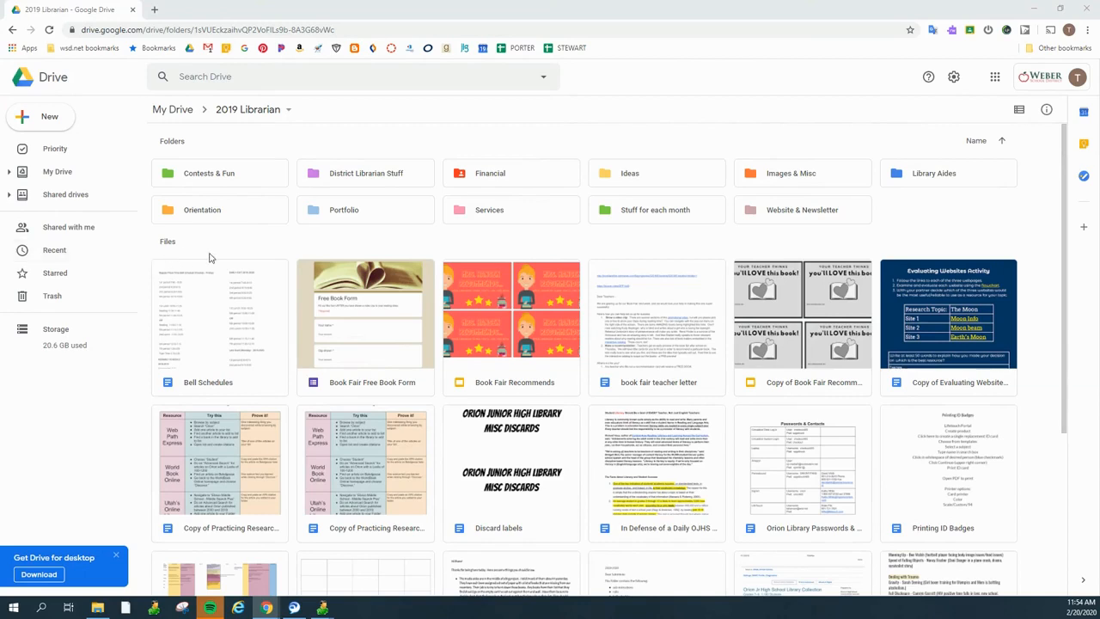
mouse_move(344, 209)
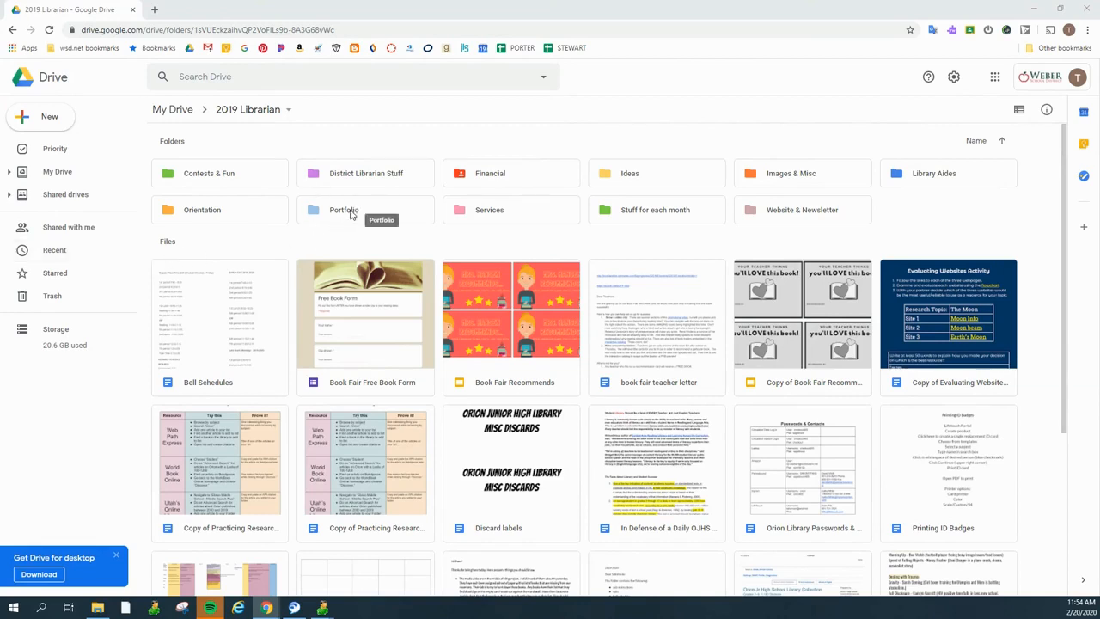
mouse_move(344, 215)
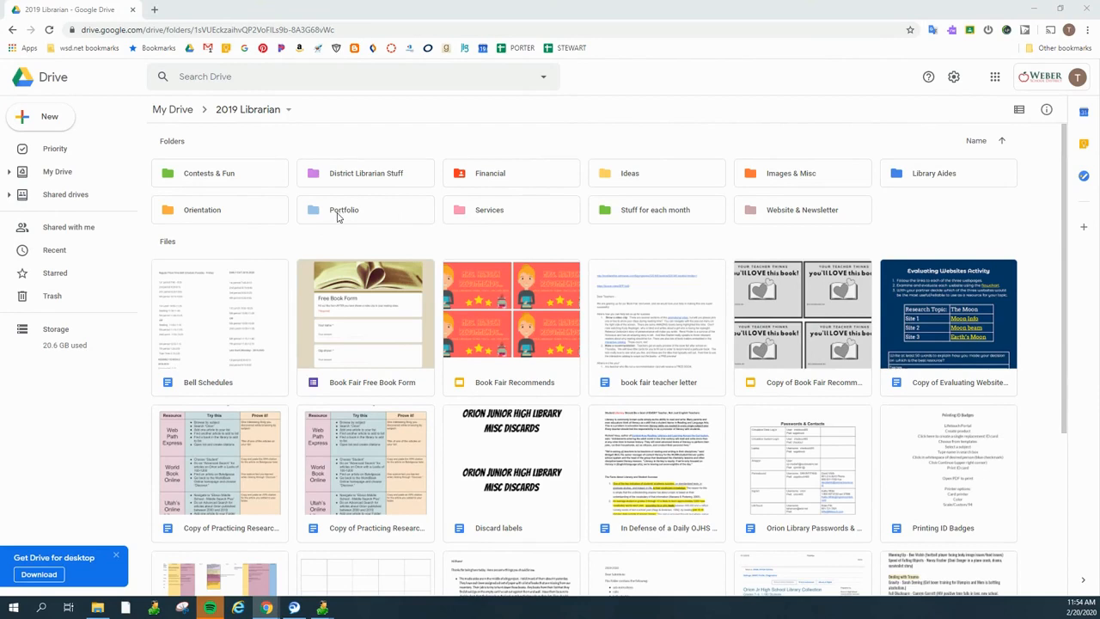
mouse_move(344, 210)
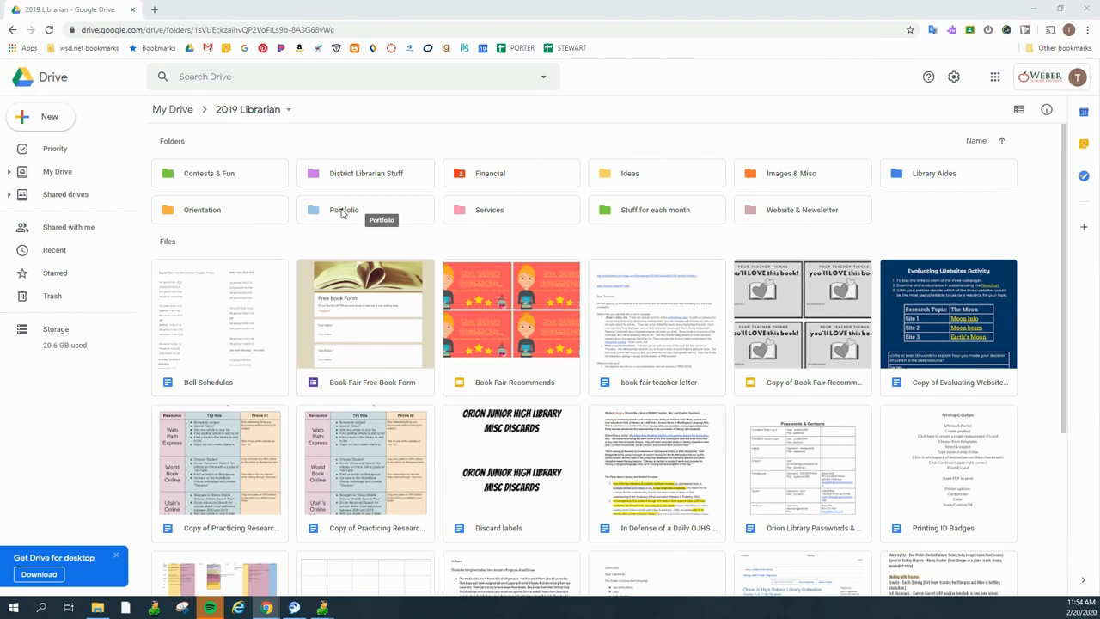
- Enter the Portfolio folder inside 2019 Librarian
double_click(344, 210)
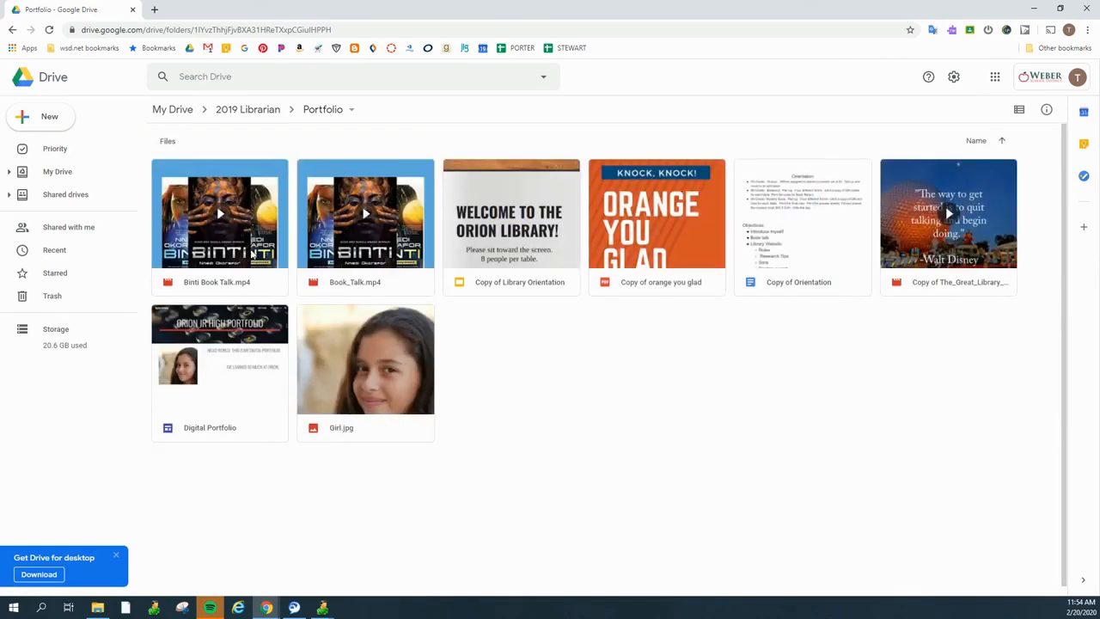
mouse_move(41, 120)
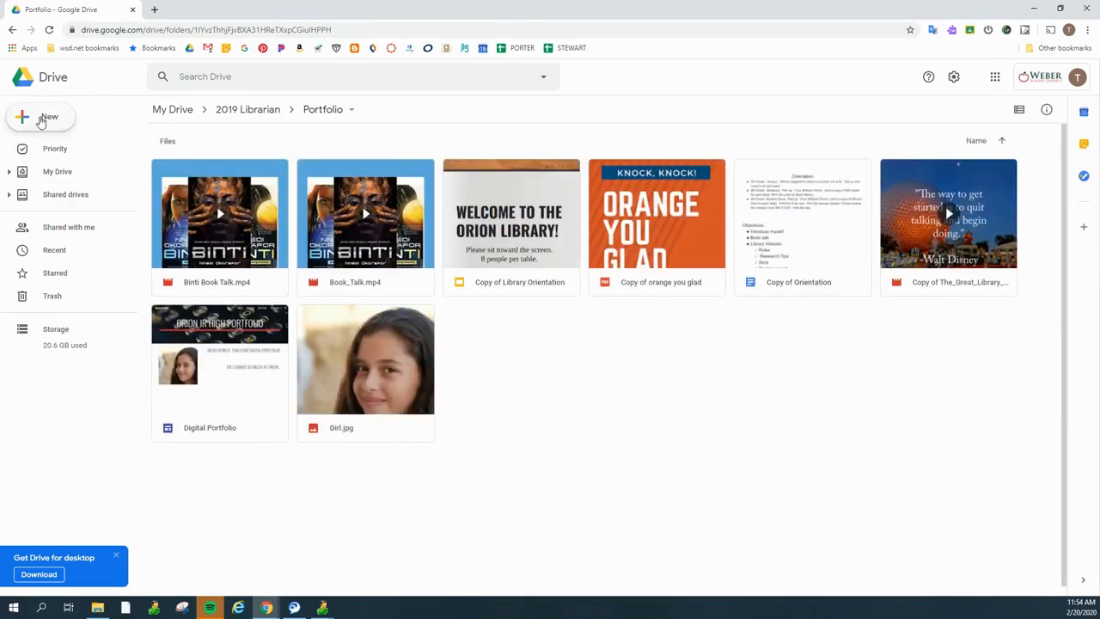
- Create a new blank Google Sheets spreadsheet in the Portfolio folder
click(38, 117)
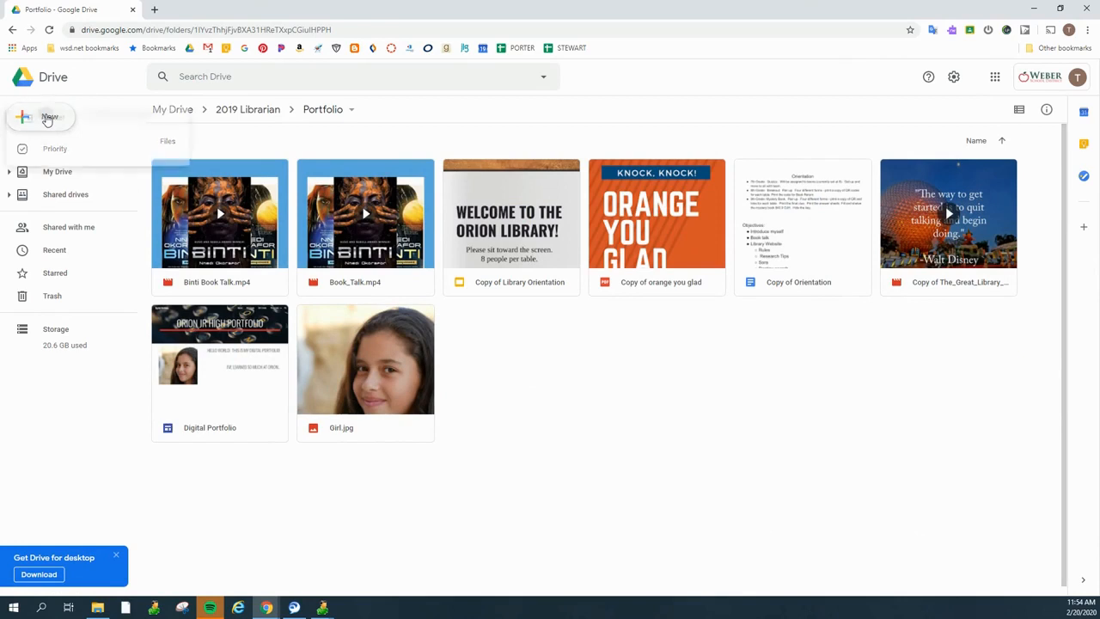
click(45, 117)
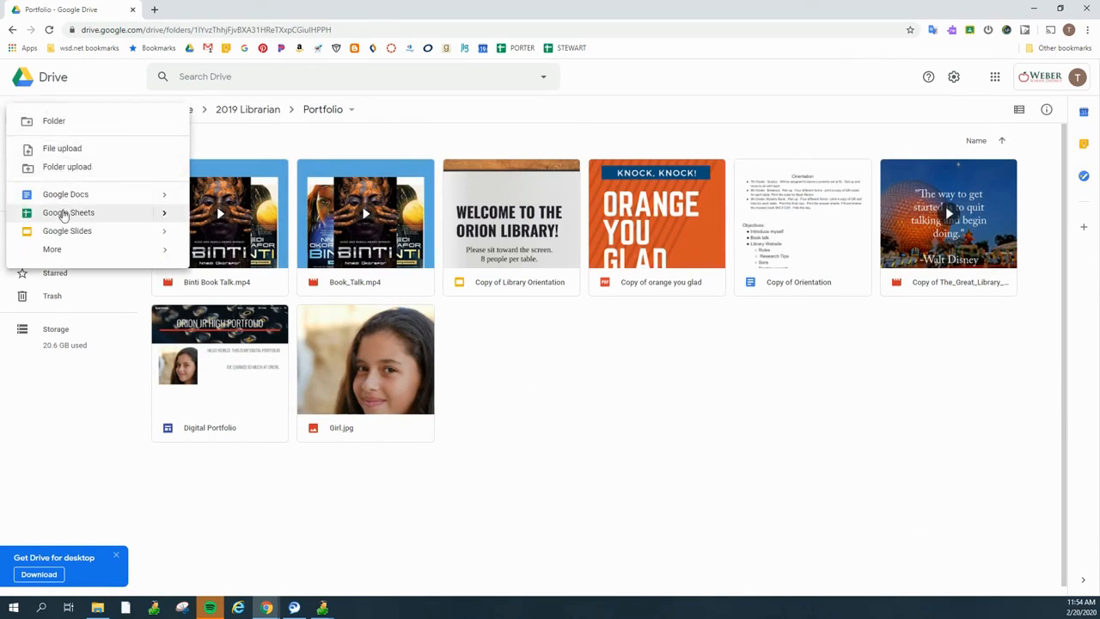
click(69, 213)
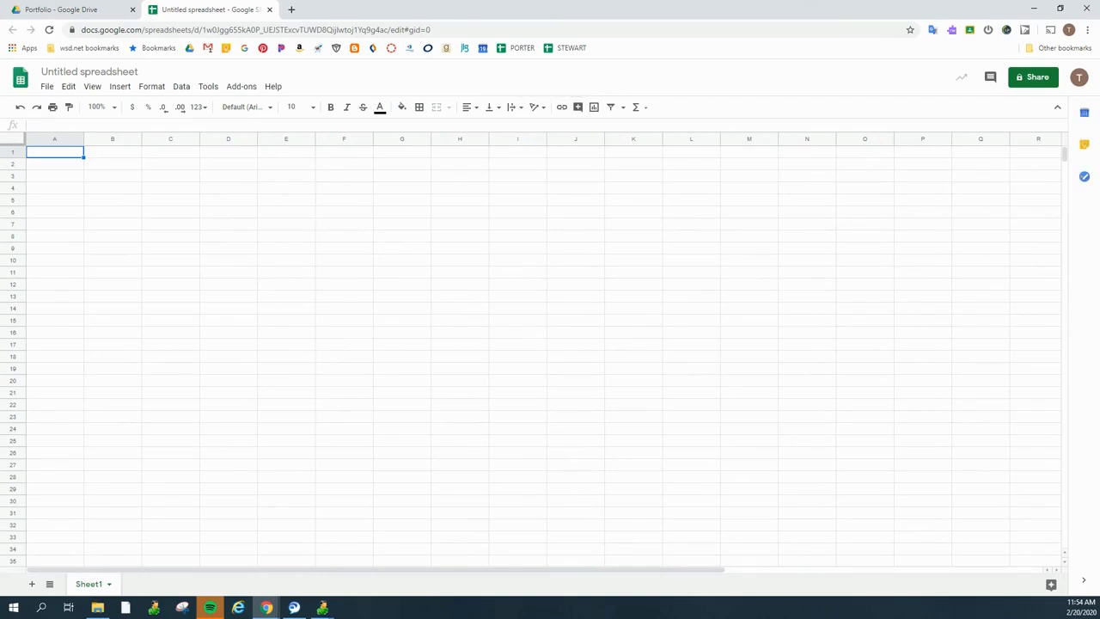
- Title the sheet Rise Scores and enter headers Subject, 6th, 7th, 8th and 9th Grade
click(90, 73)
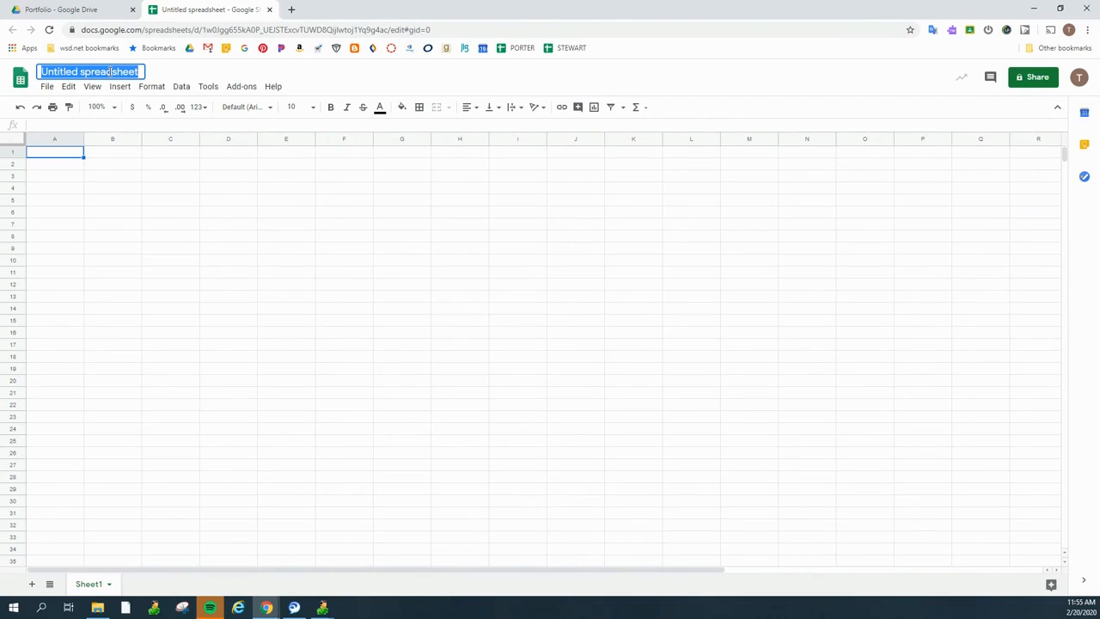
text(Rise Scores)
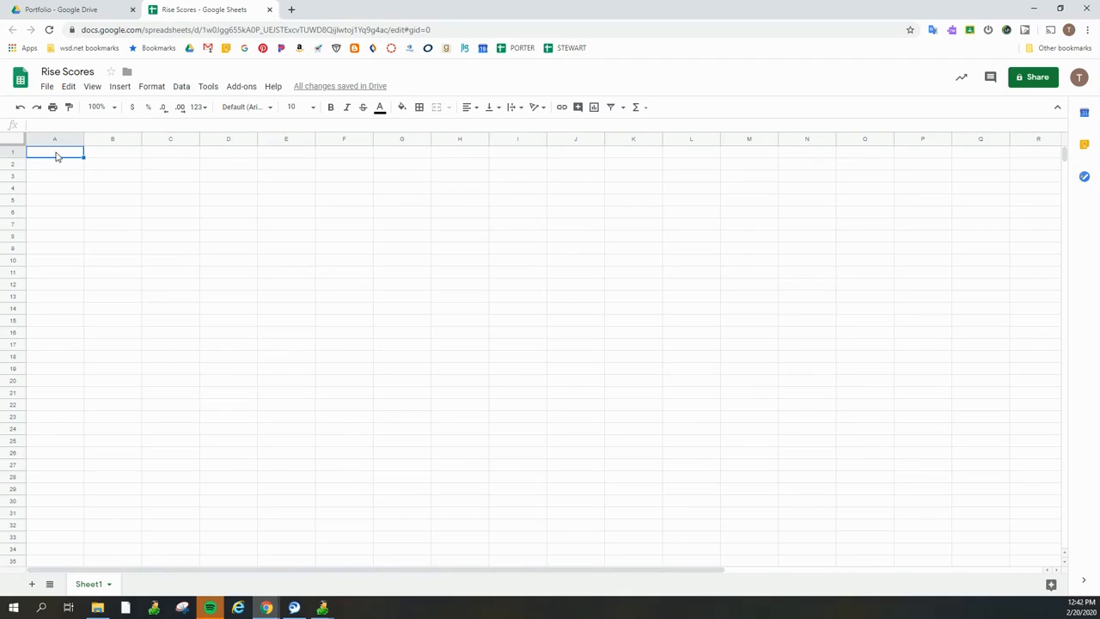
text(Subject)
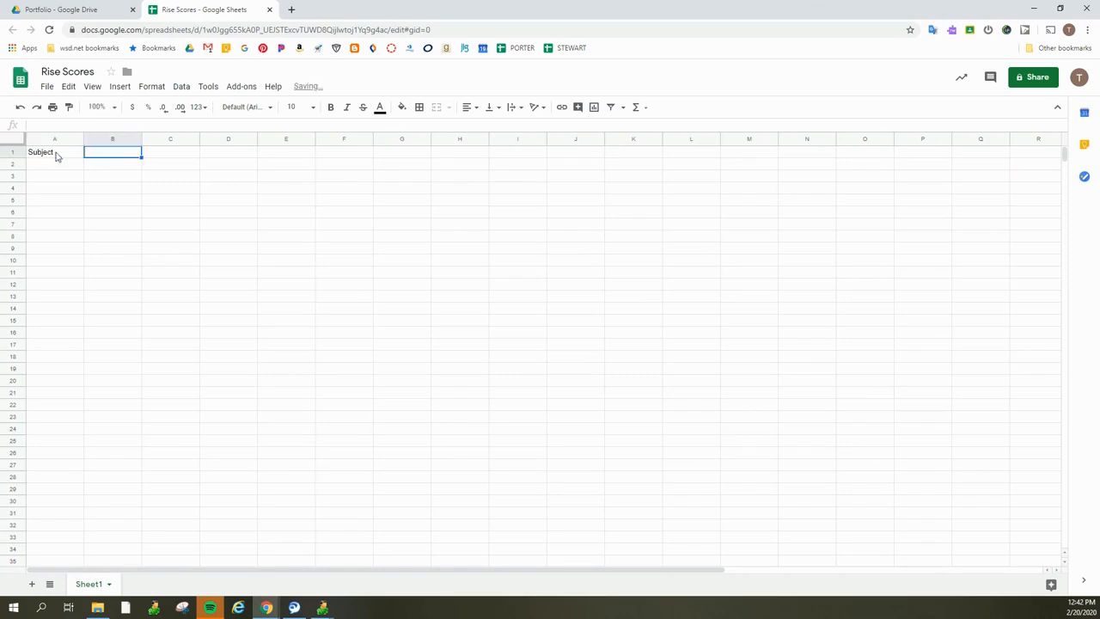
text(6th Grade)
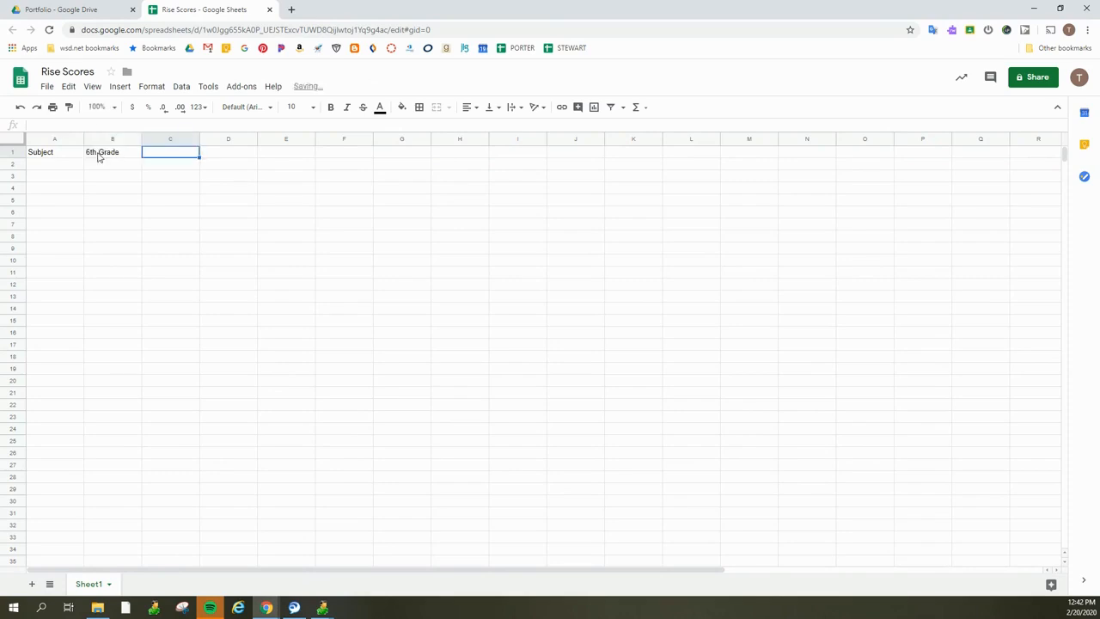
text(7th Gr)
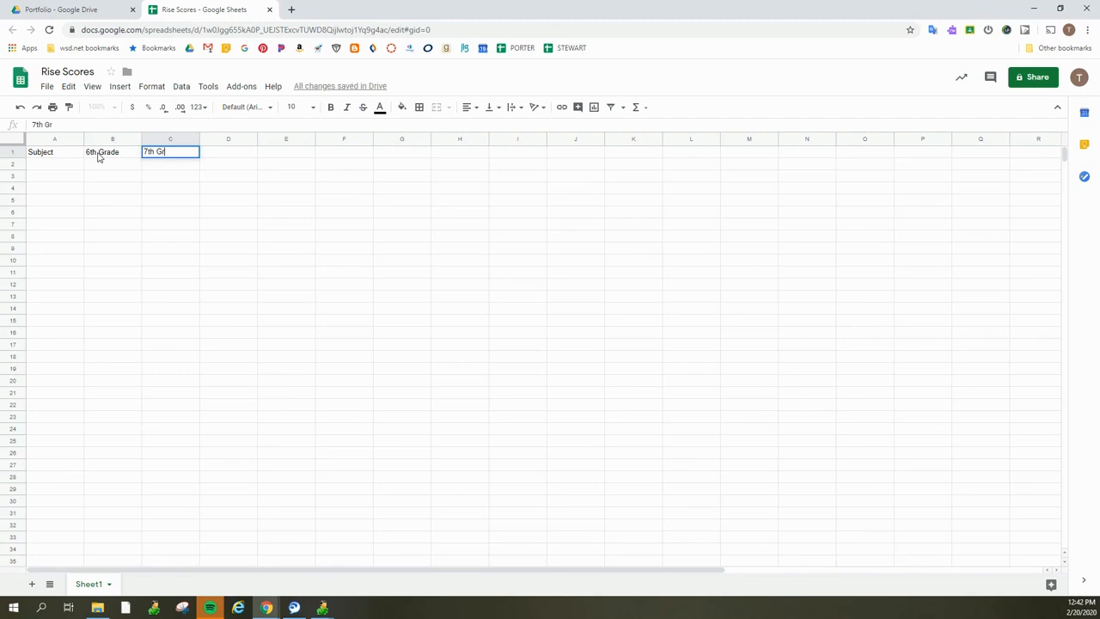
text(8)
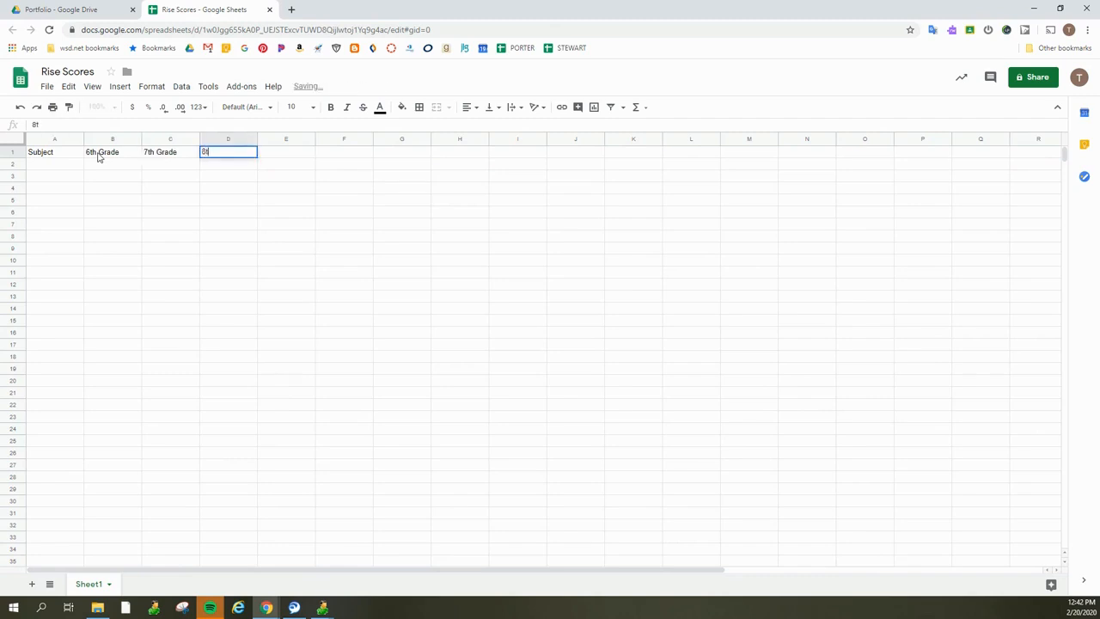
text(th Grade)
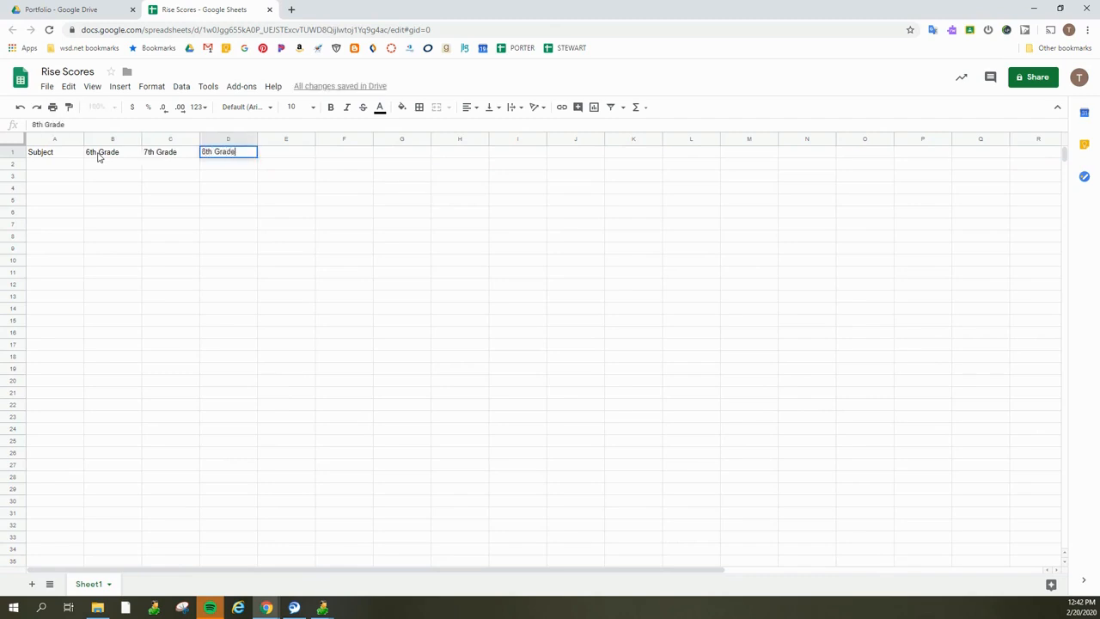
text(9)
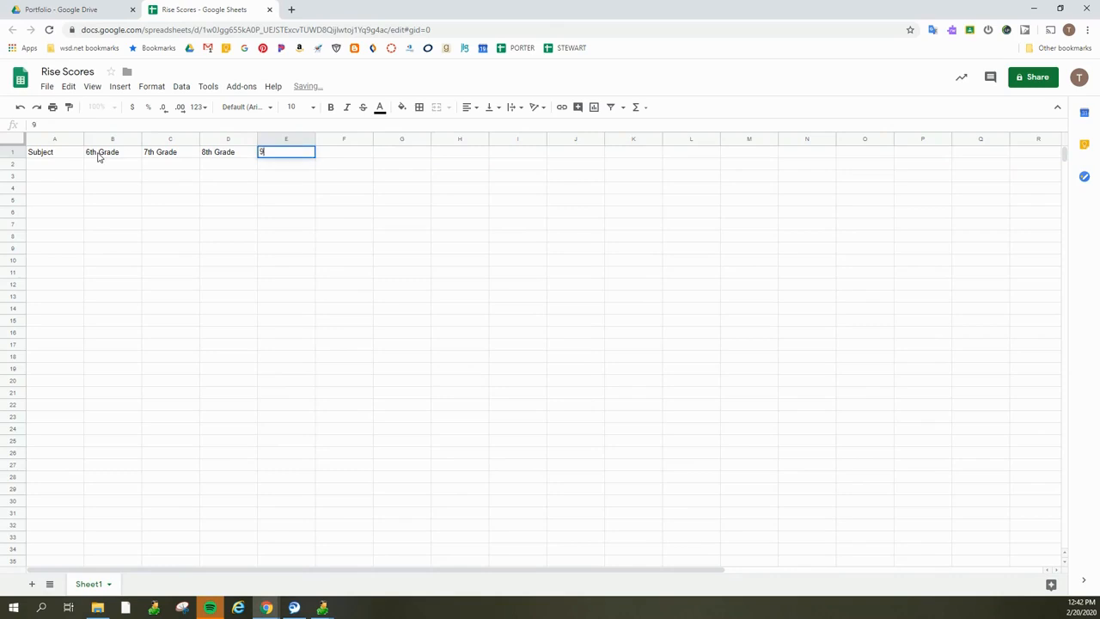
text(9th Grade)
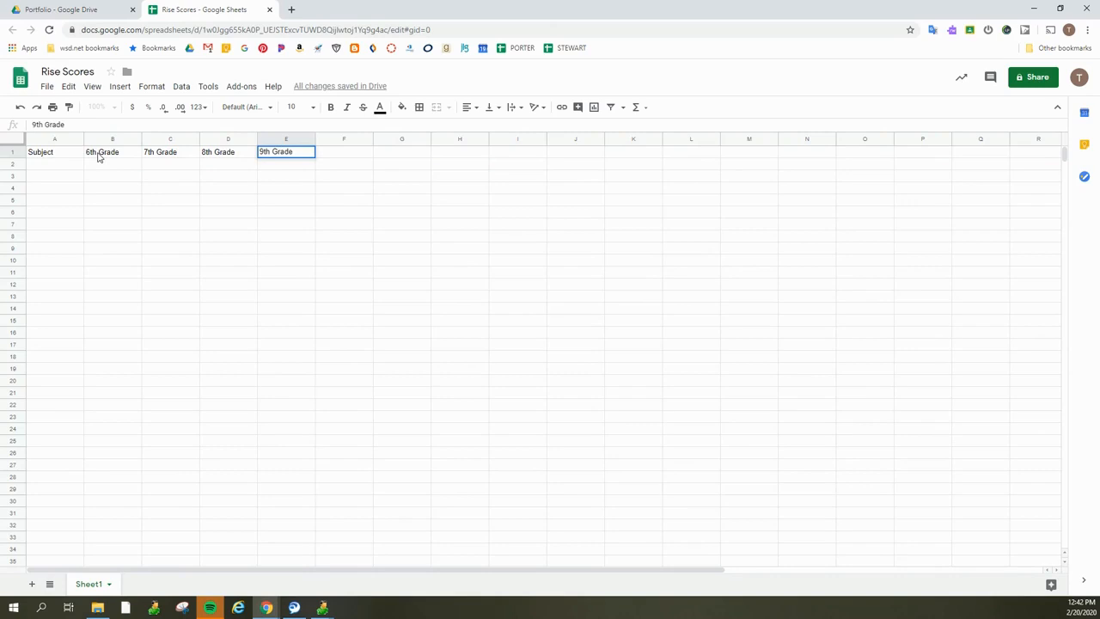
- List Math and Science as subject rows in column A
click(55, 165)
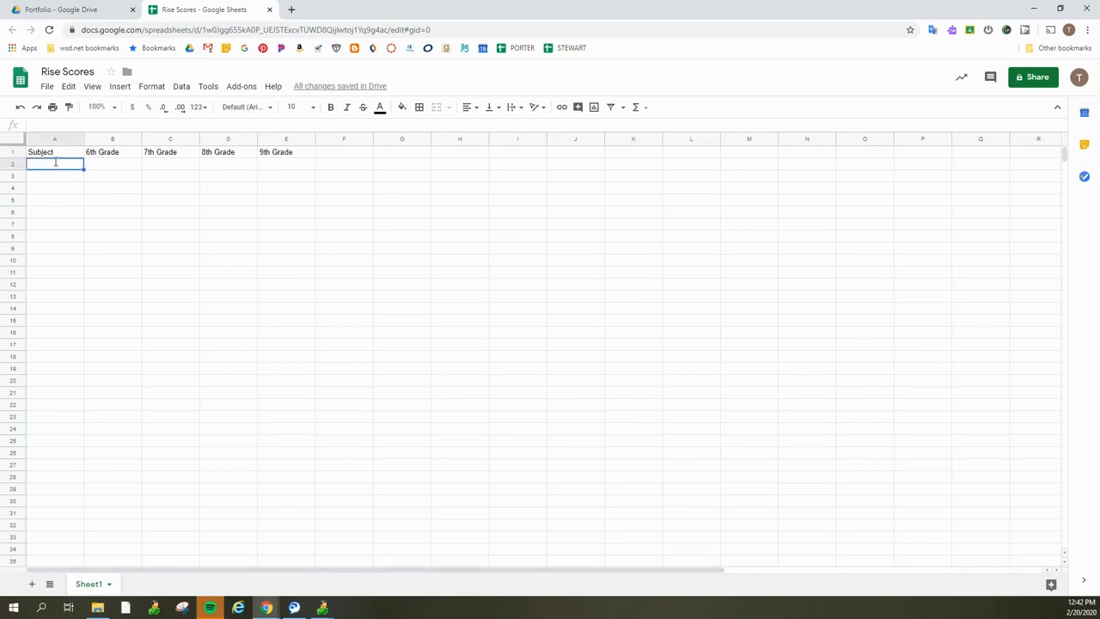
text(Math)
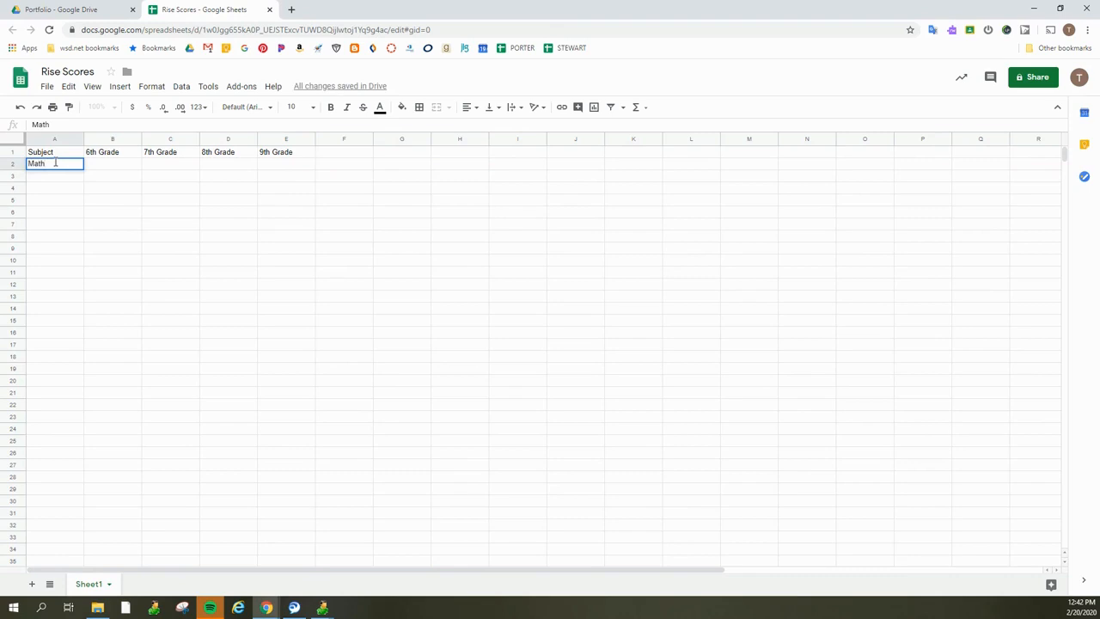
key(enter)
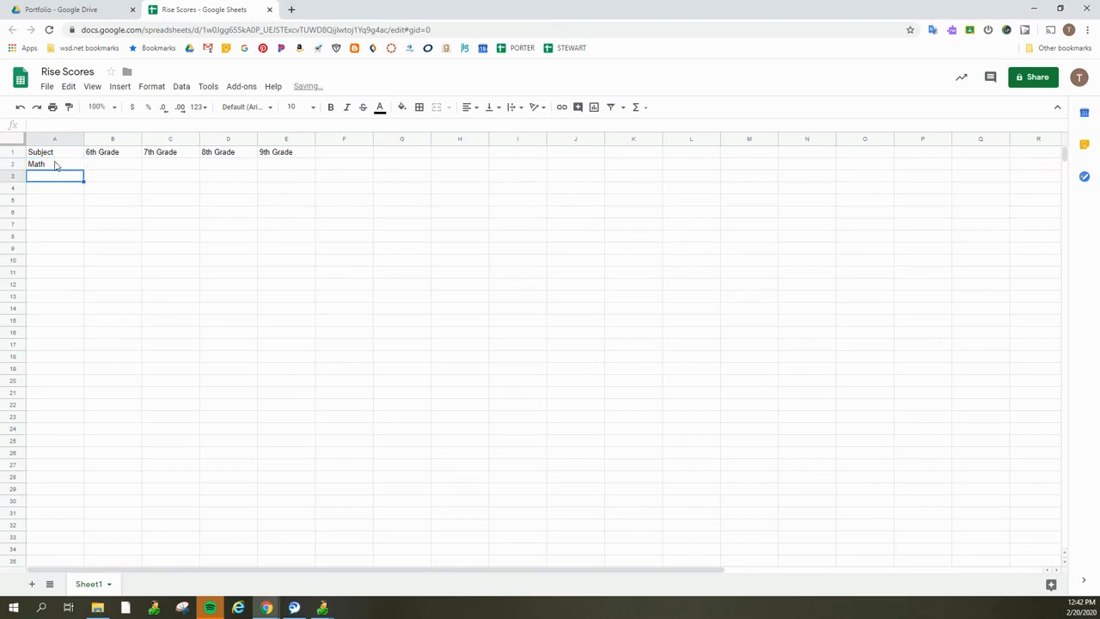
text(Science)
click(53, 187)
text(Language Arts)
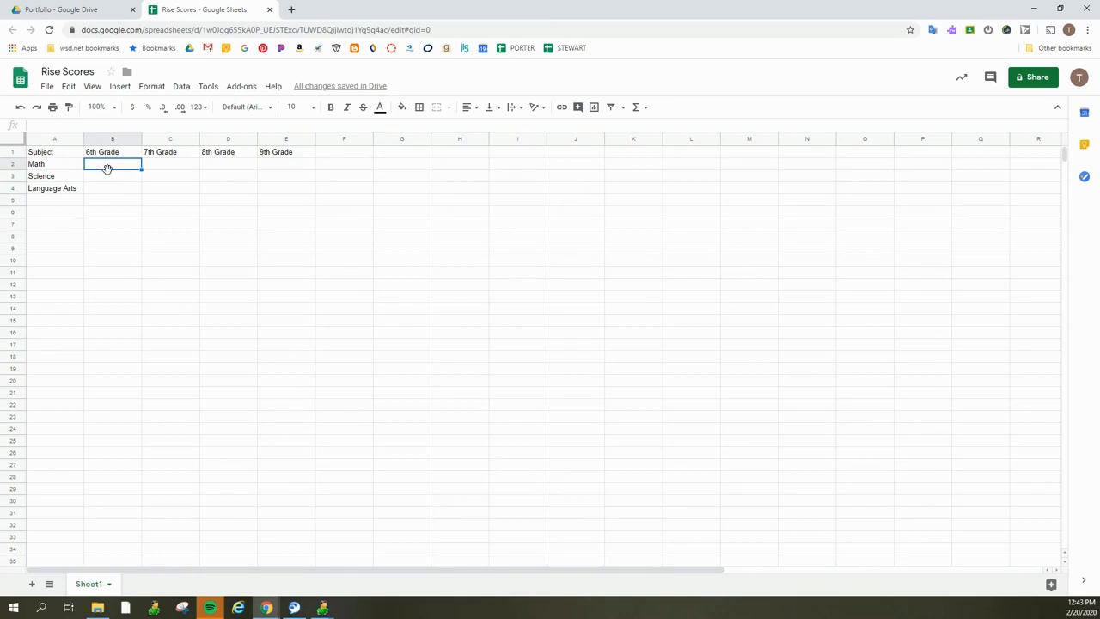
mouse_move(60, 181)
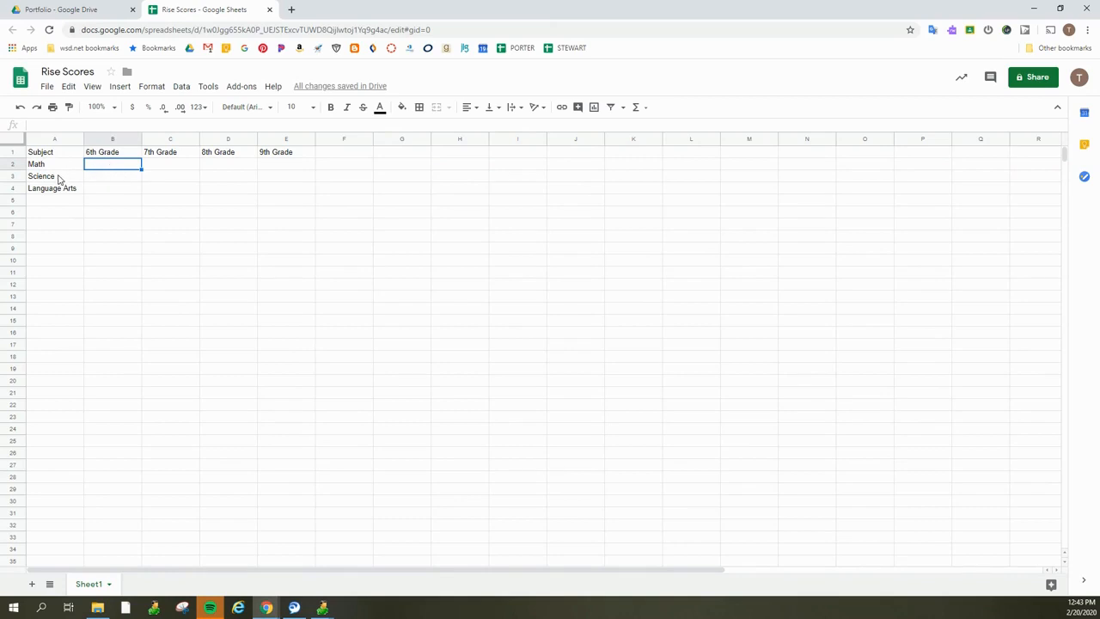
mouse_move(103, 168)
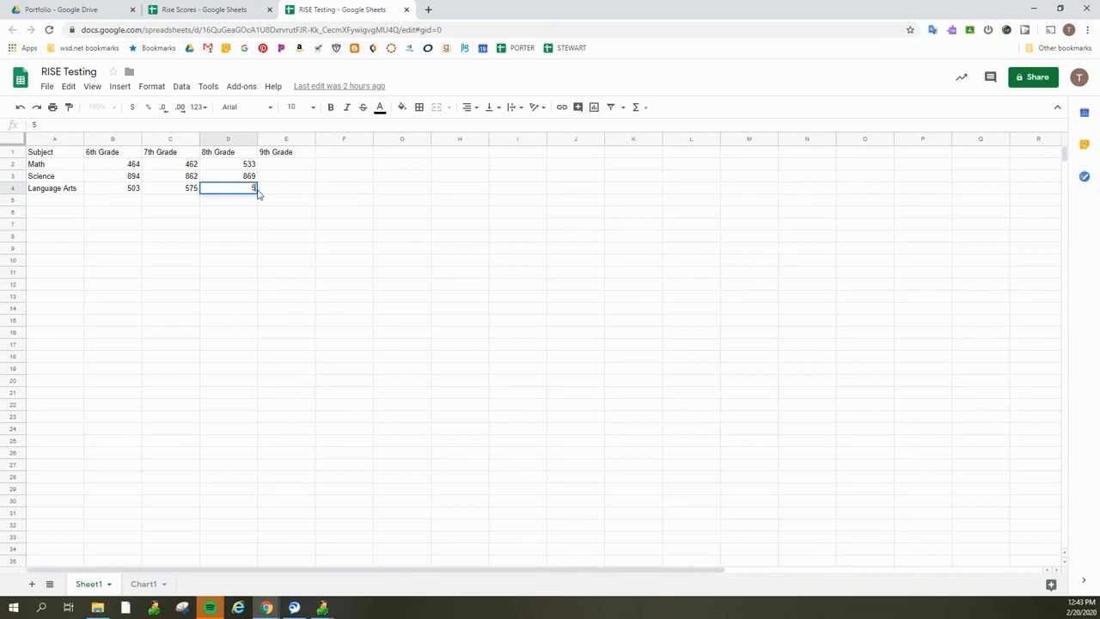
text(527)
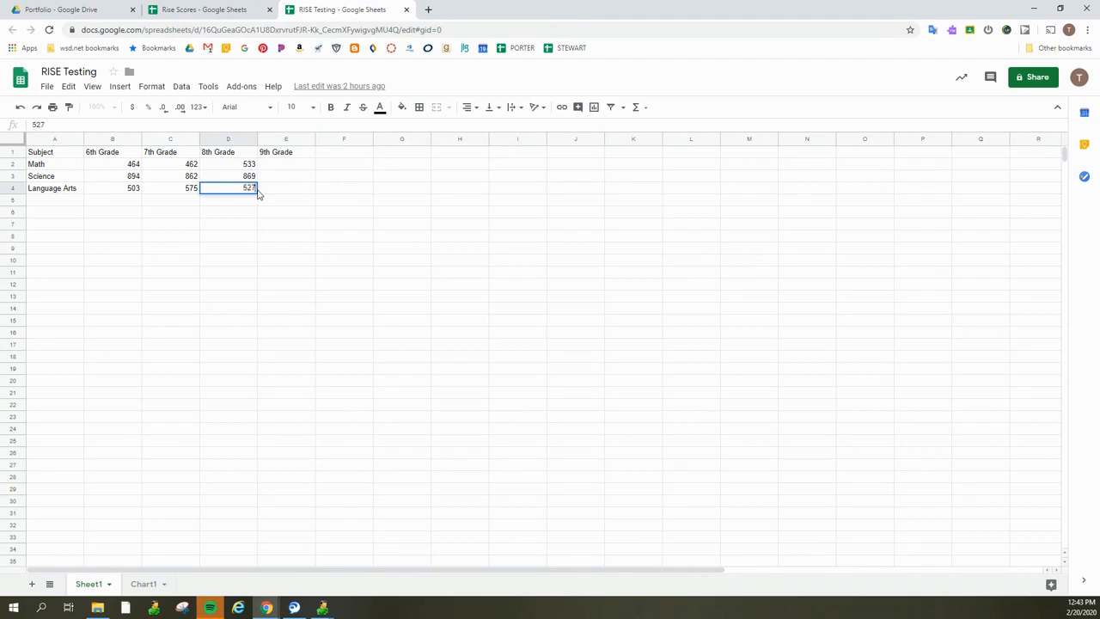
key(enter)
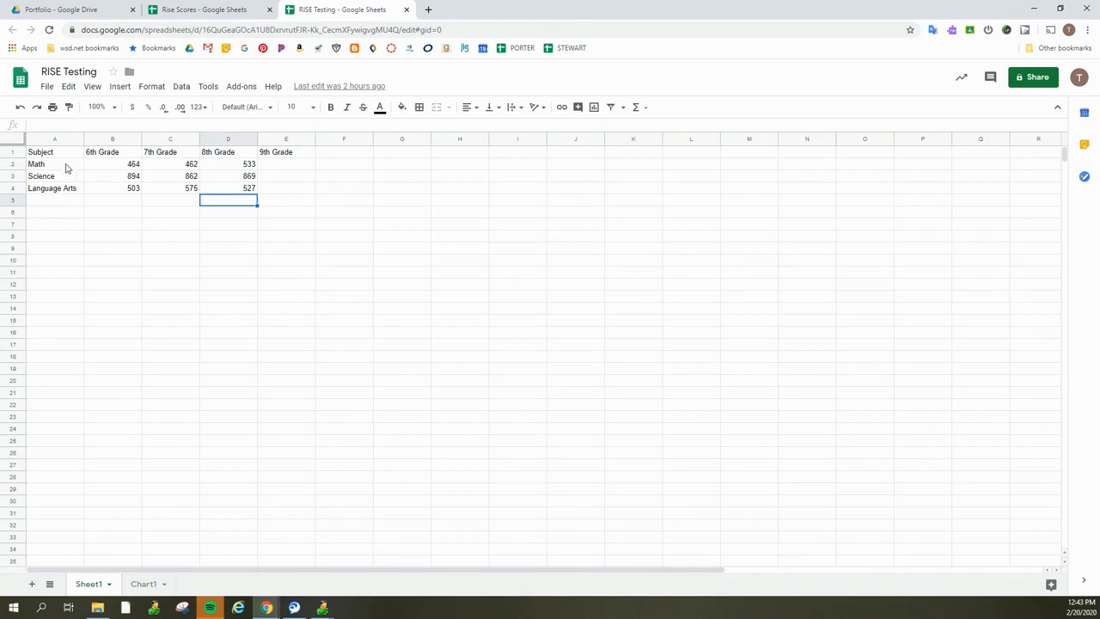
mouse_move(103, 203)
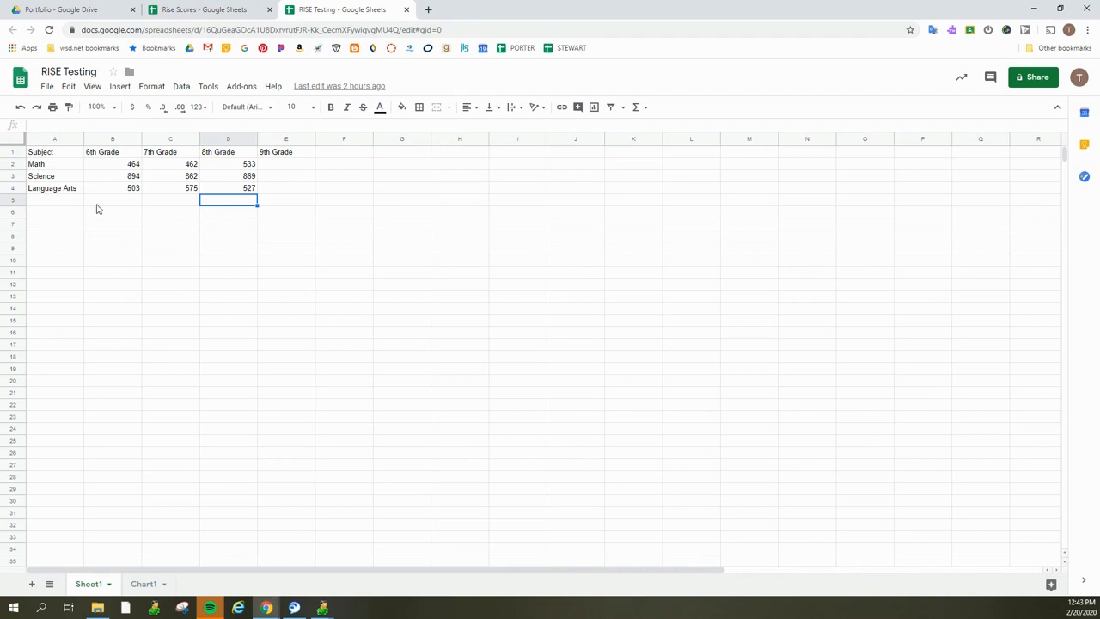
mouse_move(89, 212)
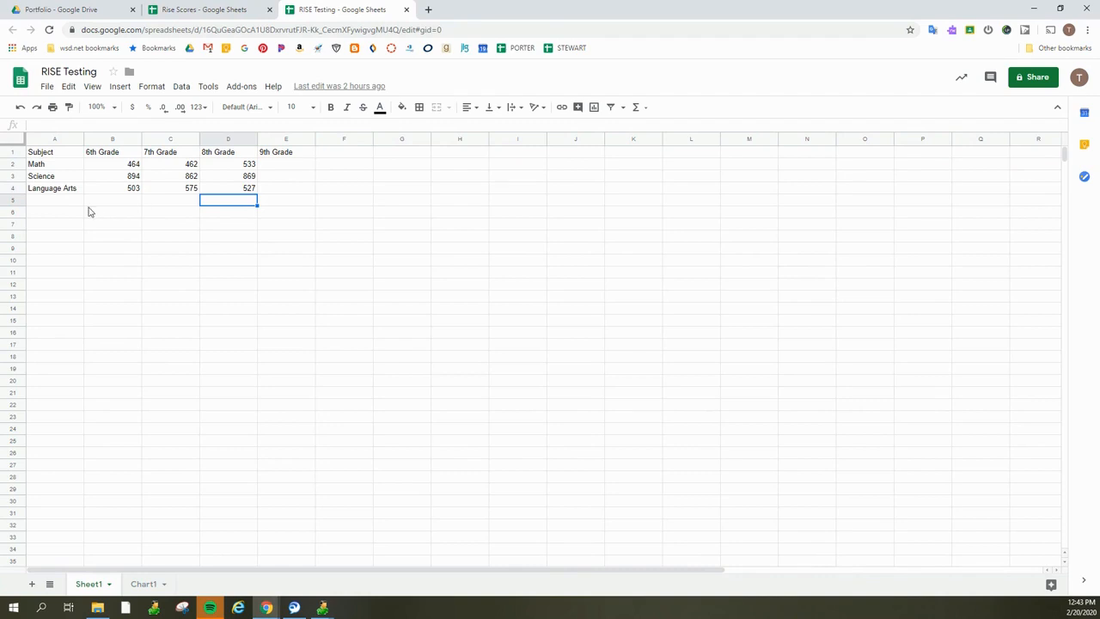
mouse_move(110, 250)
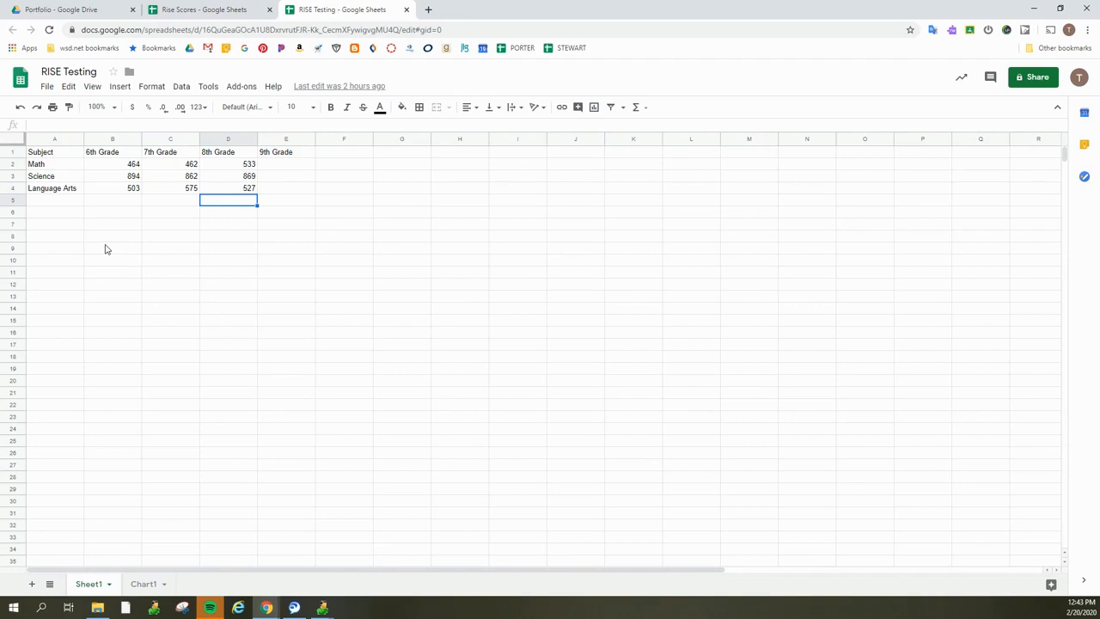
click(55, 151)
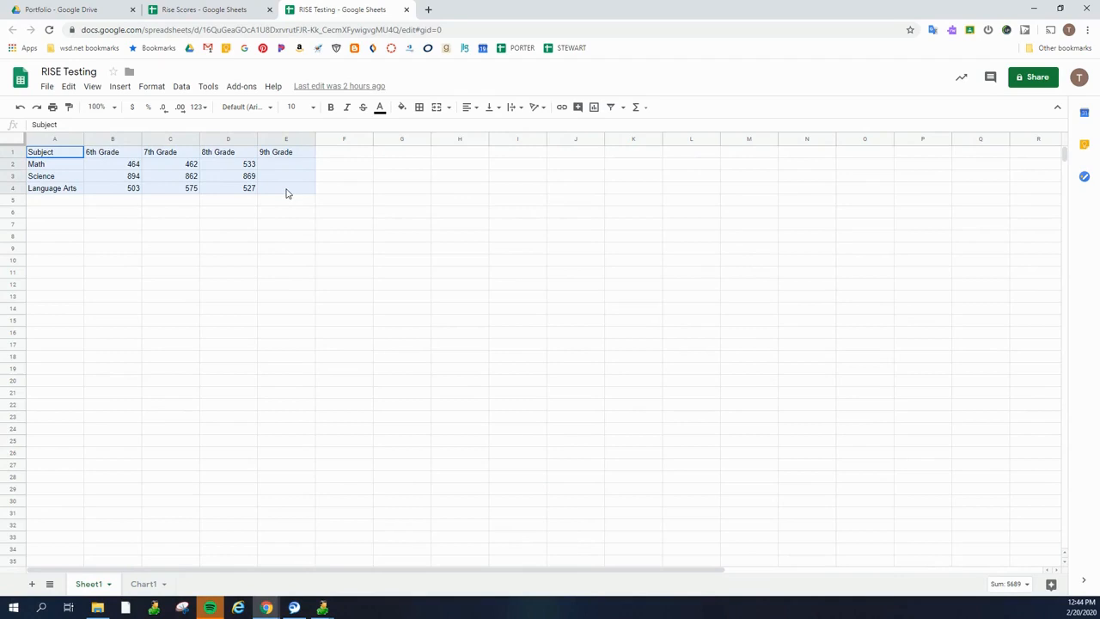
mouse_move(295, 192)
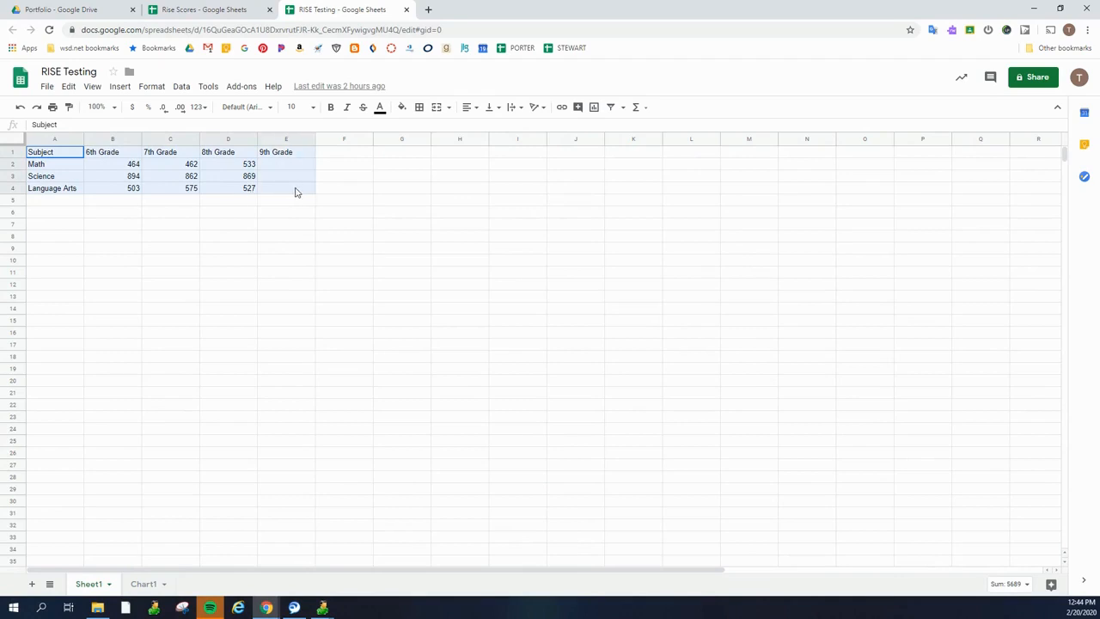
mouse_move(264, 192)
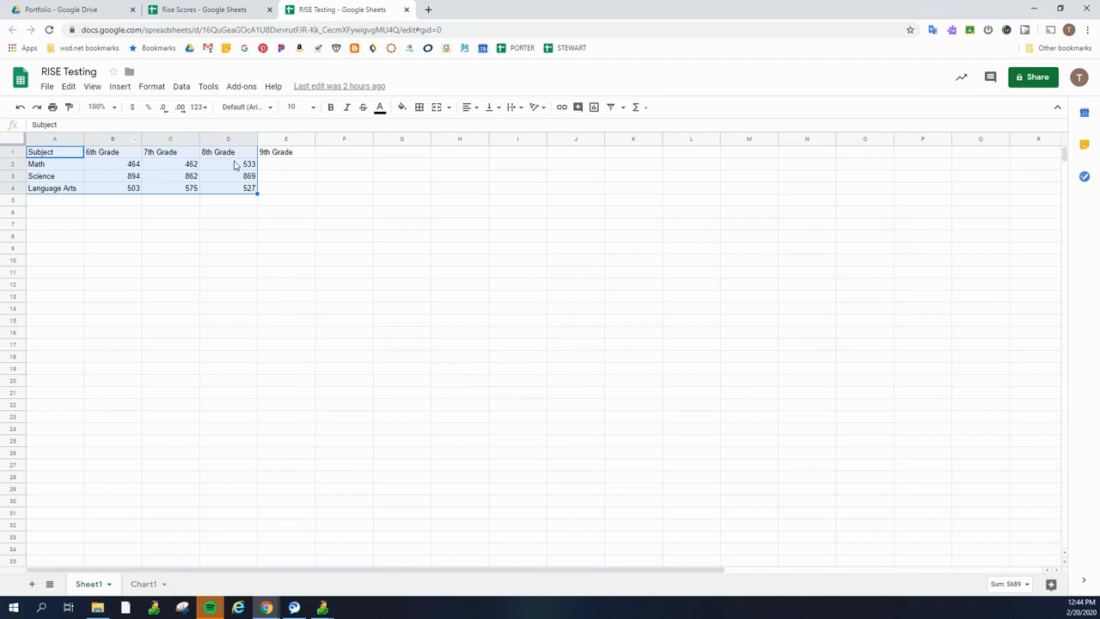
mouse_move(121, 86)
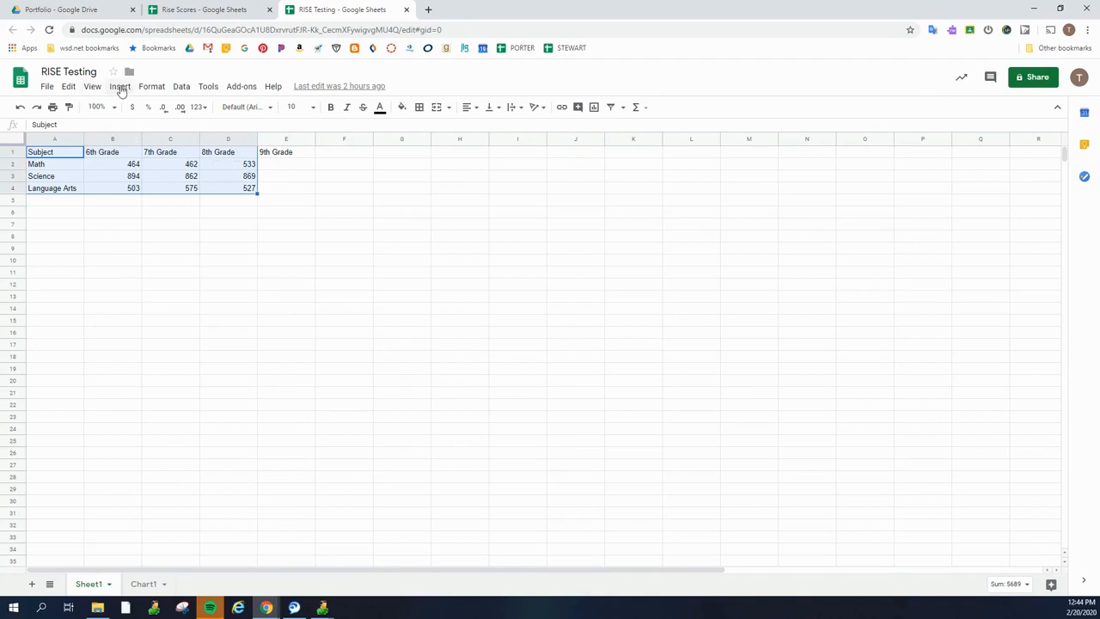
- Insert a column chart of the 6th–8th Grade scores and return to its Setup settings
click(120, 86)
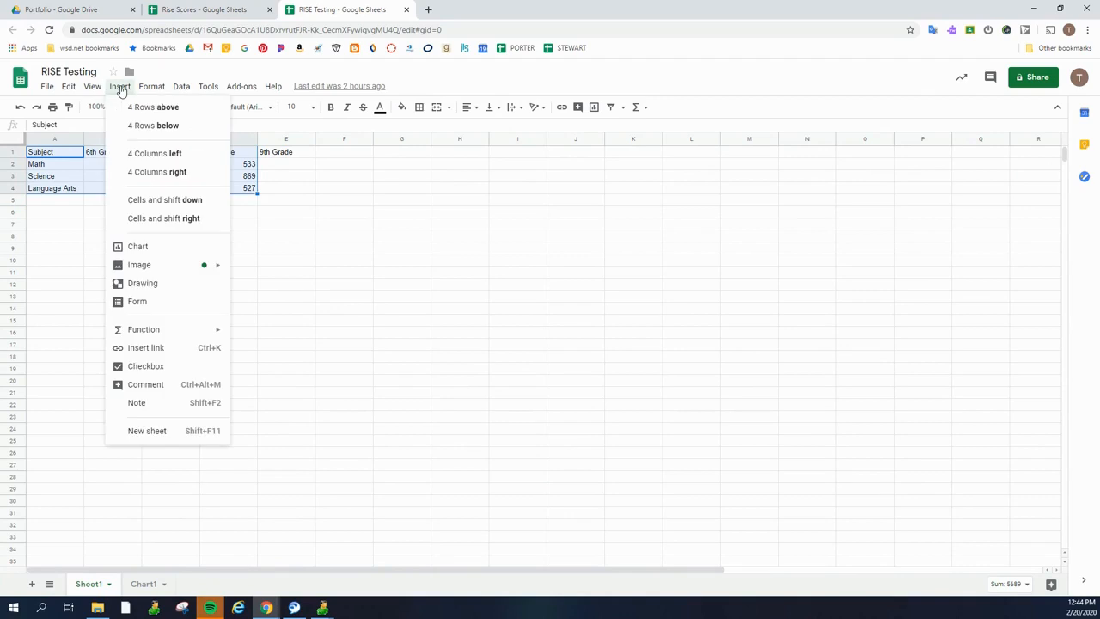
mouse_move(137, 247)
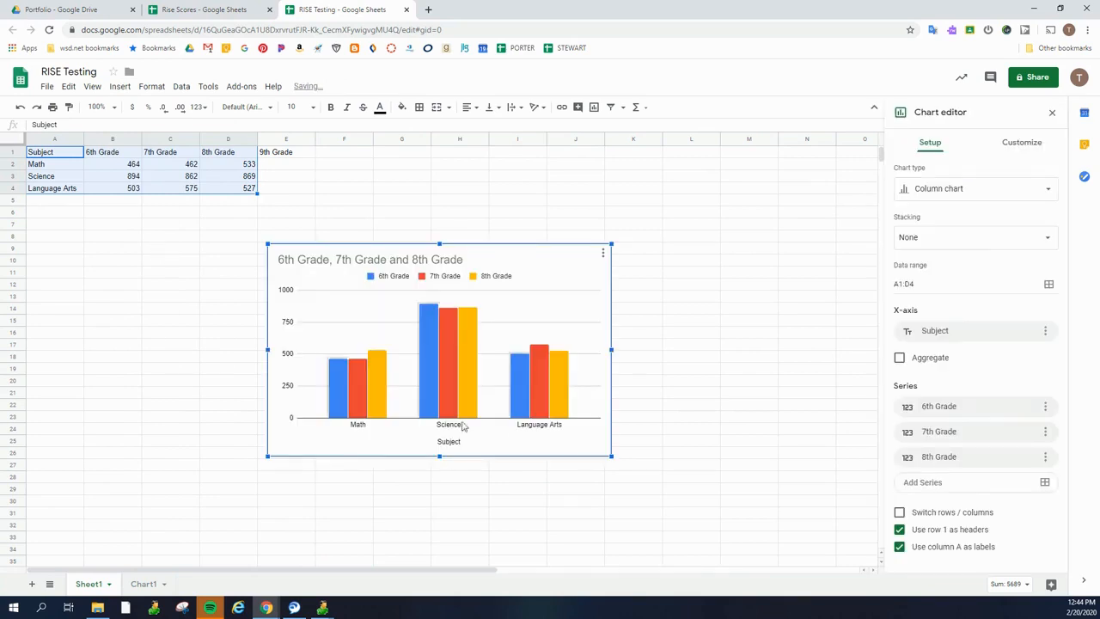
mouse_move(319, 438)
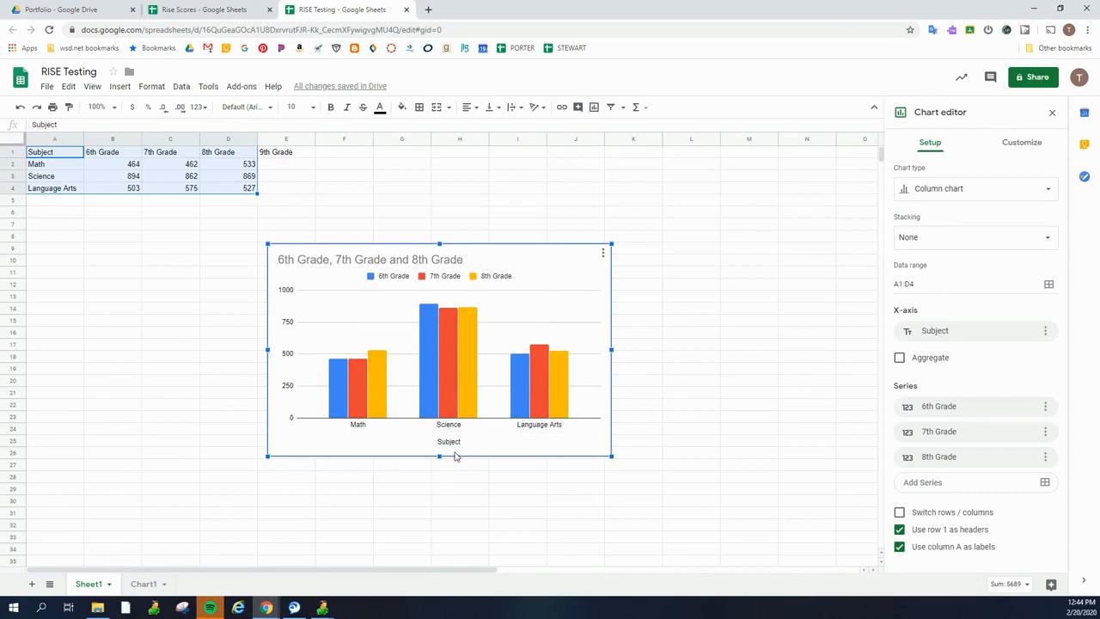
mouse_move(393, 326)
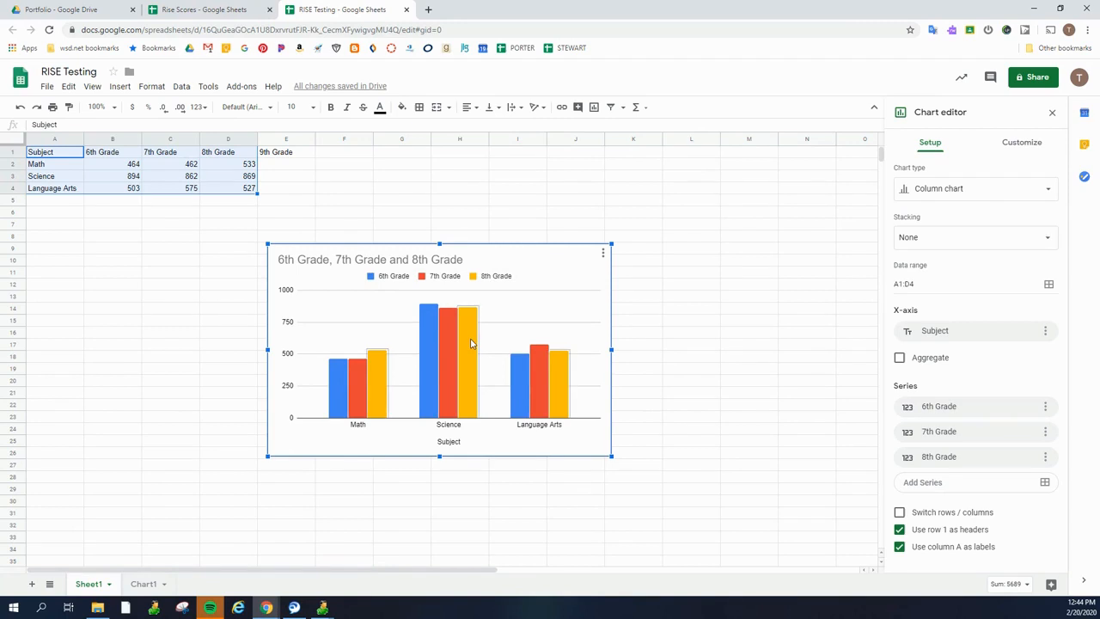
click(1020, 140)
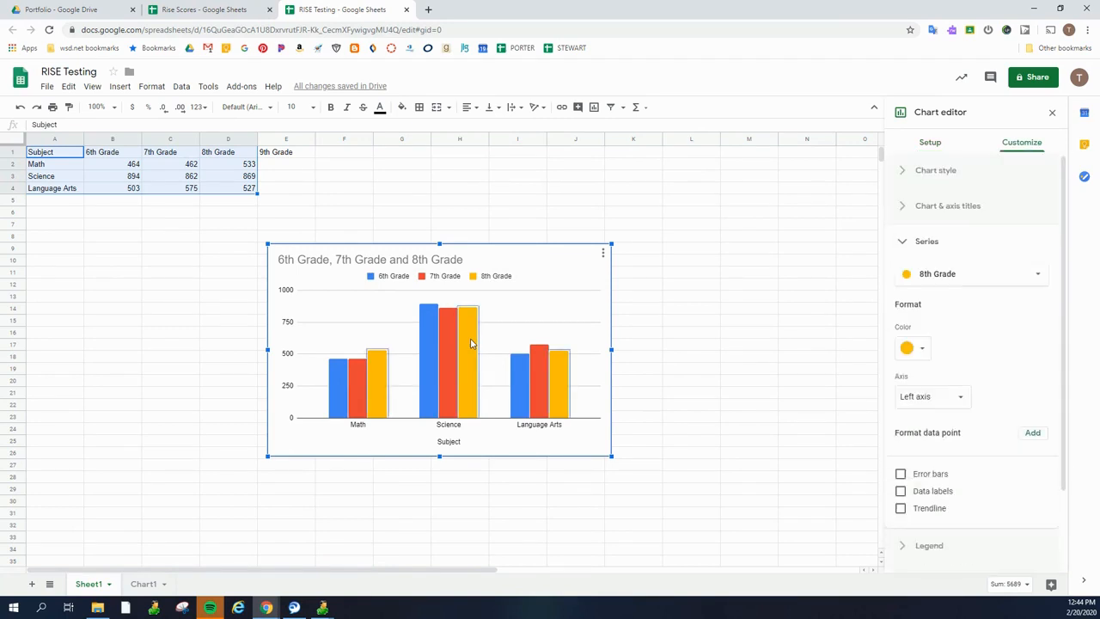
click(930, 141)
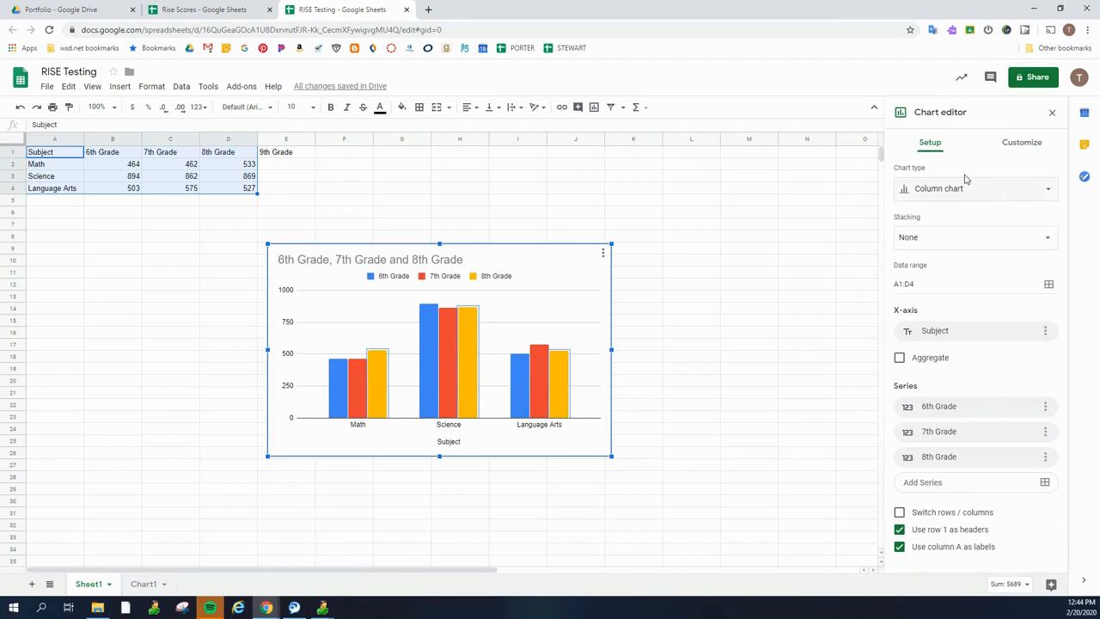
mouse_move(1043, 193)
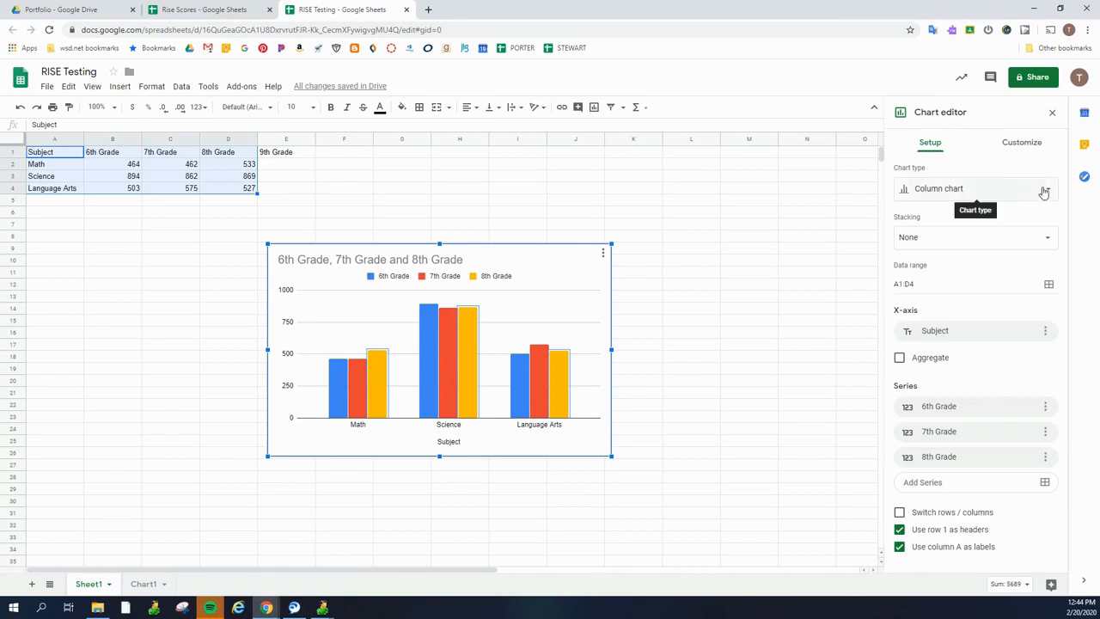
- Change the scores chart type to a horizontal Bar chart
click(976, 187)
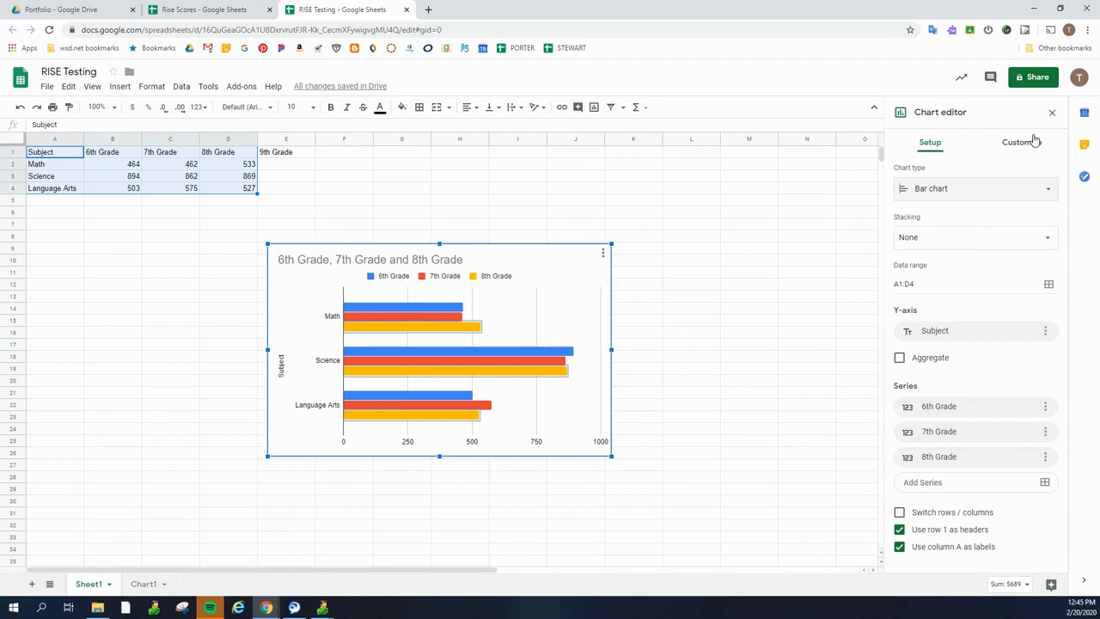
click(1021, 141)
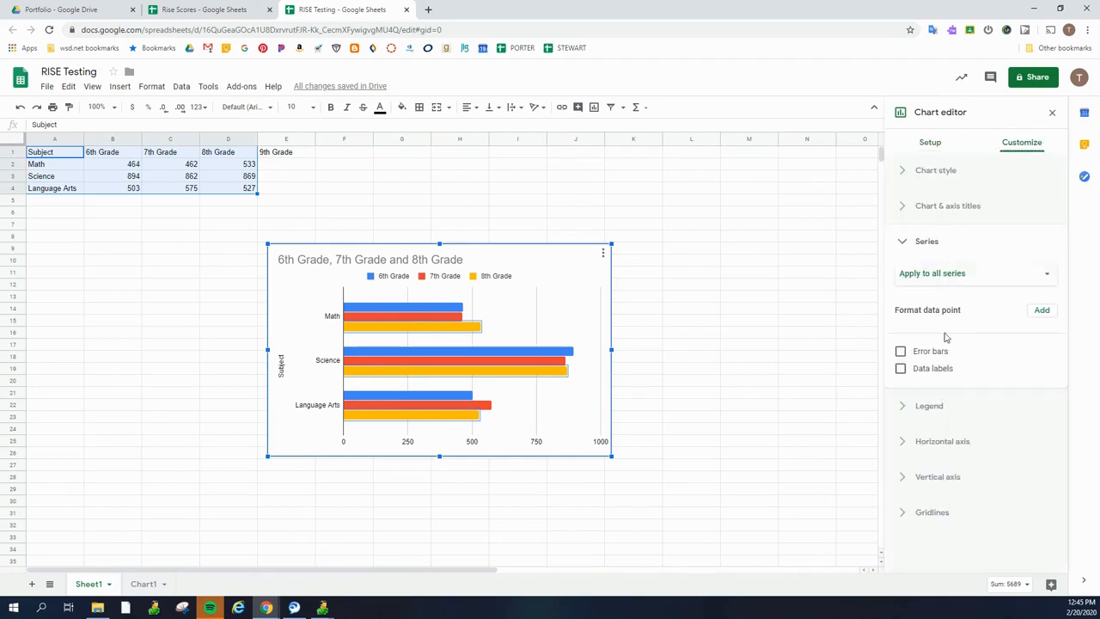
mouse_move(948, 206)
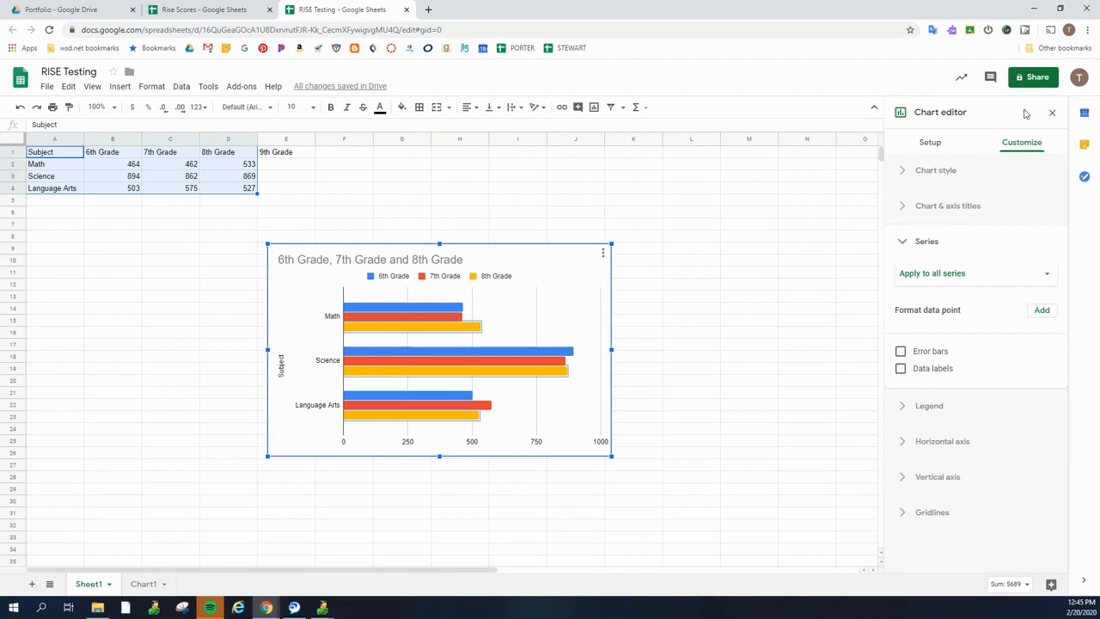
mouse_move(651, 275)
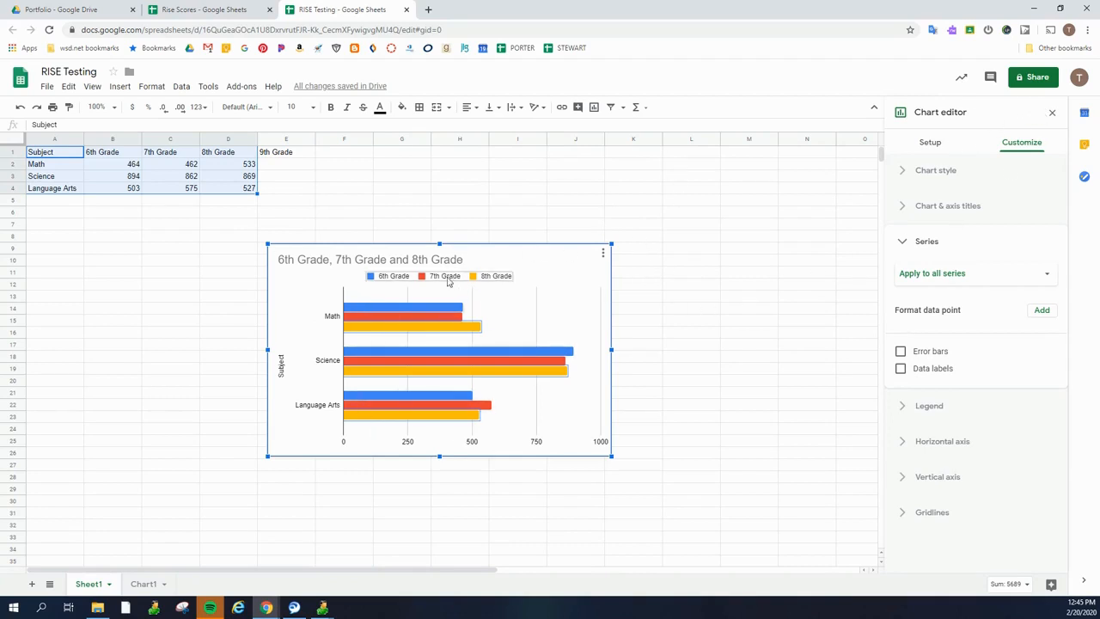
mouse_move(655, 261)
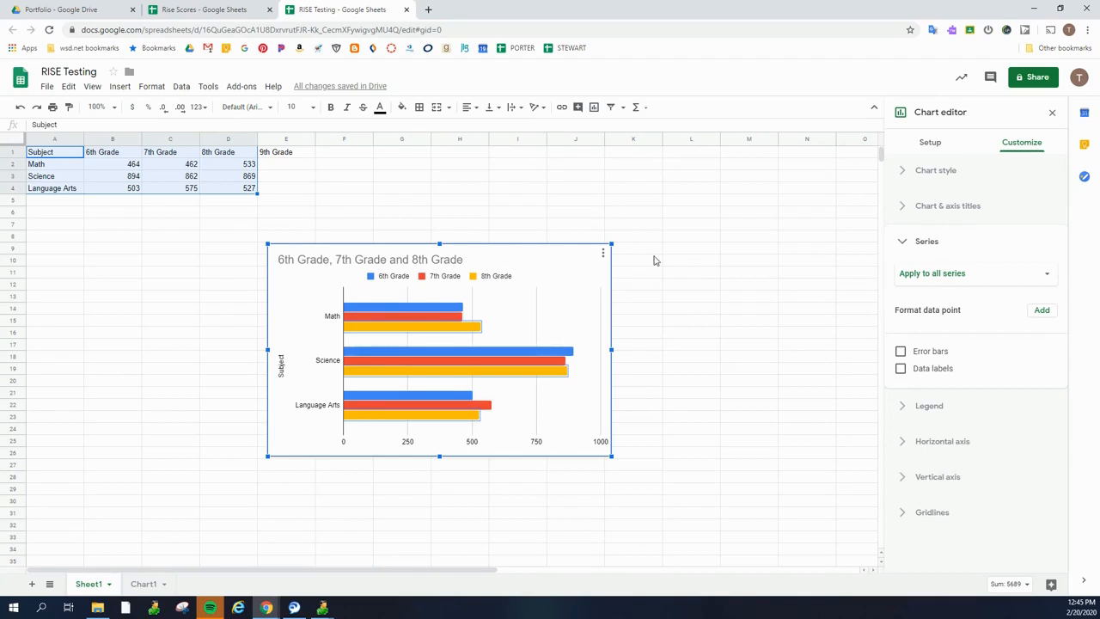
mouse_move(632, 237)
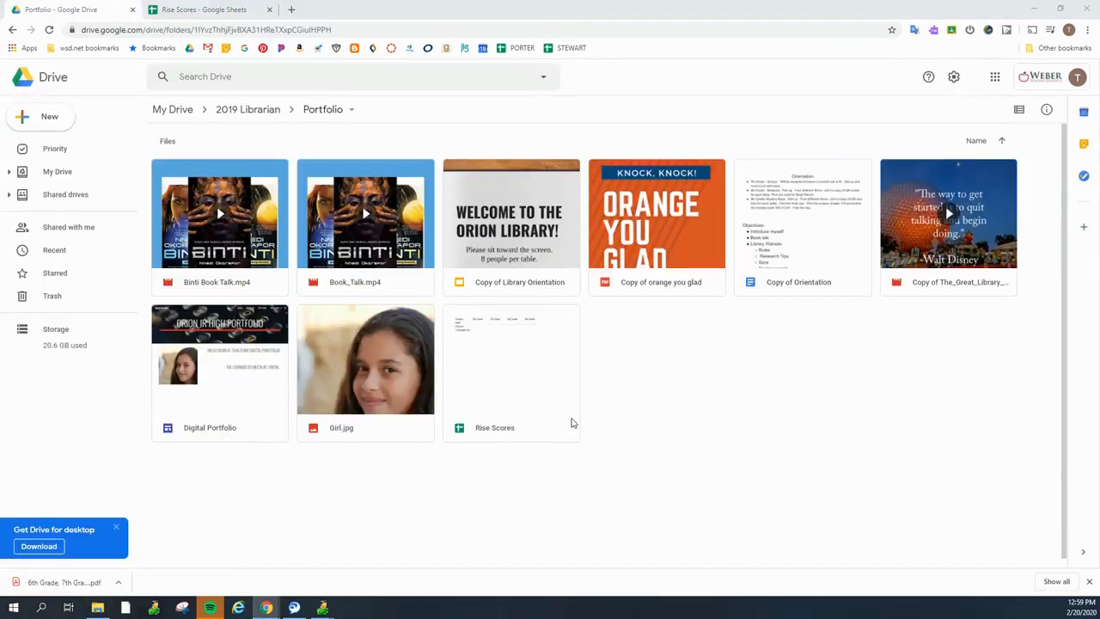
mouse_move(275, 145)
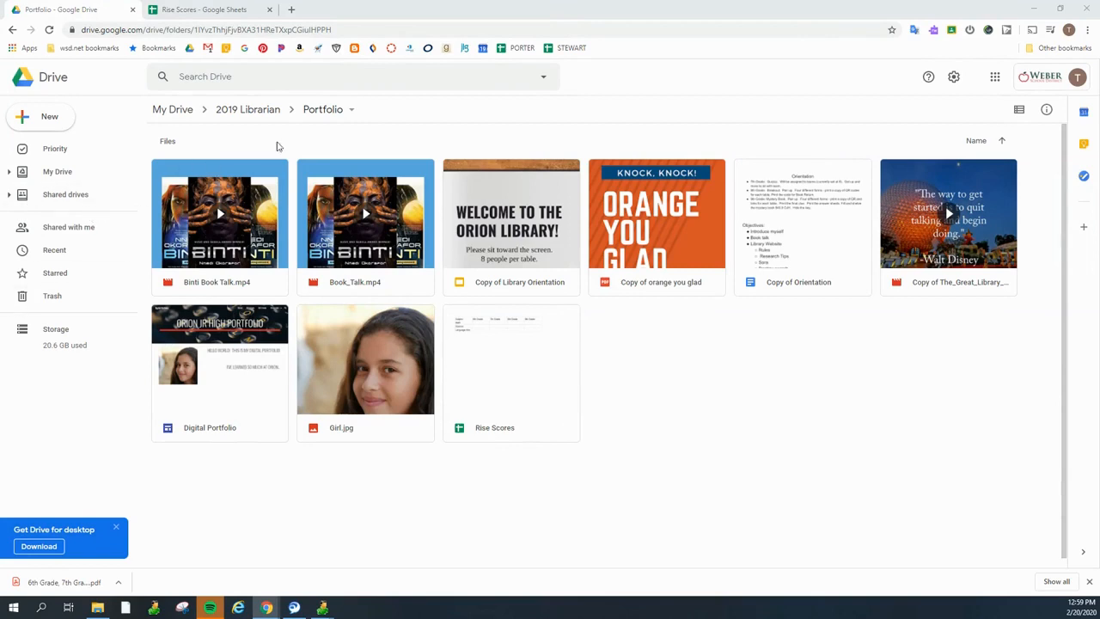
mouse_move(31, 103)
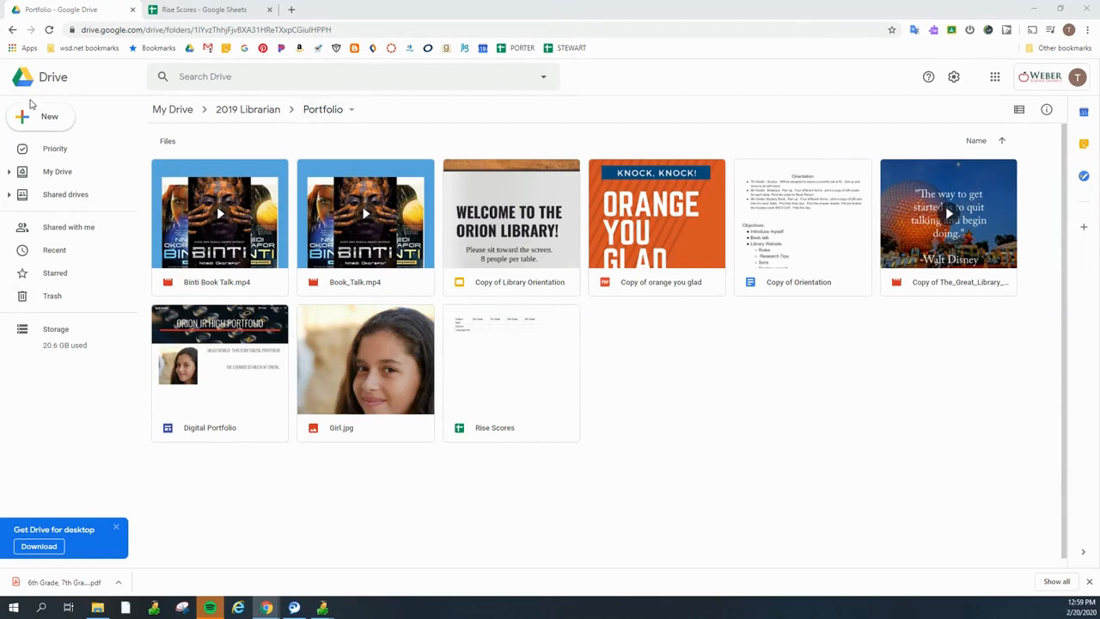
- Upload the downloaded grade scores chart PDF into the Portfolio folder
click(42, 117)
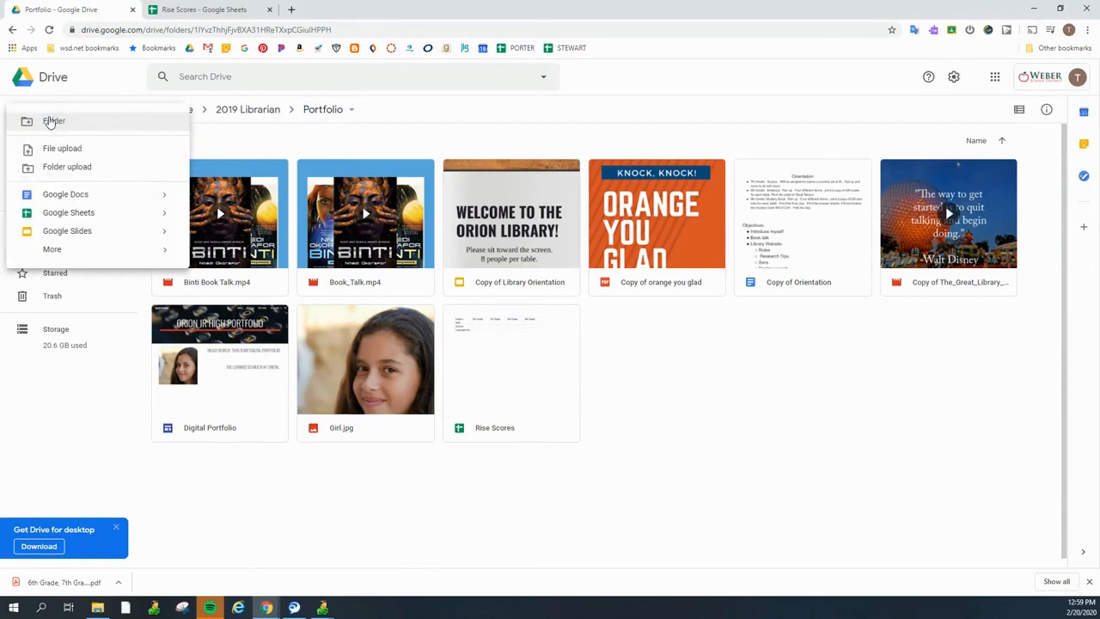
mouse_move(62, 148)
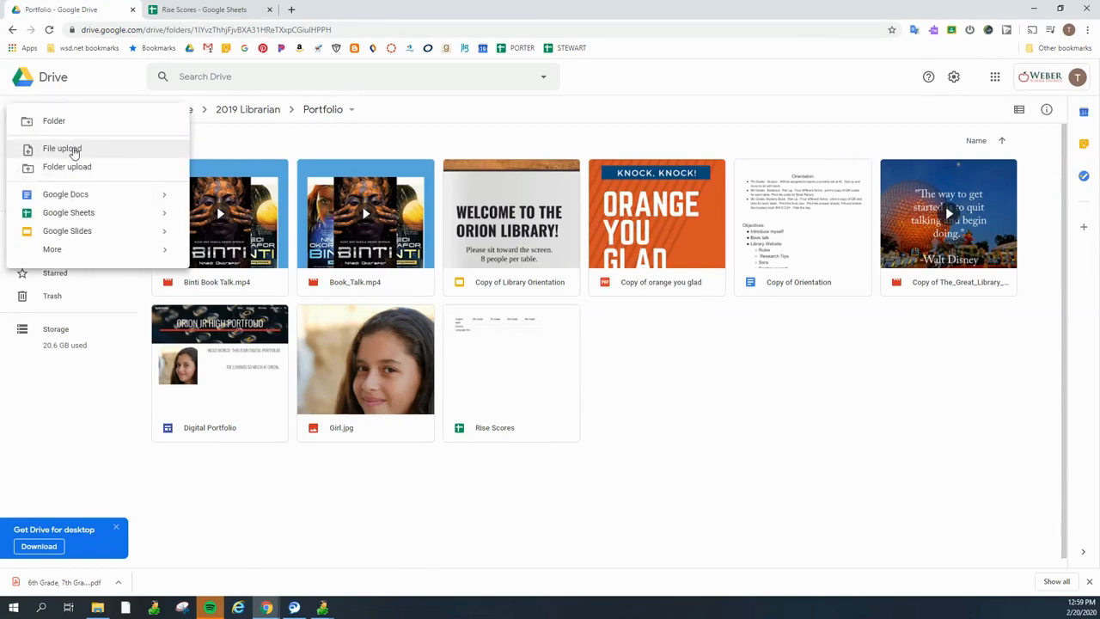
click(62, 148)
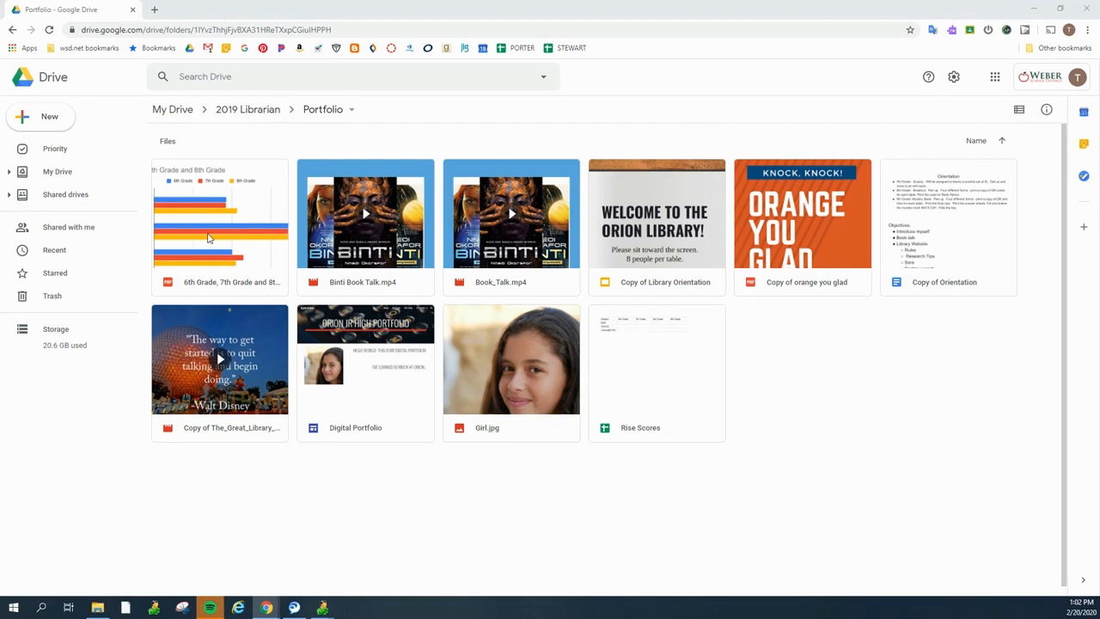
mouse_move(225, 213)
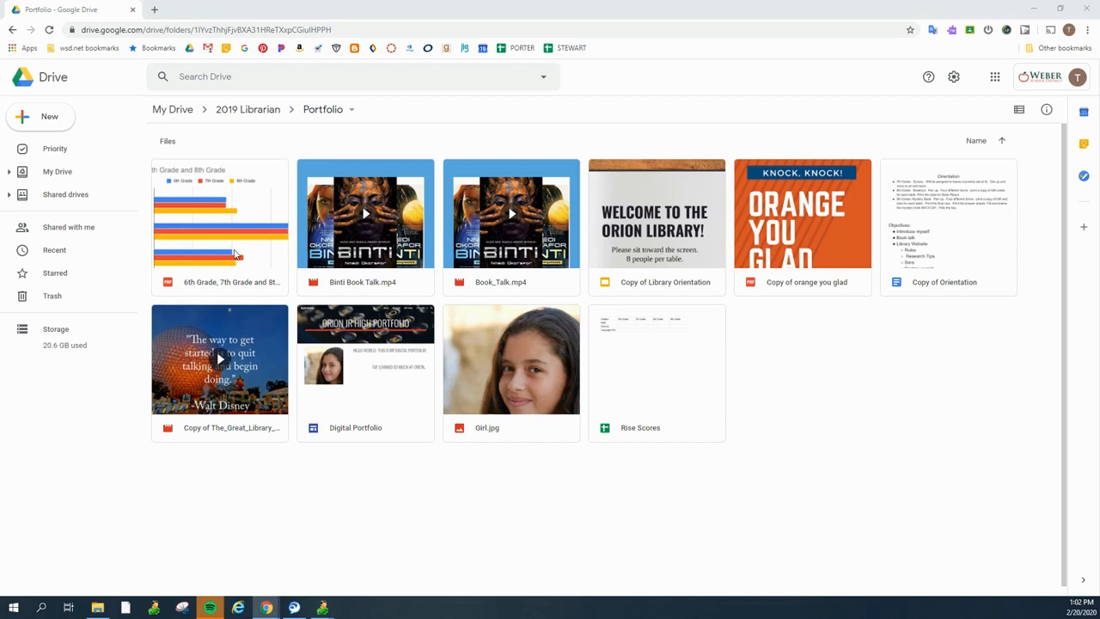
mouse_move(231, 232)
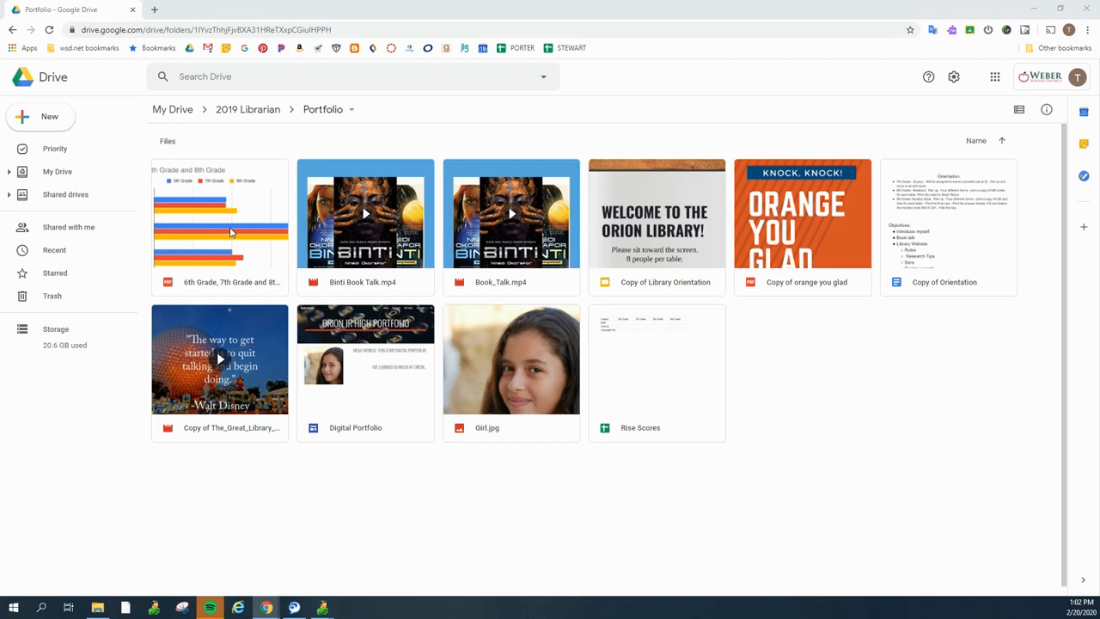
mouse_move(247, 254)
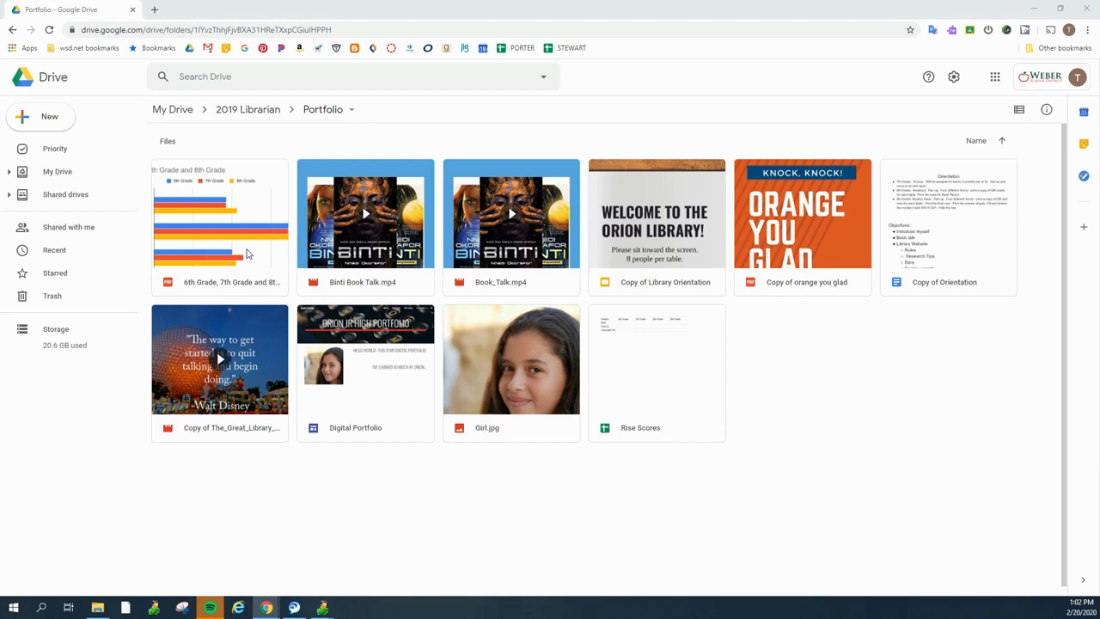
- Share the chart PDF so anyone at Weber School District can view it, then close sharing
right_click(220, 255)
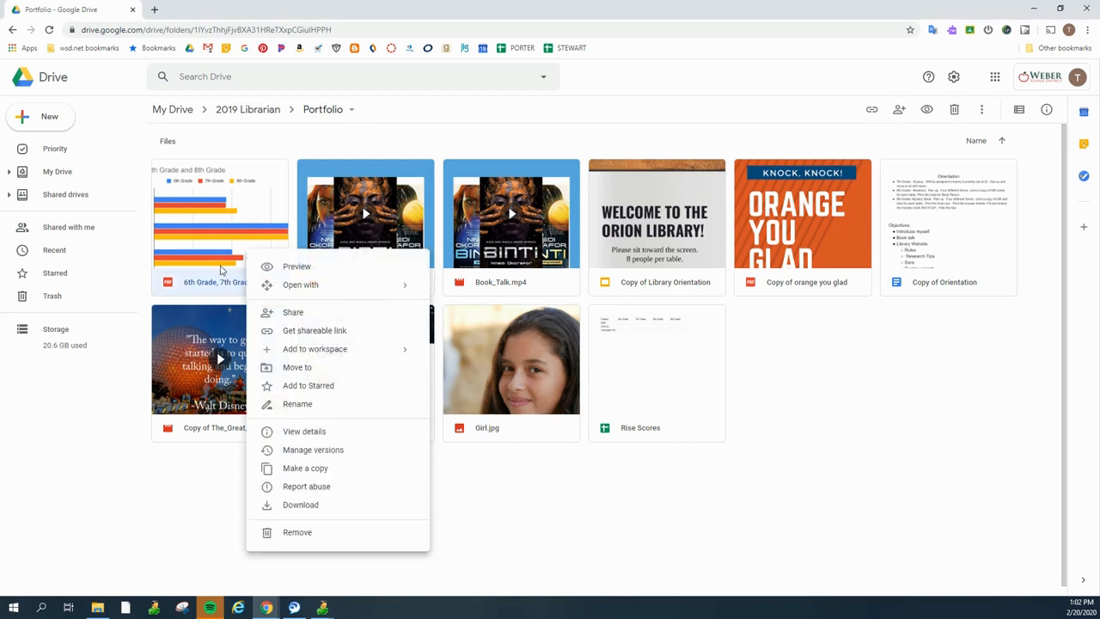
mouse_move(241, 273)
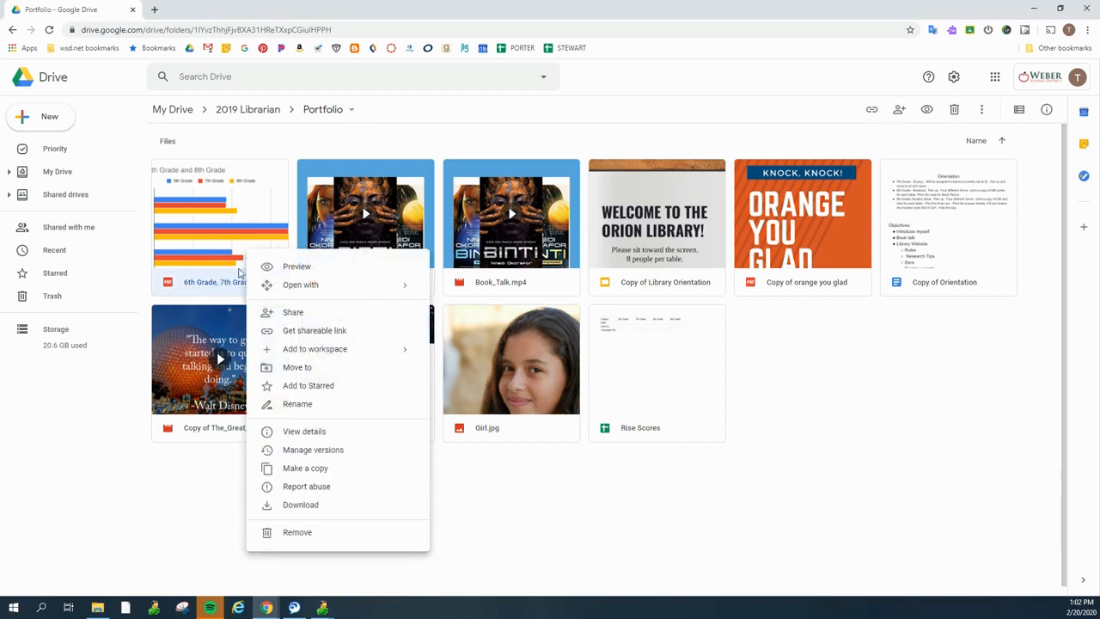
mouse_move(315, 329)
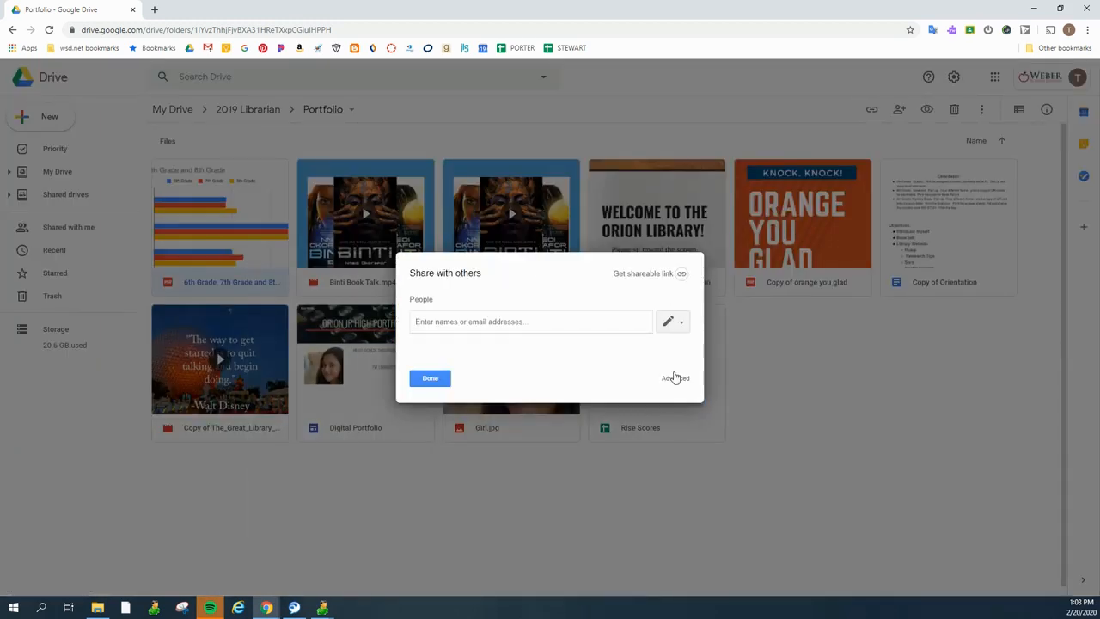
mouse_move(675, 378)
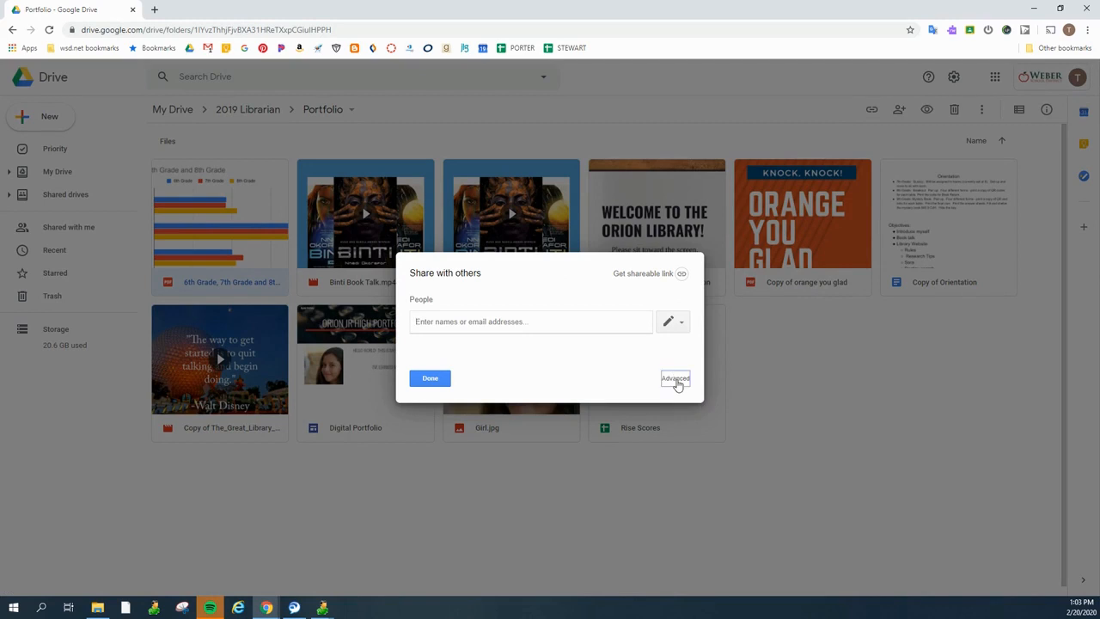
click(673, 378)
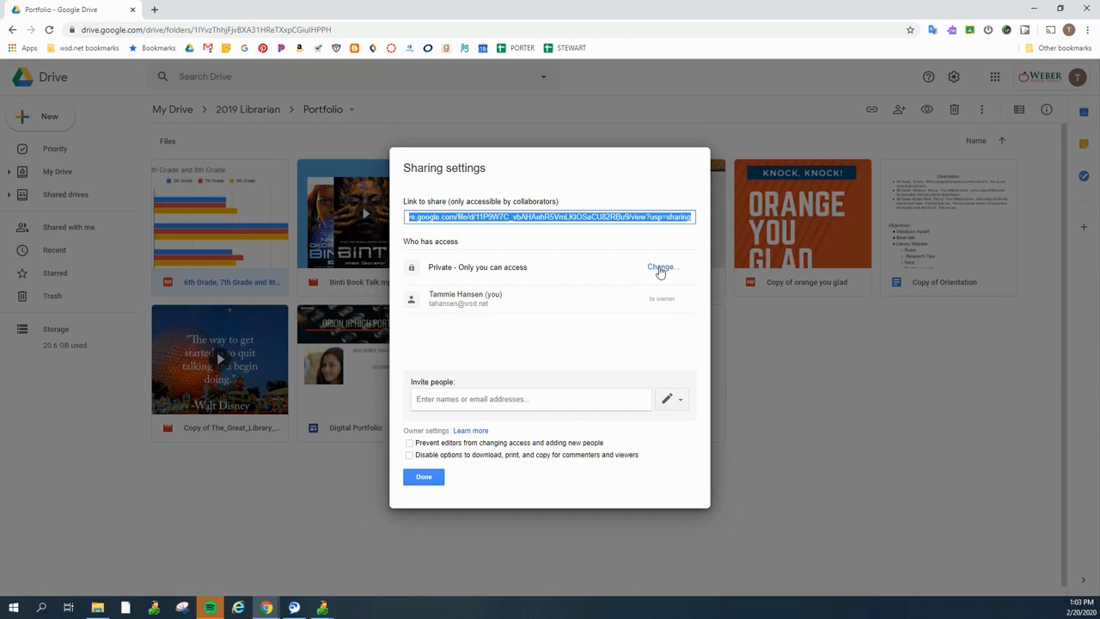
click(659, 268)
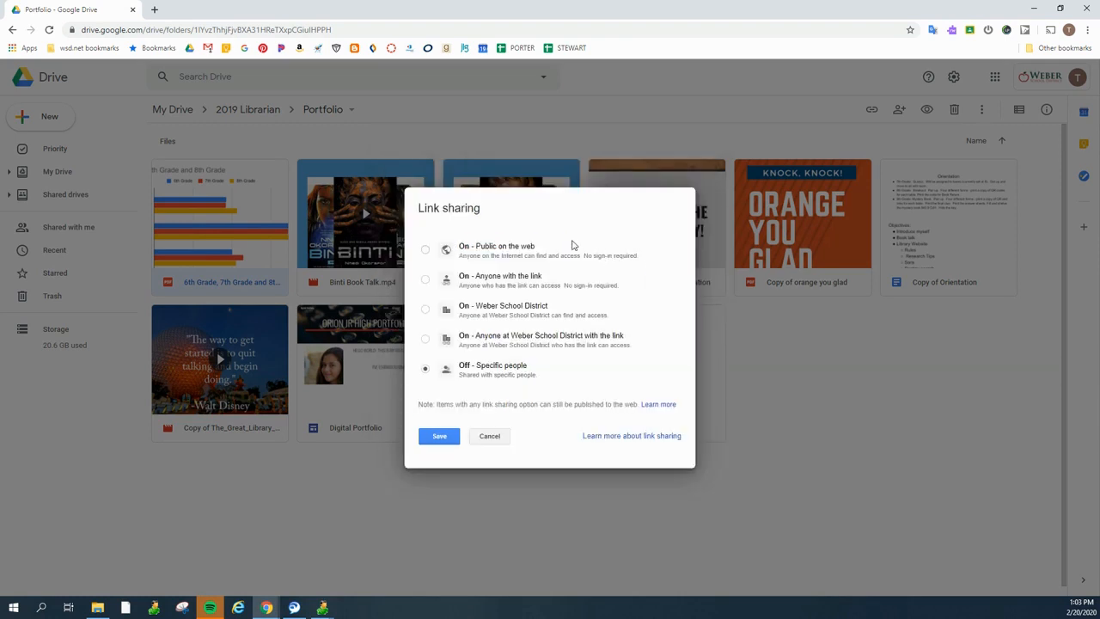
click(425, 309)
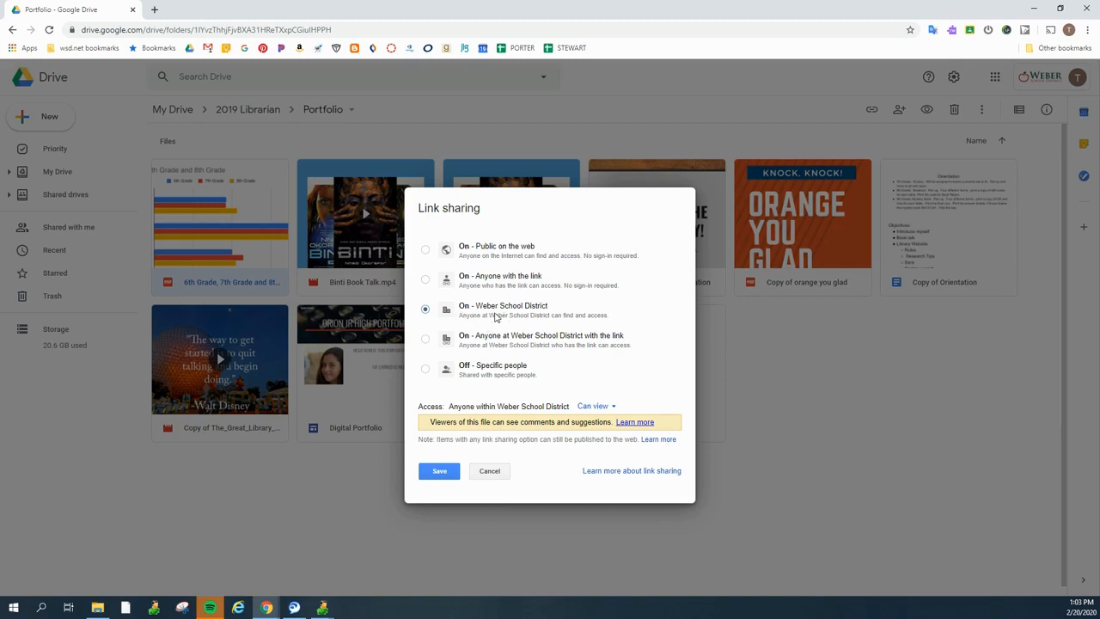
mouse_move(529, 325)
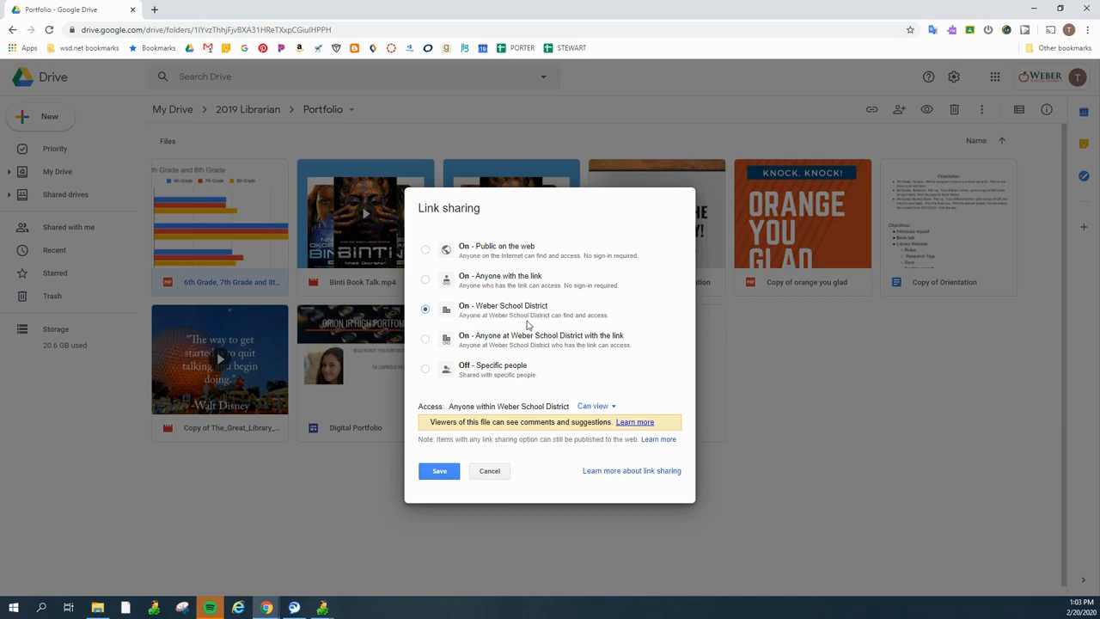
mouse_move(526, 319)
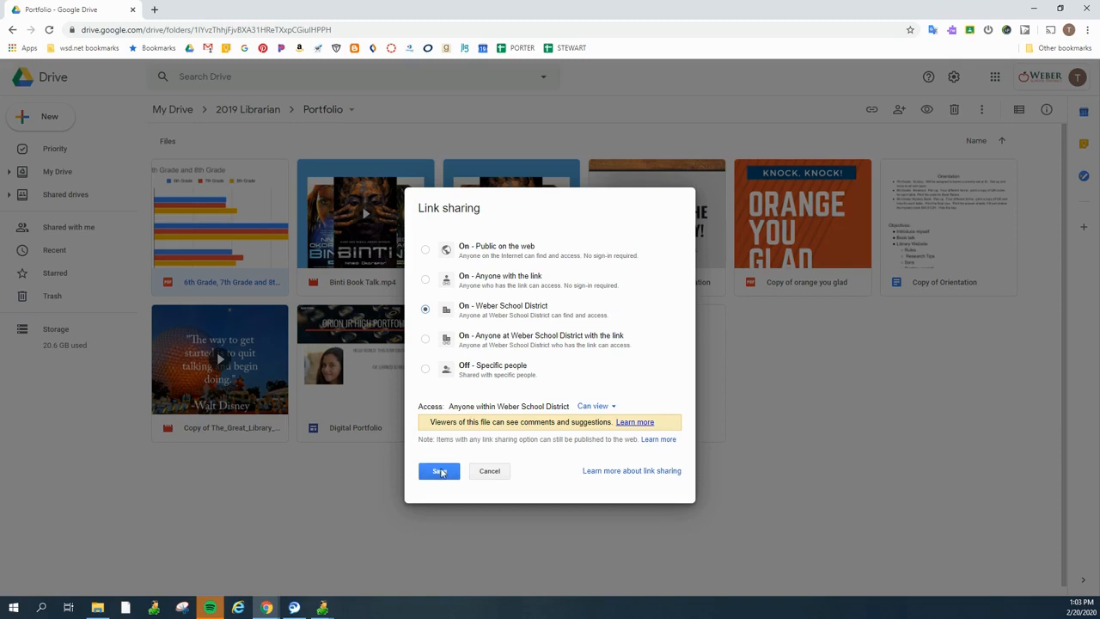
click(438, 471)
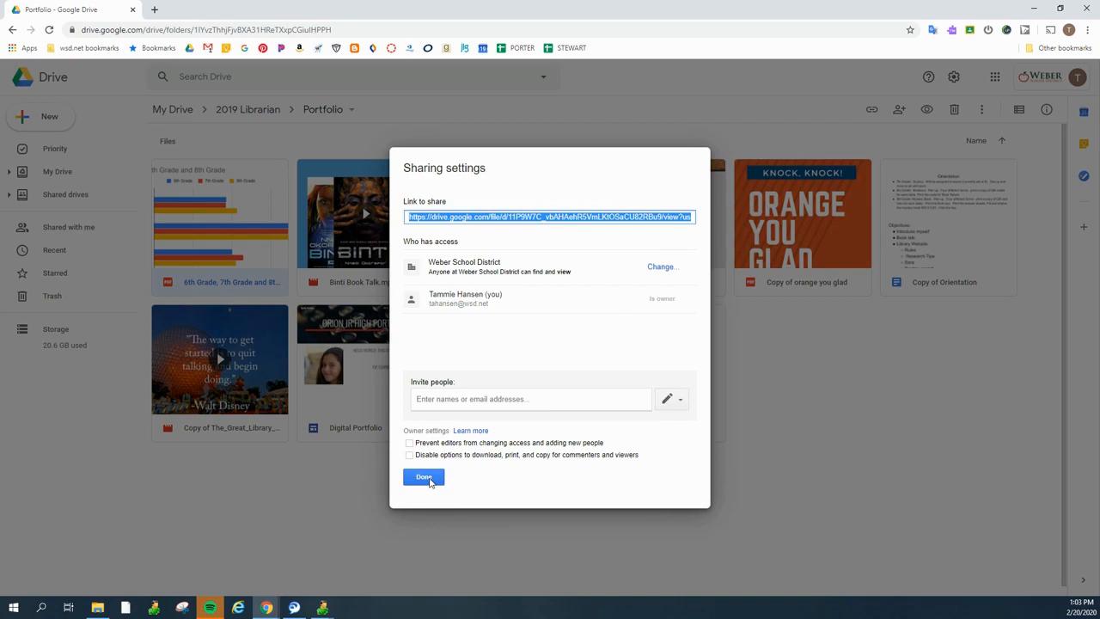
click(423, 477)
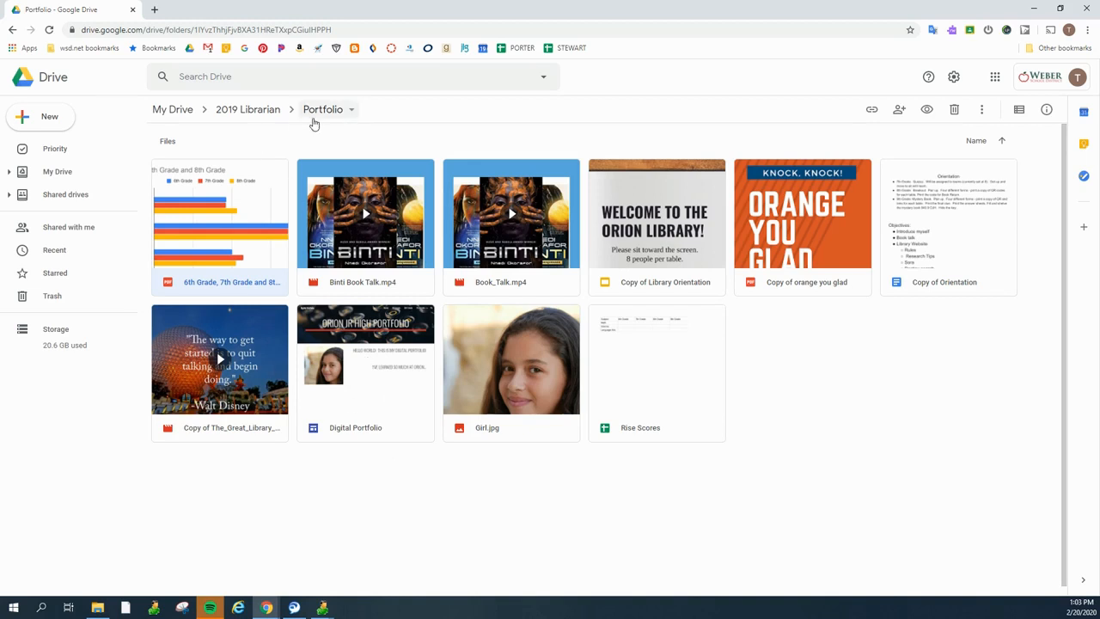
mouse_move(343, 113)
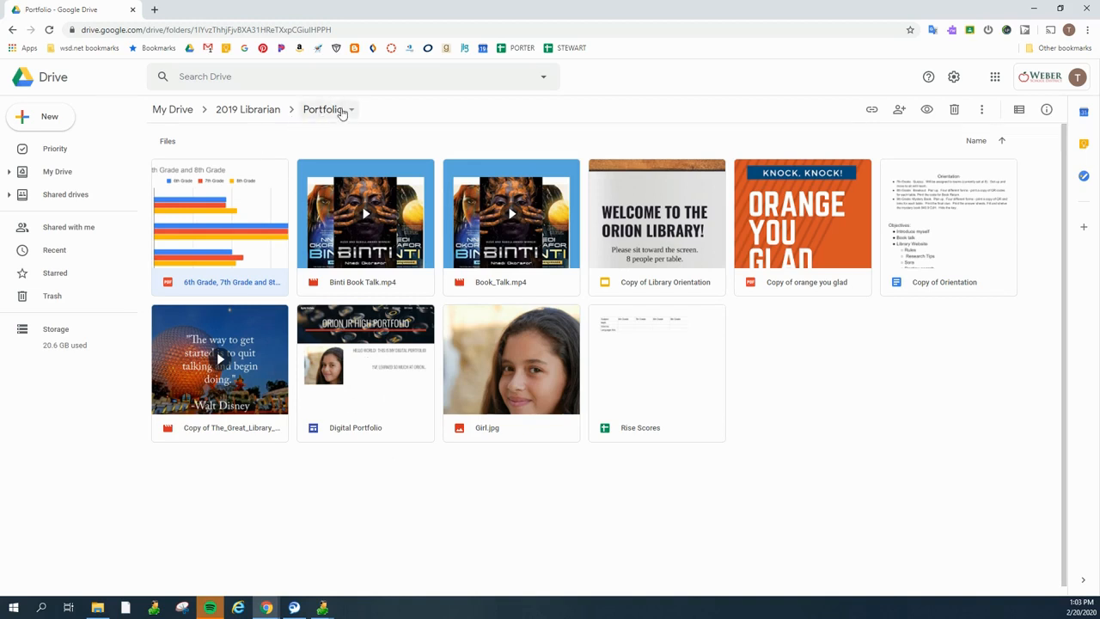
mouse_move(375, 361)
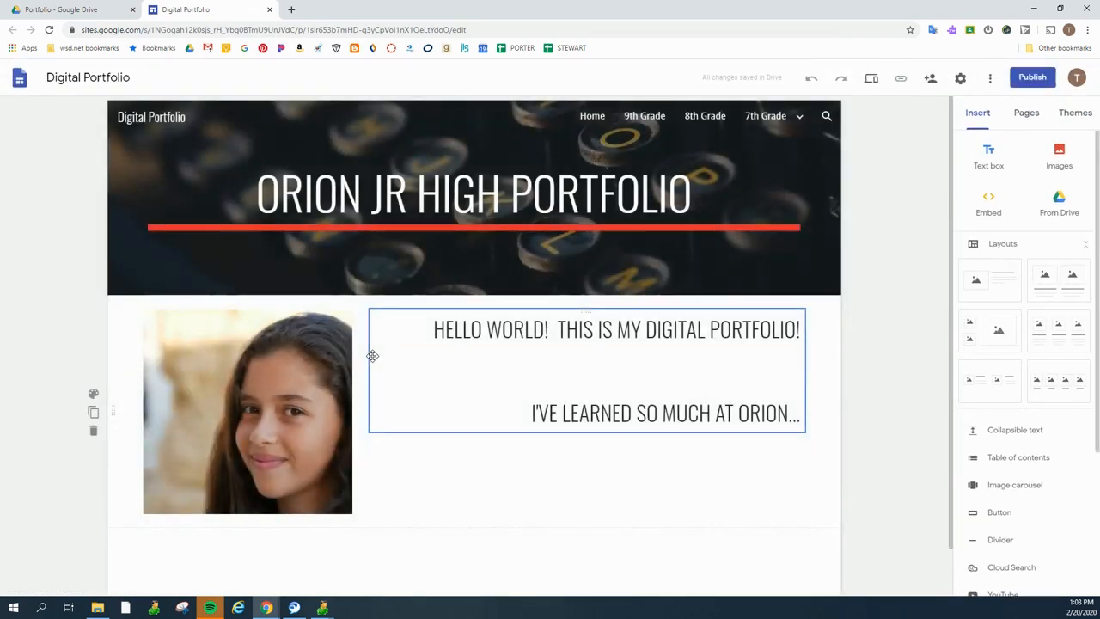
- Clear the selection on the Orion Jr High Portfolio home page in the editor
click(847, 213)
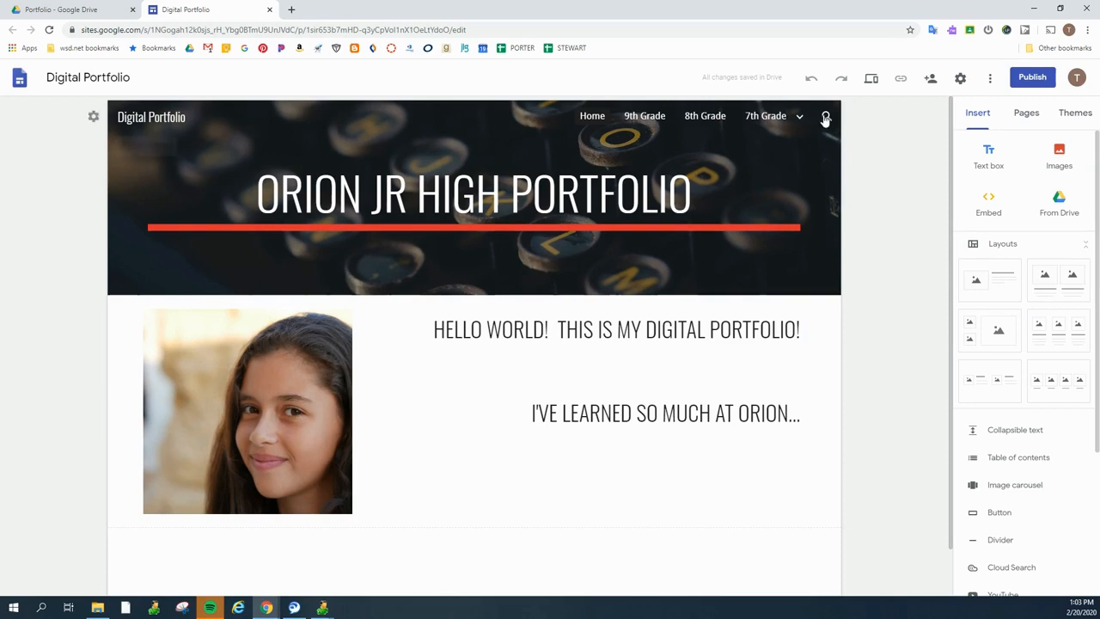
mouse_move(909, 127)
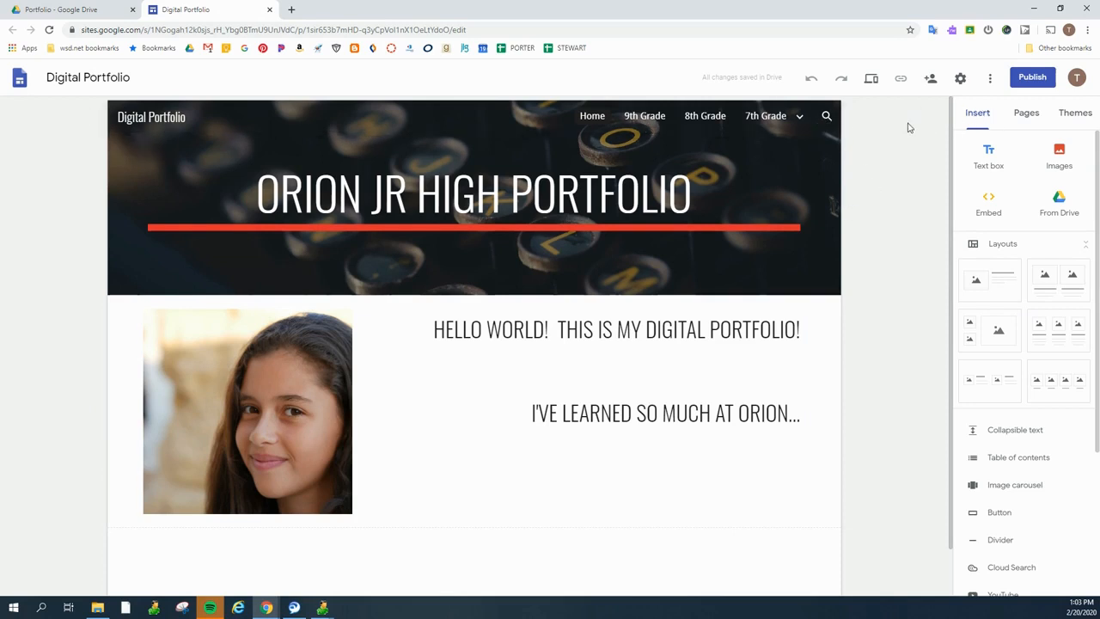
mouse_move(1003, 108)
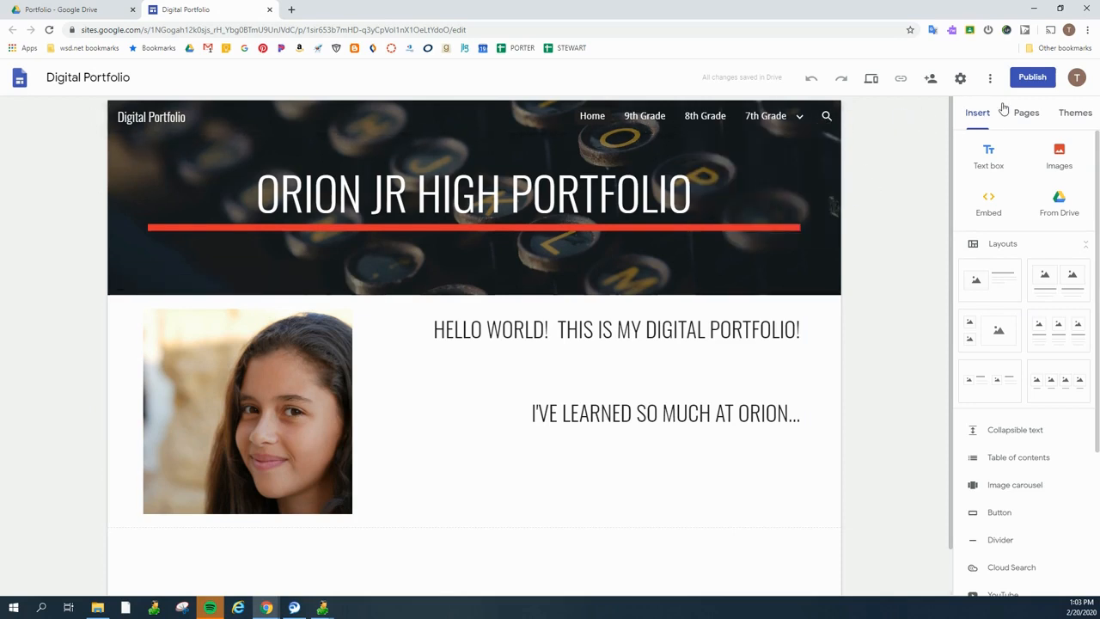
- Create a new site page named 'Data Dashboard' from the Pages panel and deselect its header
click(1026, 113)
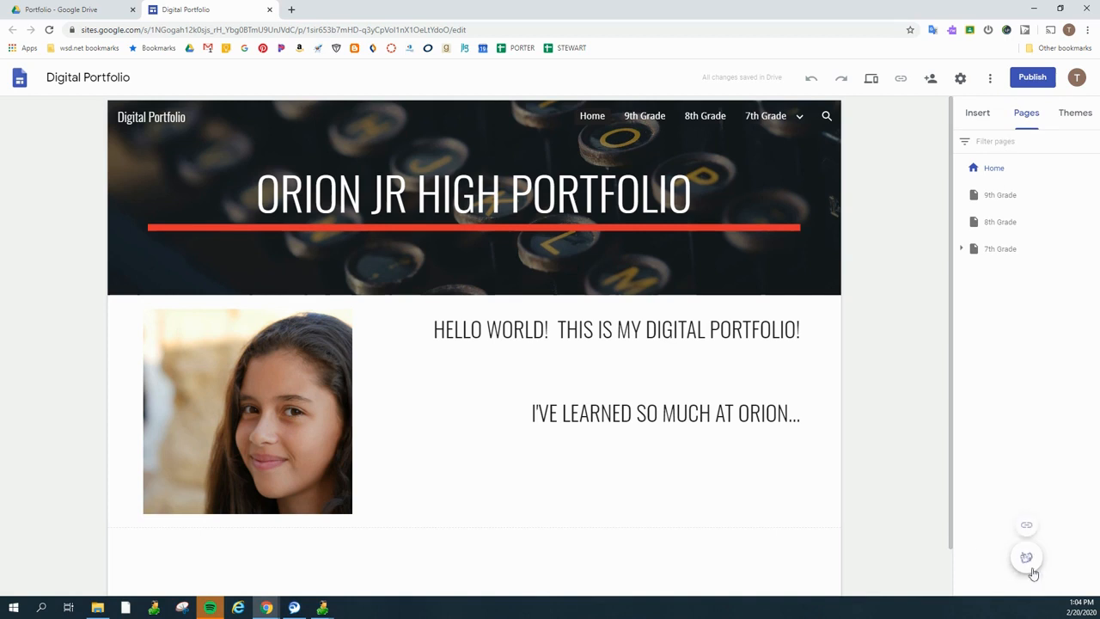
click(1026, 556)
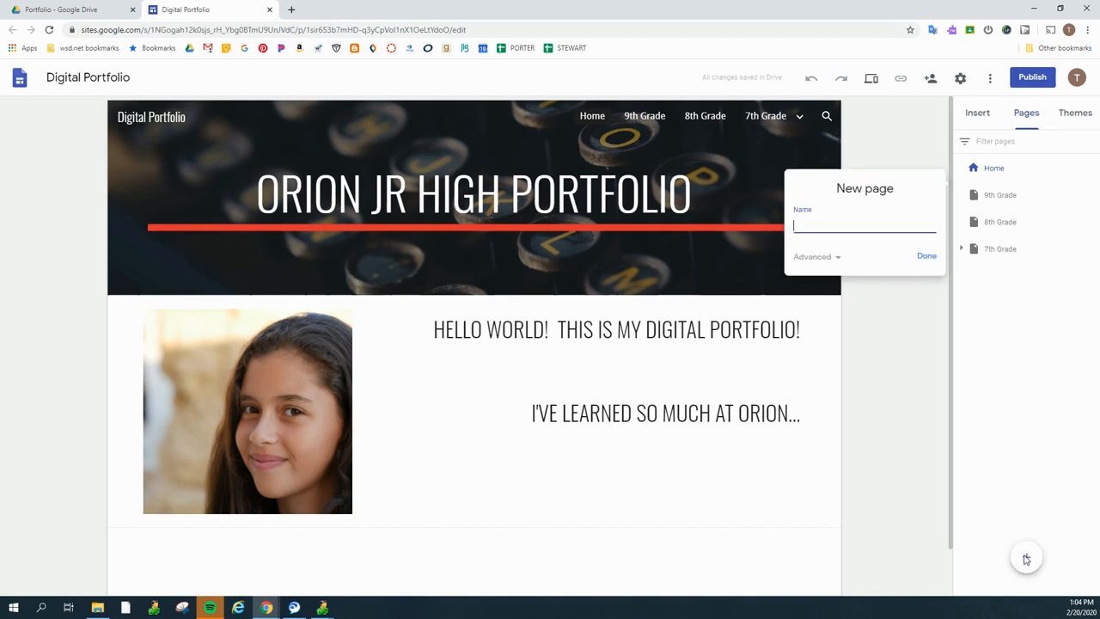
text(Data Dashboard)
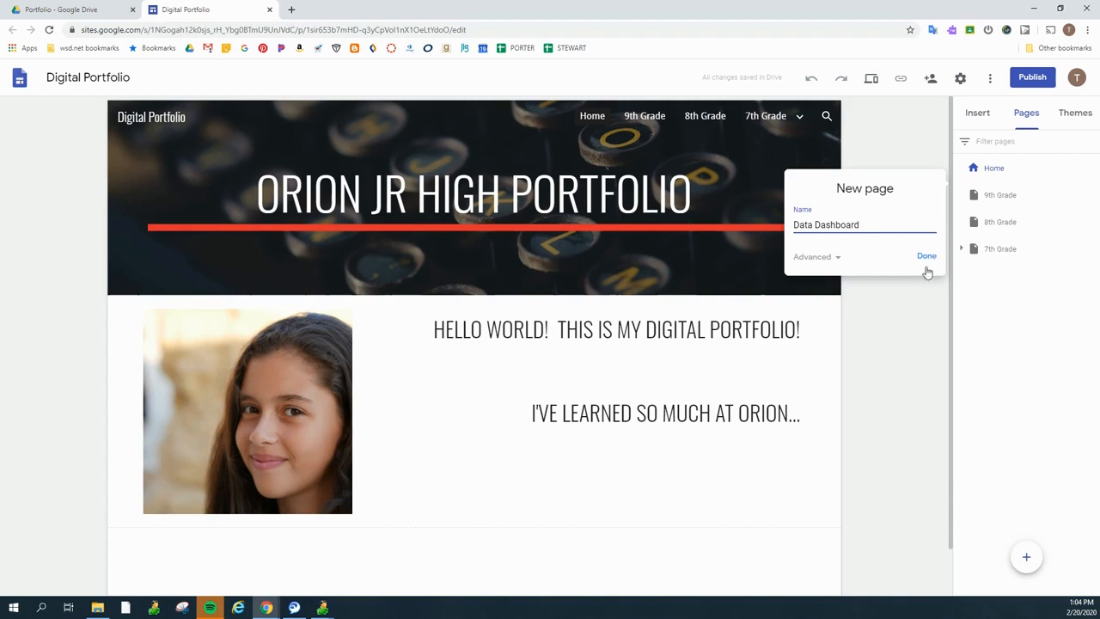
click(926, 254)
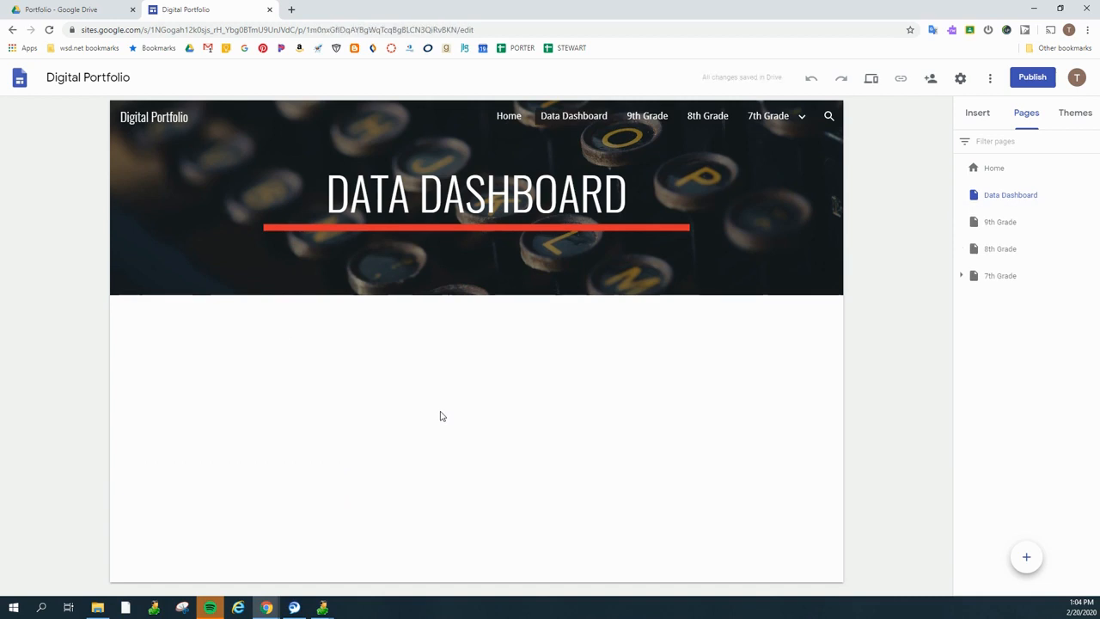
click(509, 192)
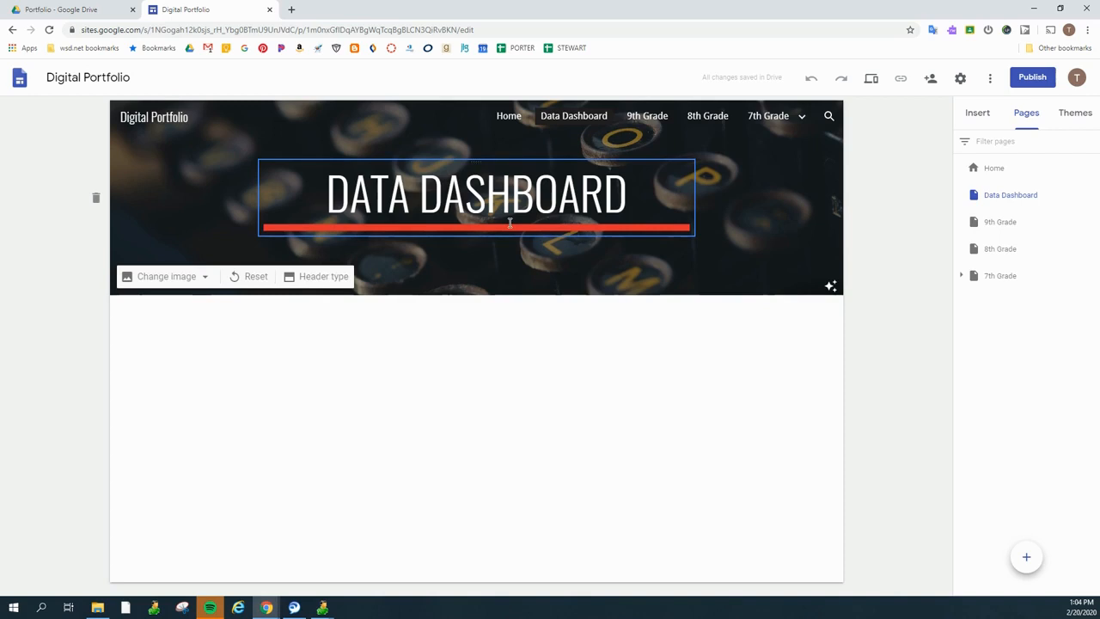
click(610, 350)
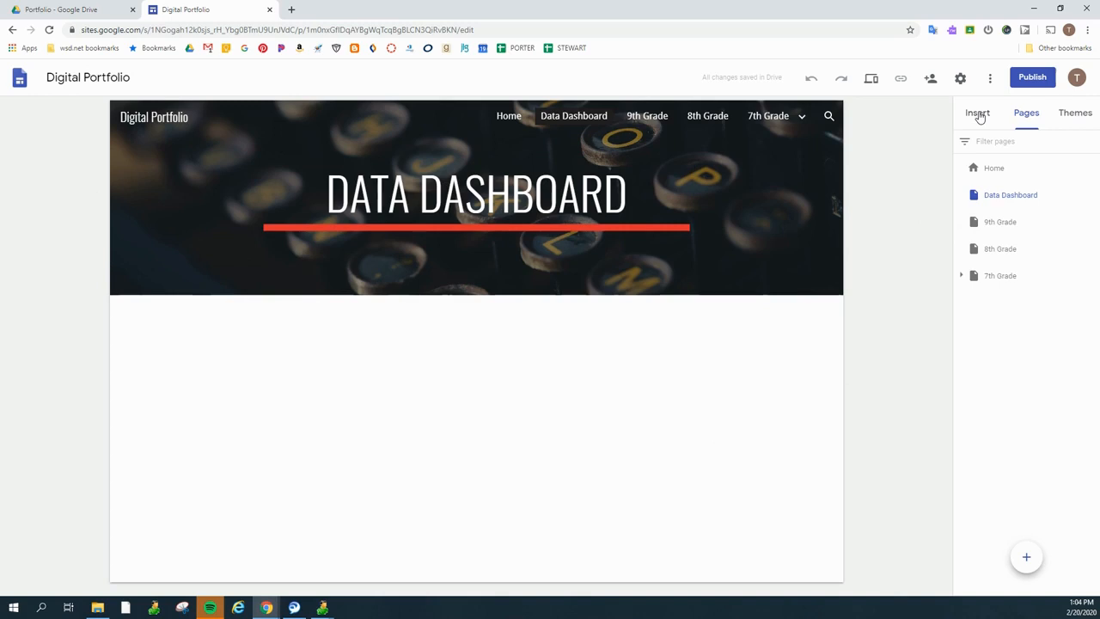
- Insert the grade bar chart file from Drive's 2019 Librarian > Portfolio folder onto the page
click(976, 113)
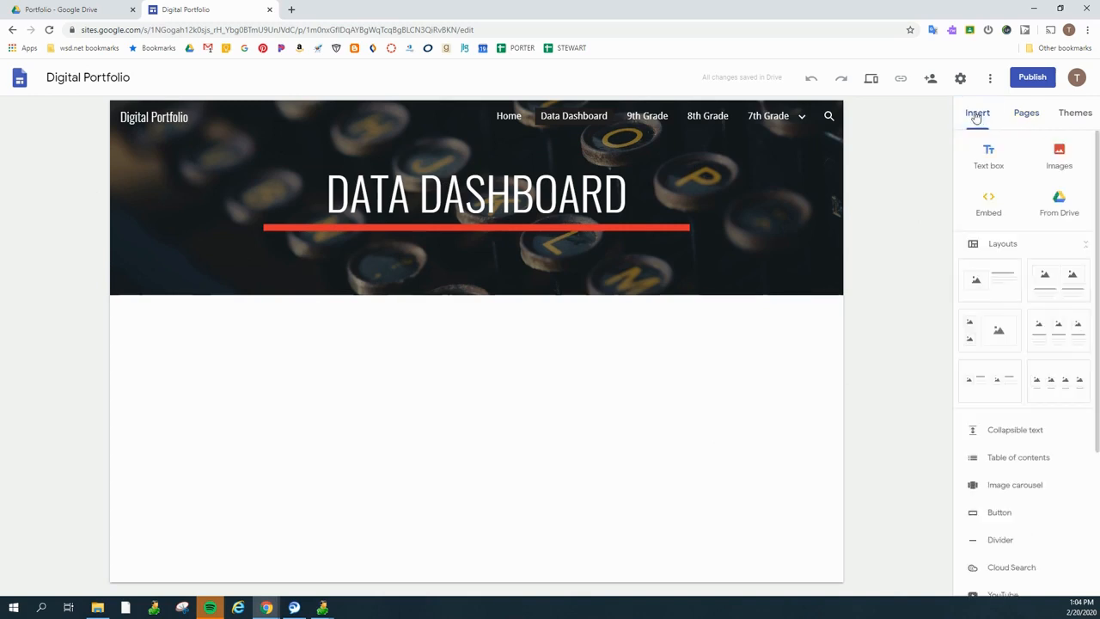
mouse_move(893, 258)
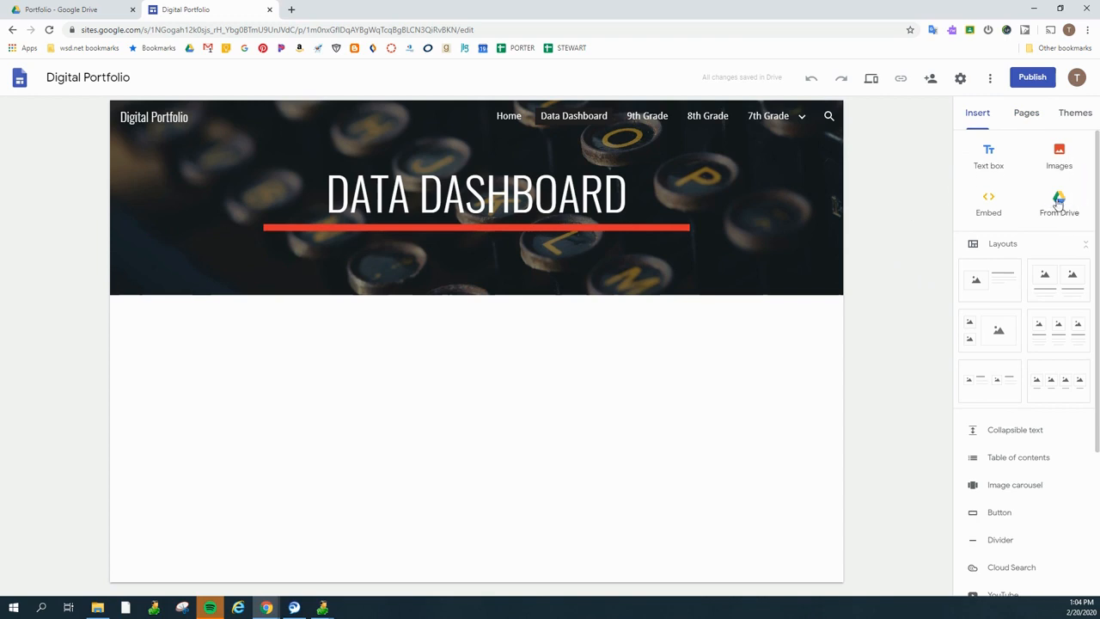
click(1058, 203)
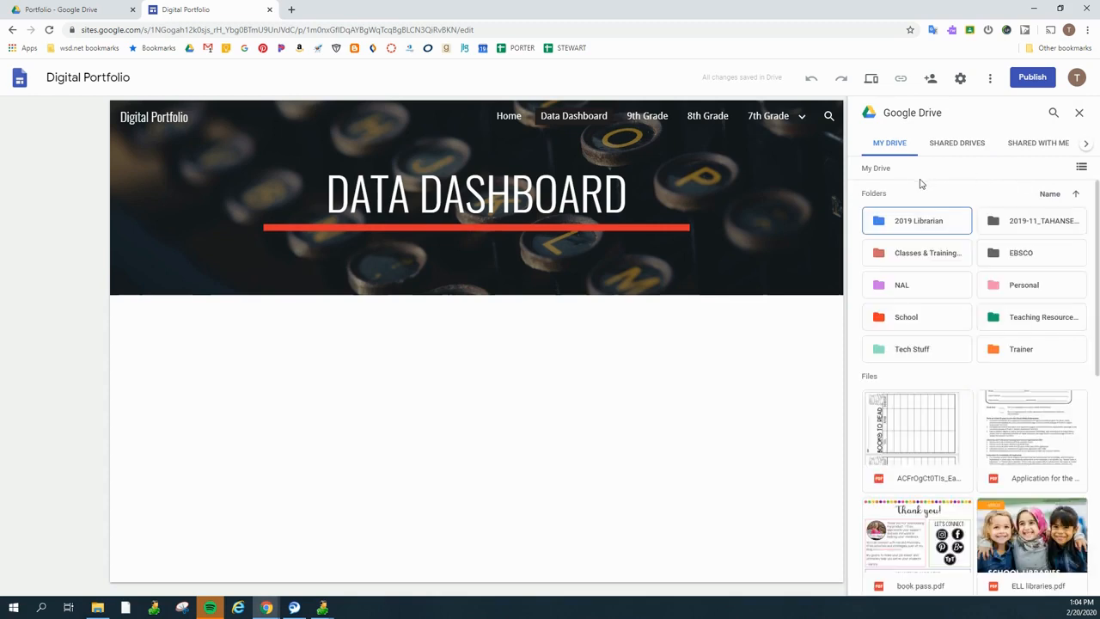
double_click(917, 220)
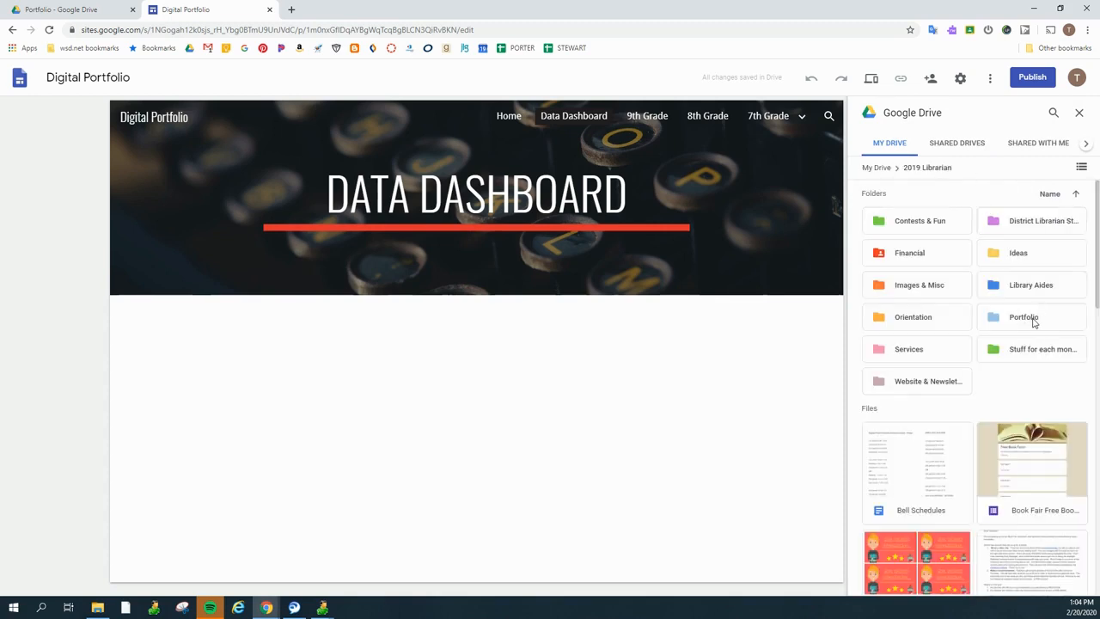
double_click(1024, 316)
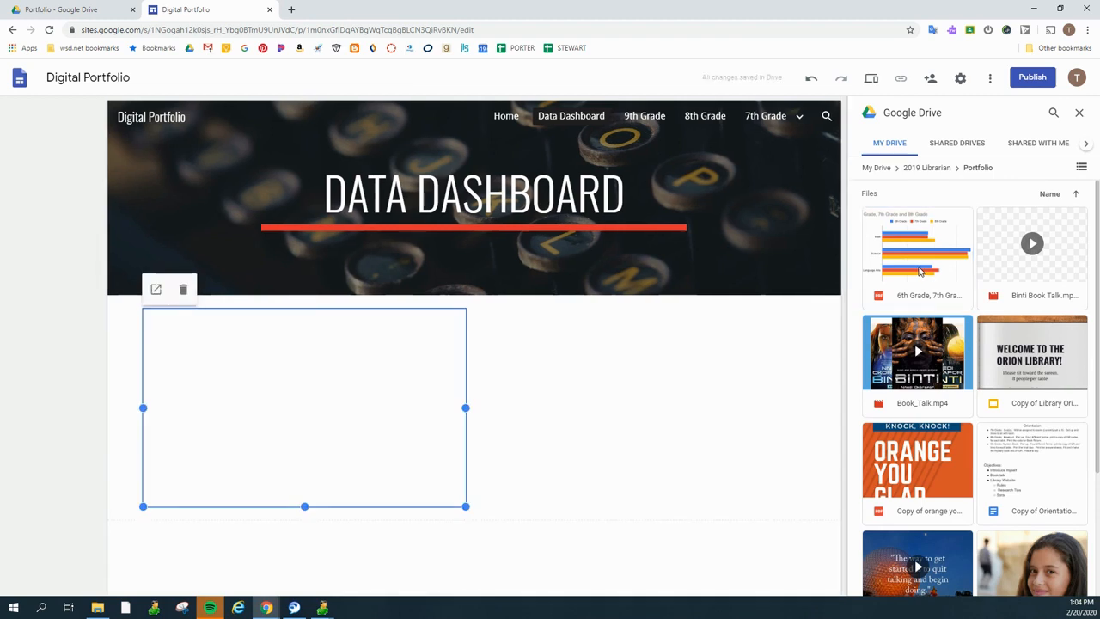
click(917, 249)
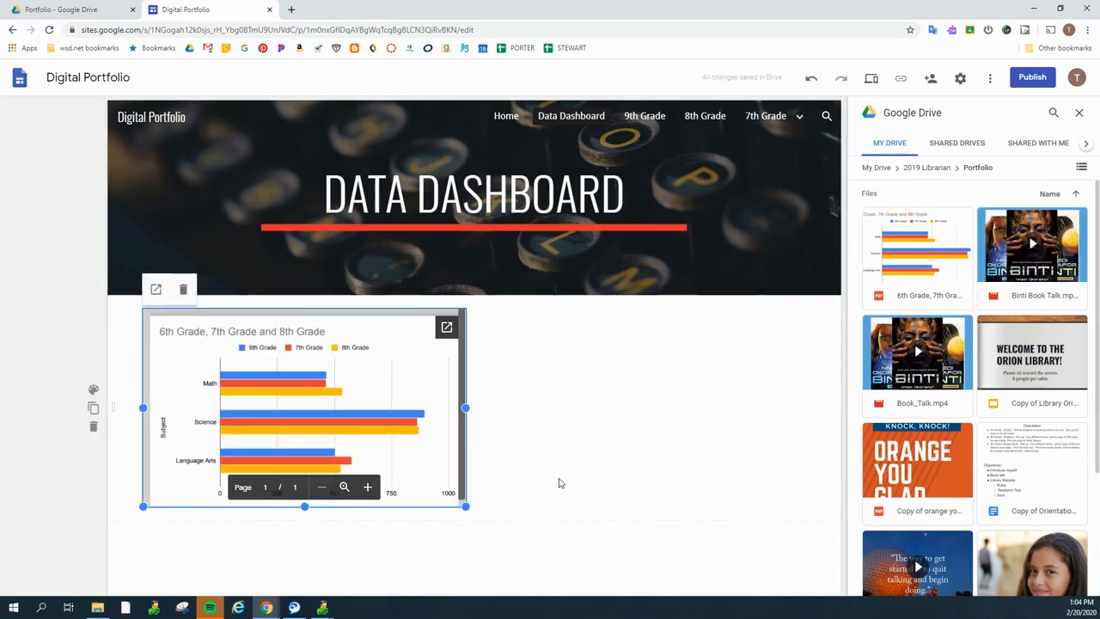
mouse_move(550, 515)
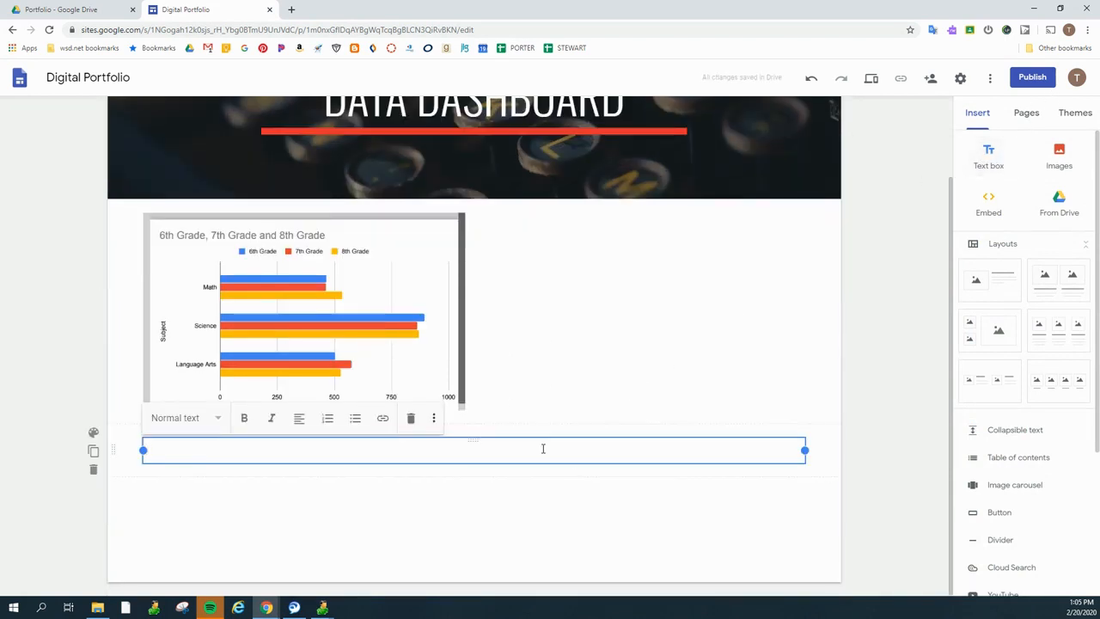
- Write "I've been tracking my progress..." in the caption box beneath the chart
click(187, 454)
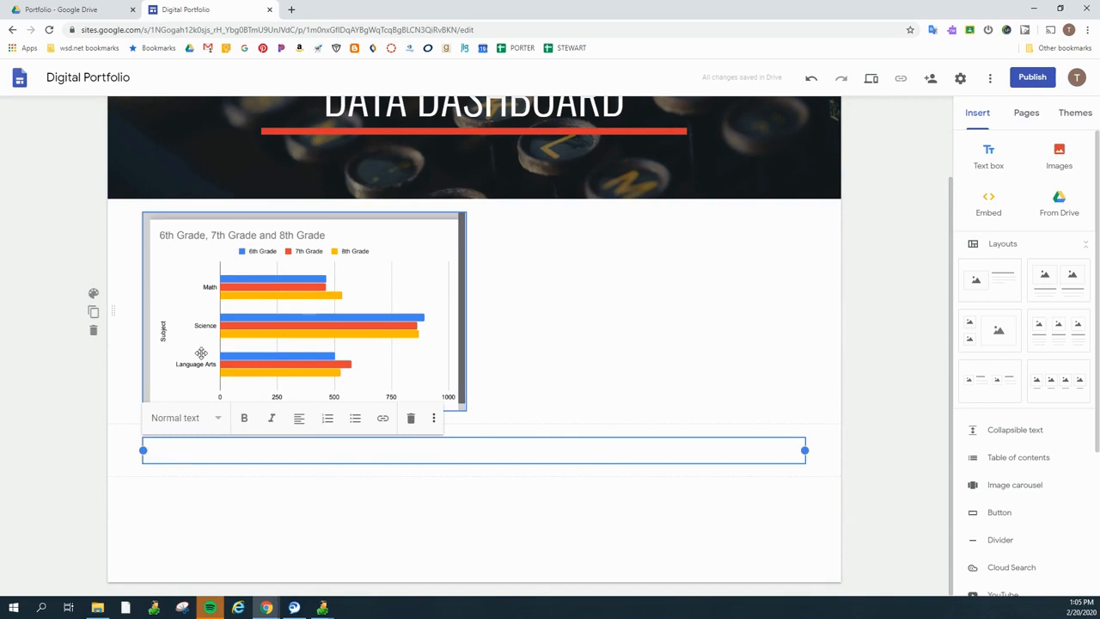
text(I've been)
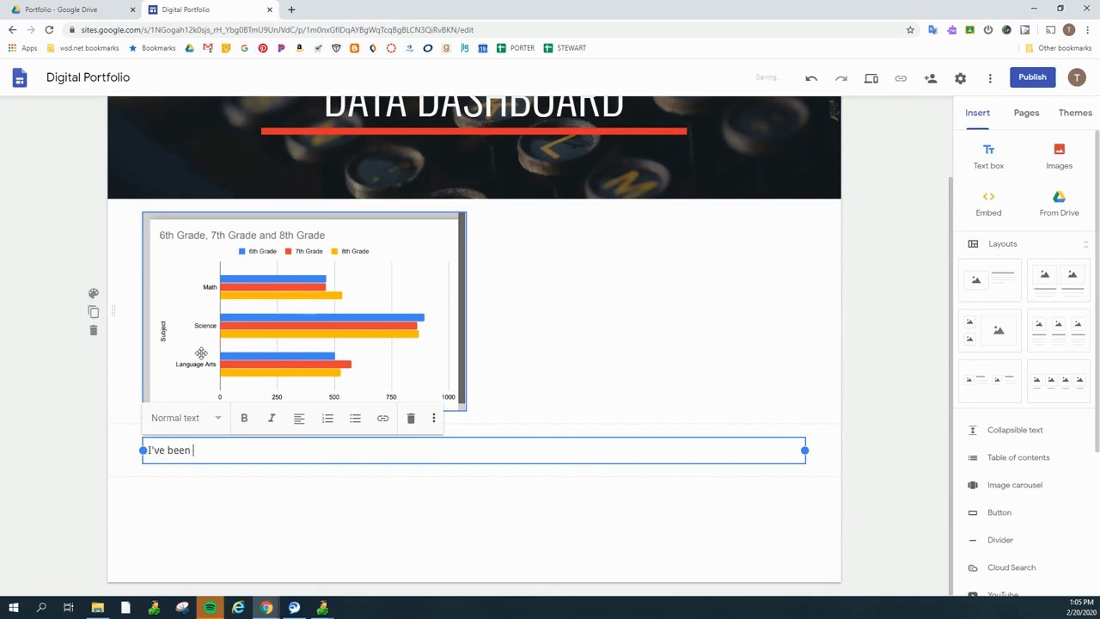
text(tracking)
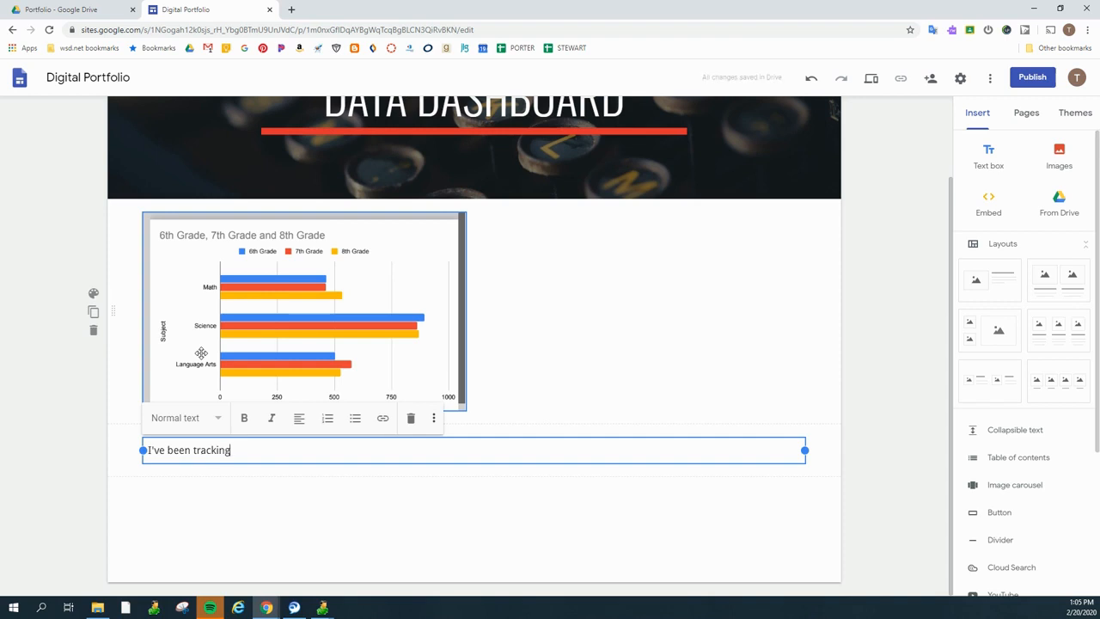
text(my pro)
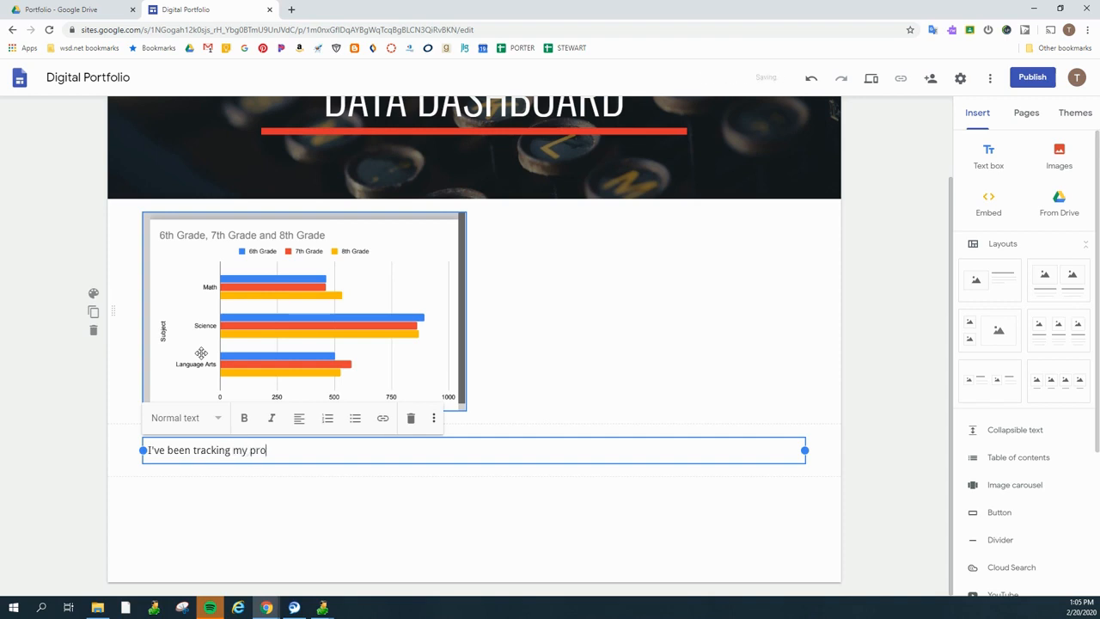
text(gress)
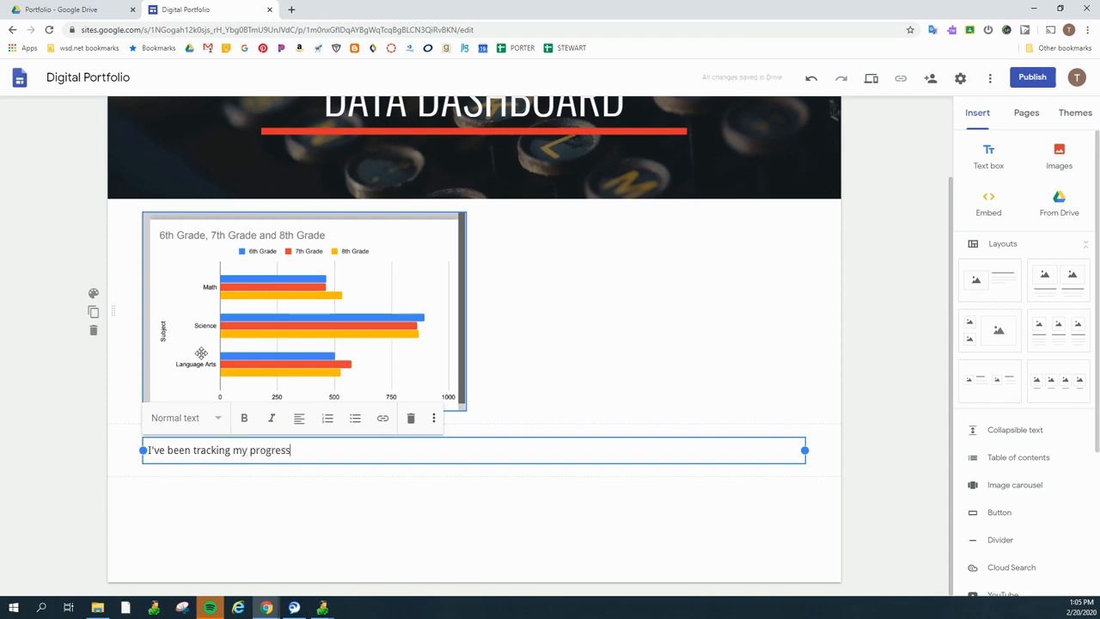
text(...)
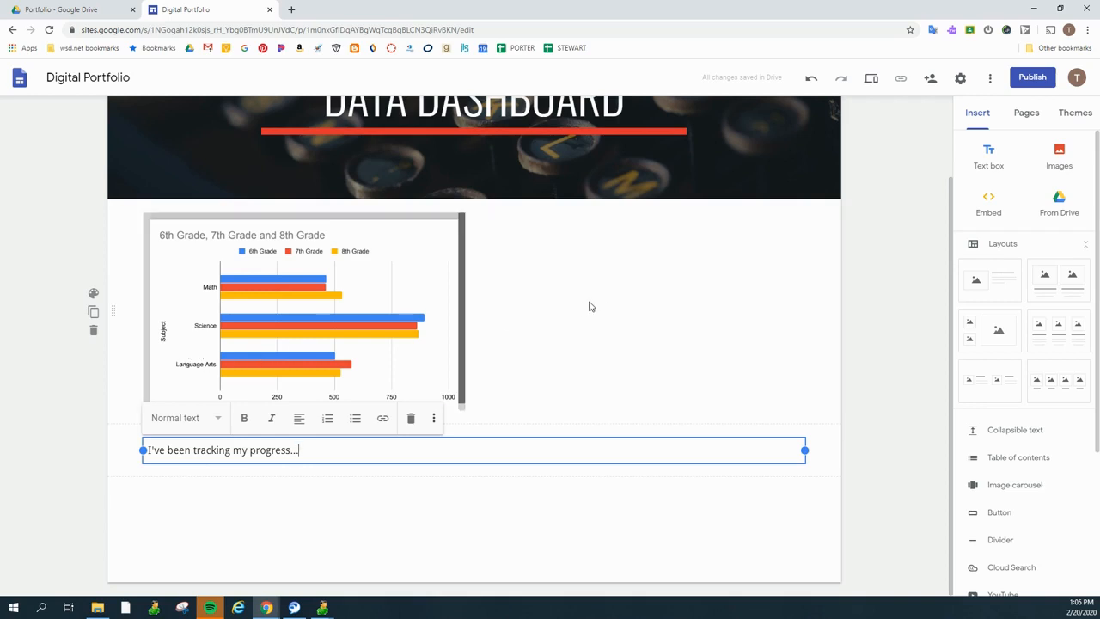
mouse_move(587, 295)
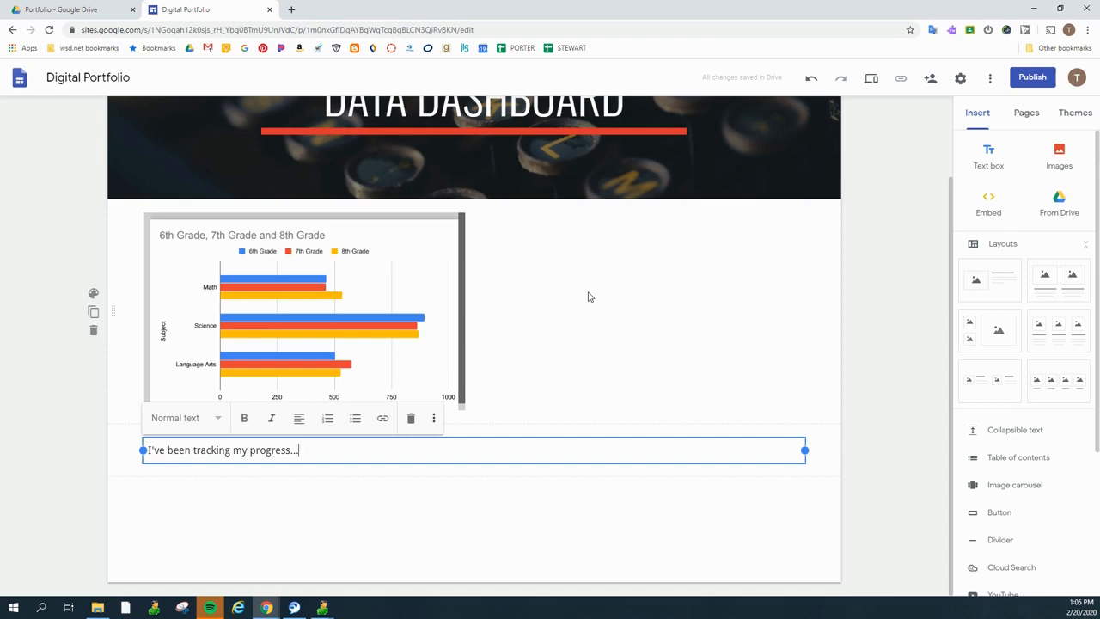
mouse_move(577, 251)
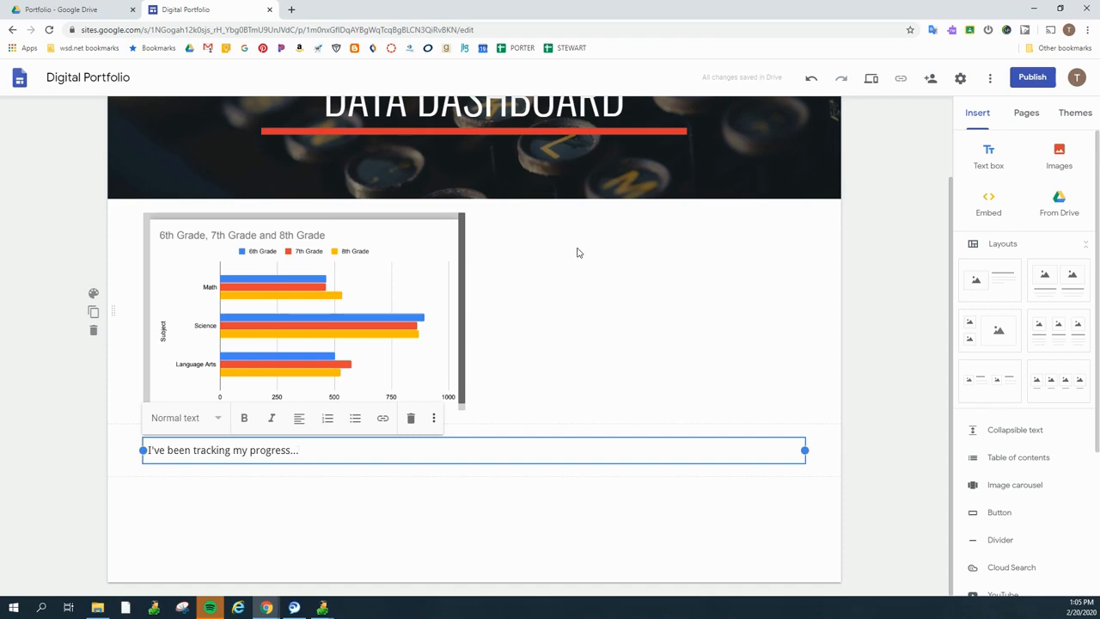